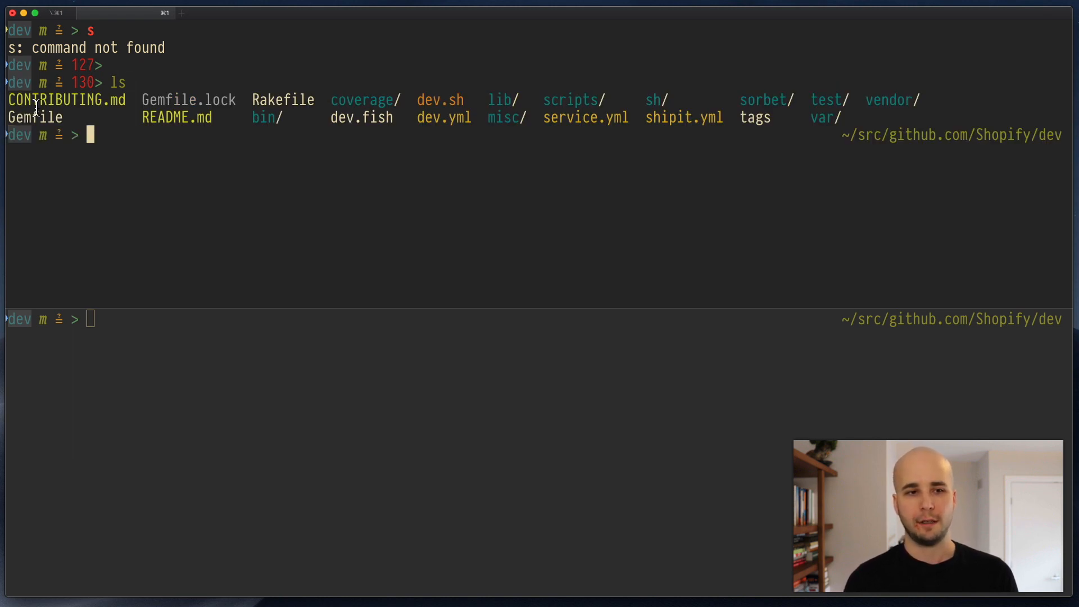
Select the README.md name in the lower pane's project listing.
double_click(176, 117)
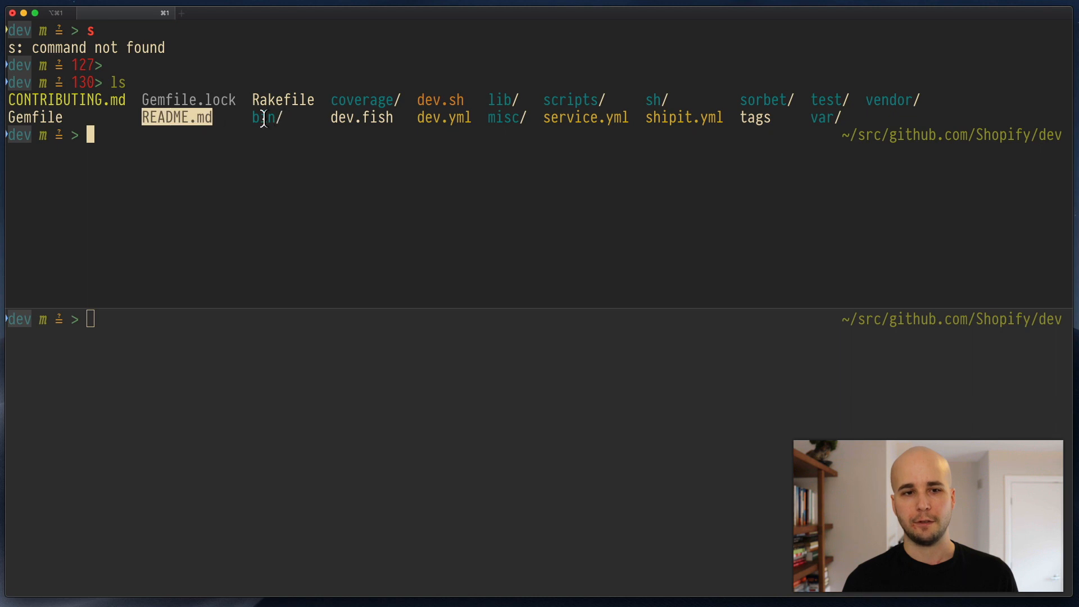
mouse_move(489, 38)
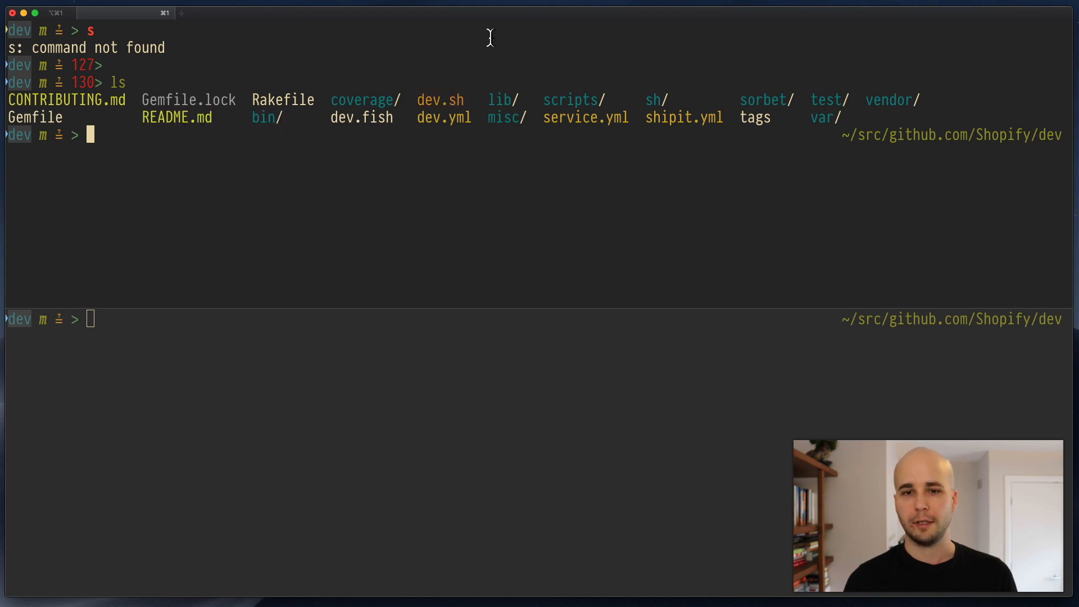
mouse_move(500, 173)
text(ls --version)
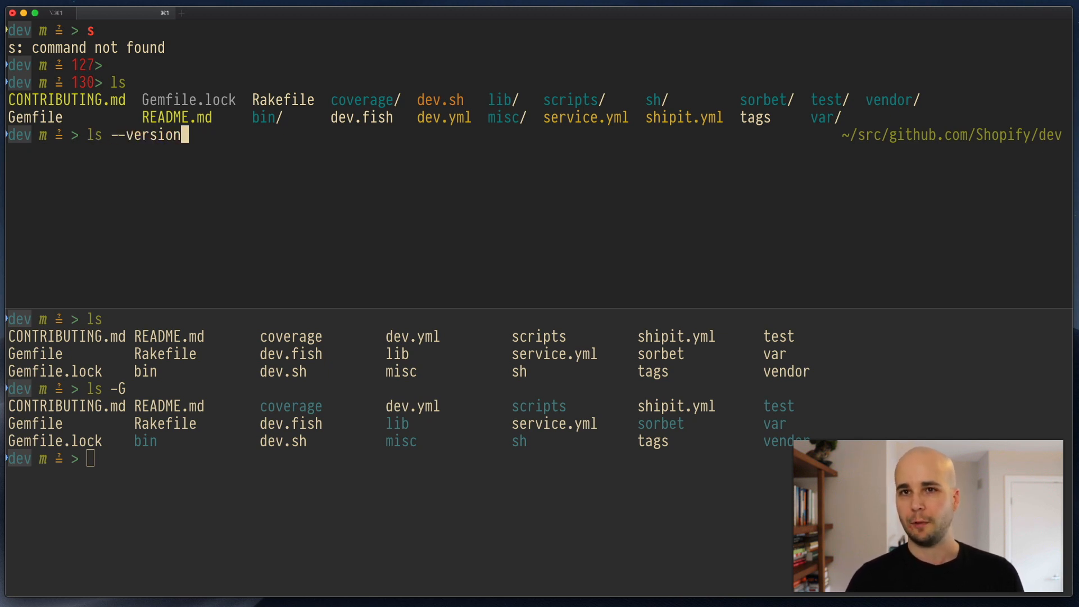
Run the ls version check in both panes; the upper reports GNU ls 8.30, the lower rejects it.
key(Return)
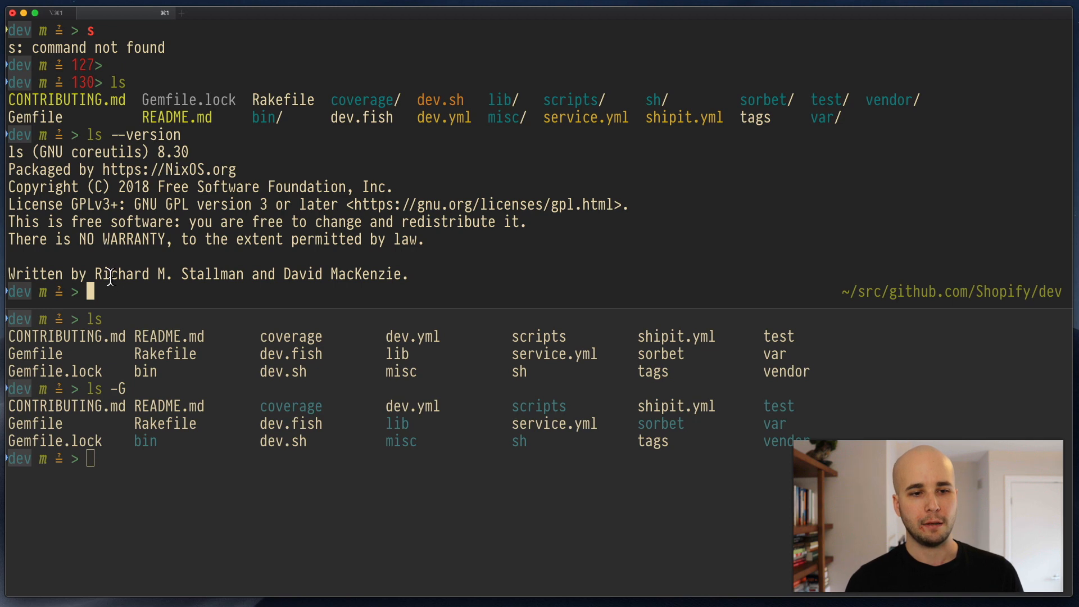
text(ls -G)
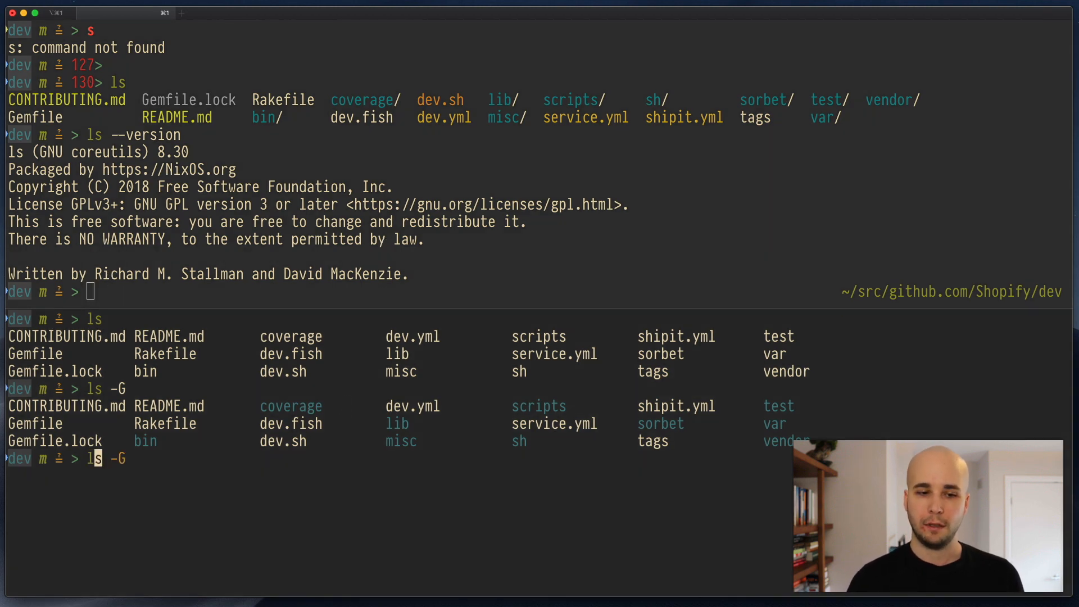
text(s --version)
key(Return)
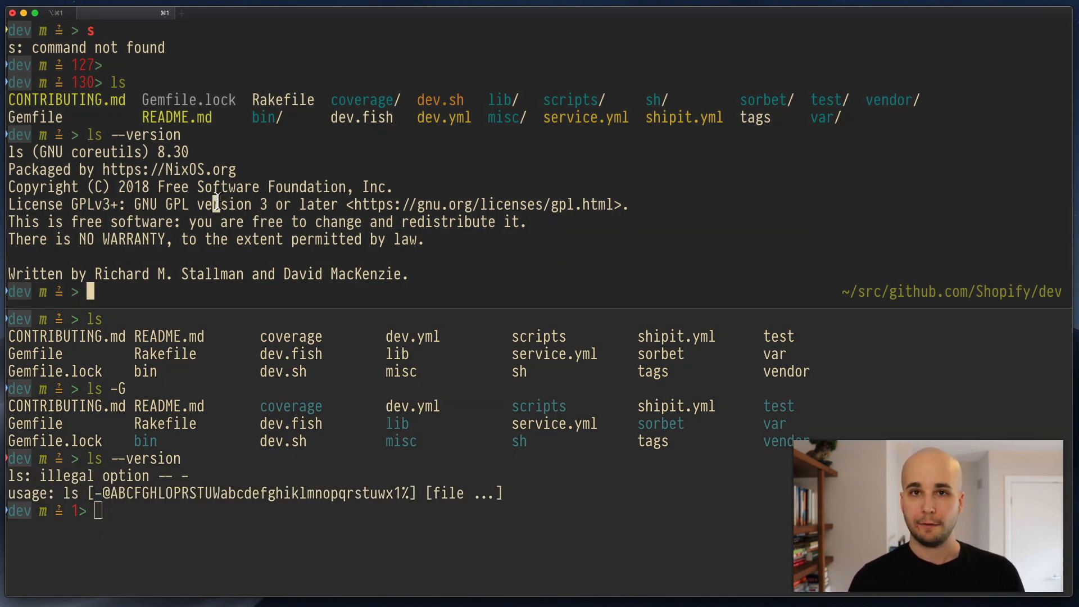
Echo $LS_COLORS in each pane, showing a long value above and none below.
text(echo $LS_COLORS)
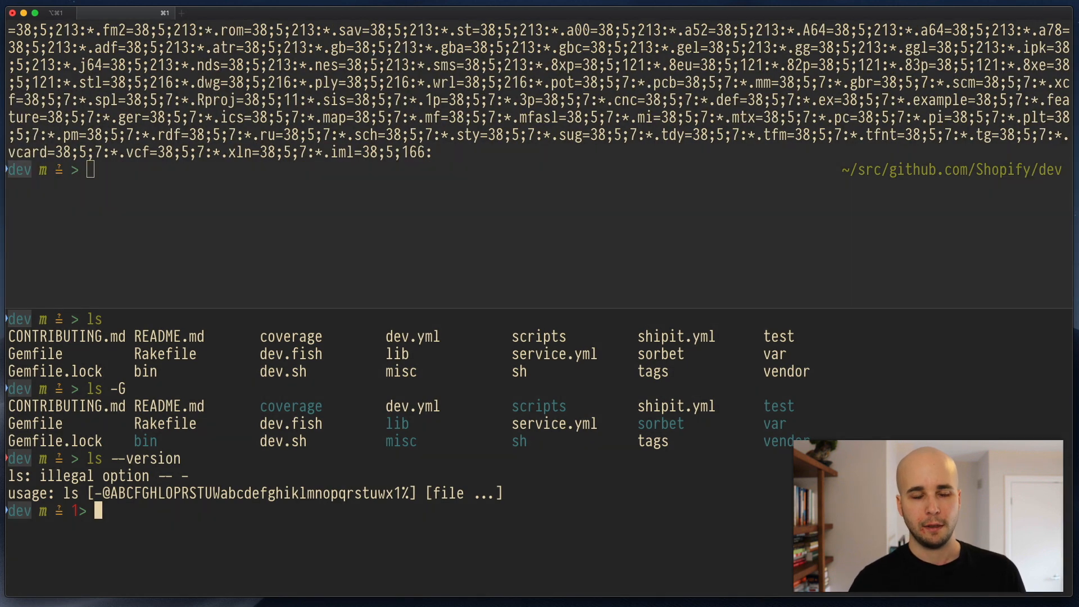
text(echo $LS_COLORS)
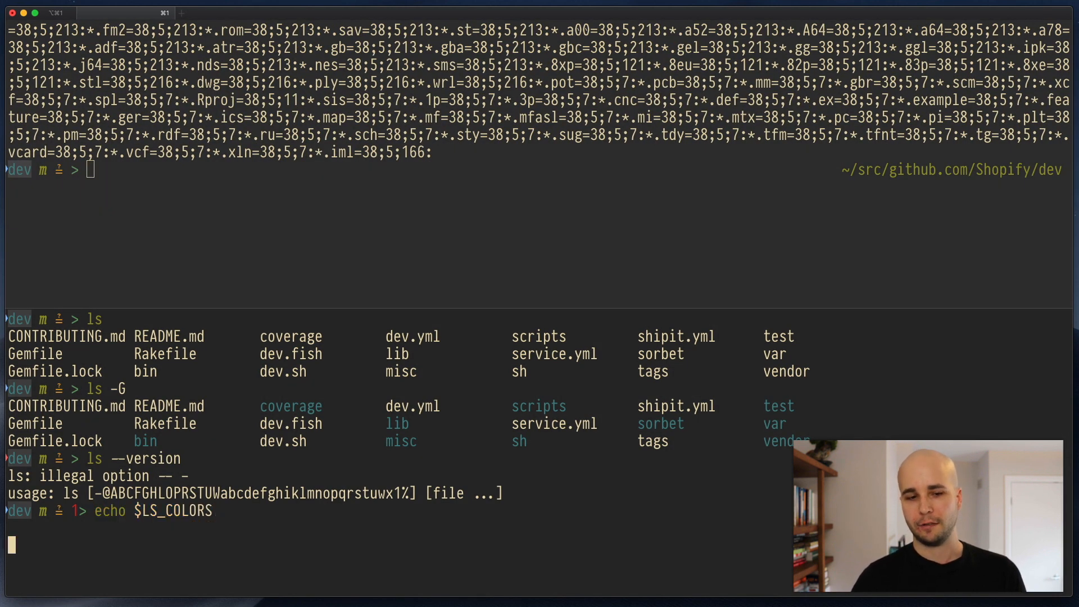
key(Return)
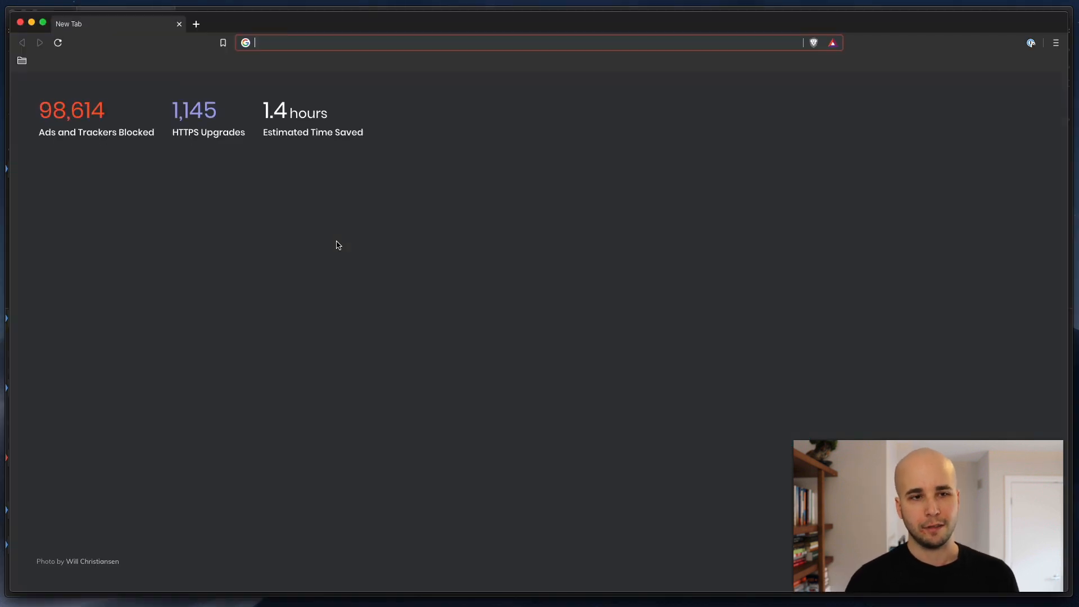
Navigate to the trapd00r/LS_COLORS repository on GitHub and open its LS_COLORS file.
text(github.com/Shopify/dev)
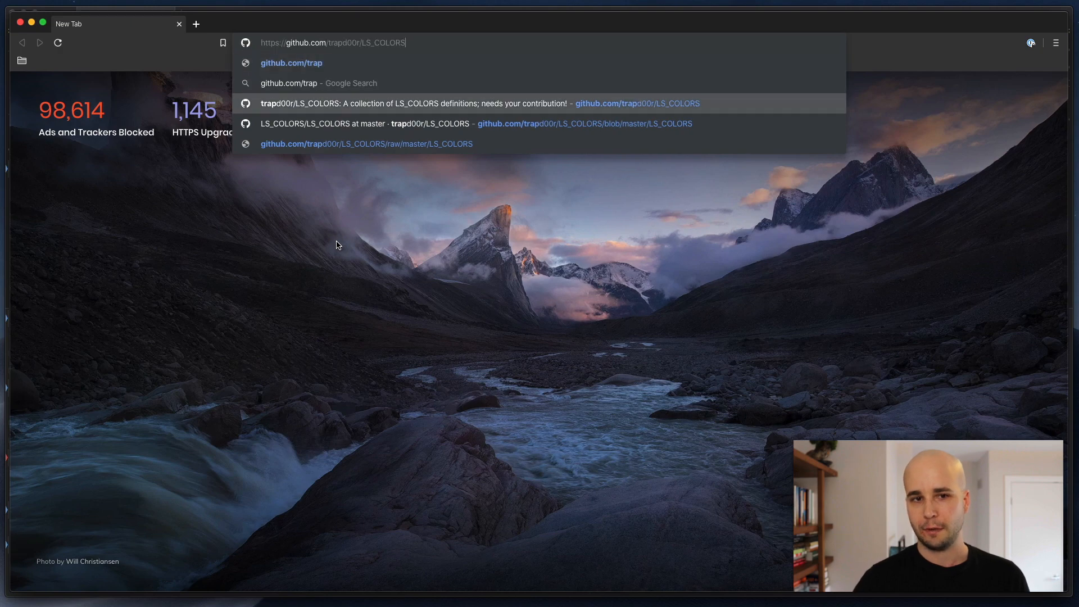
key(Return)
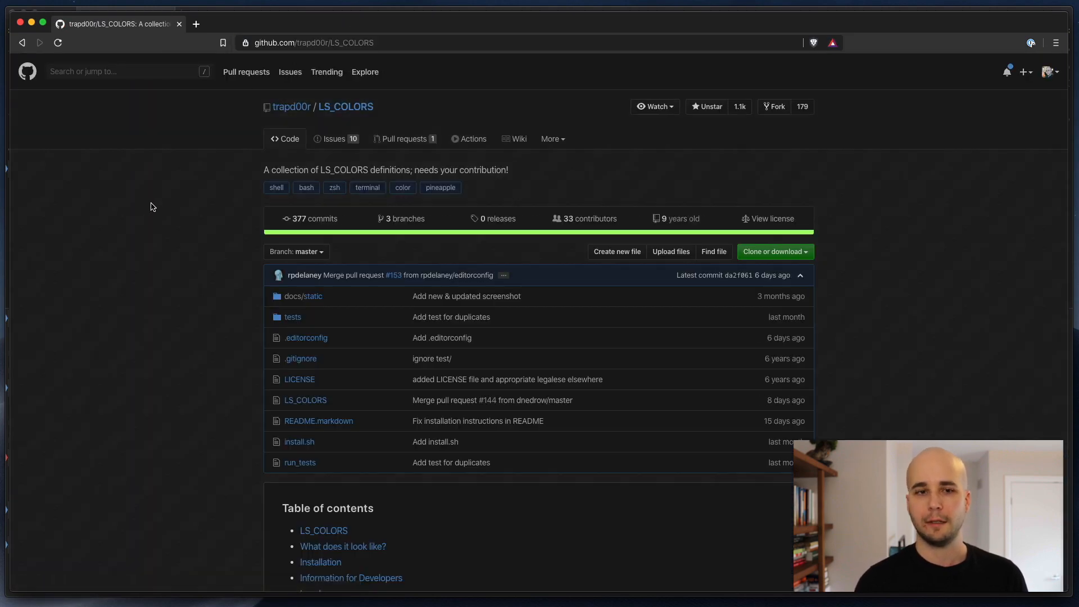
scroll(down, 3)
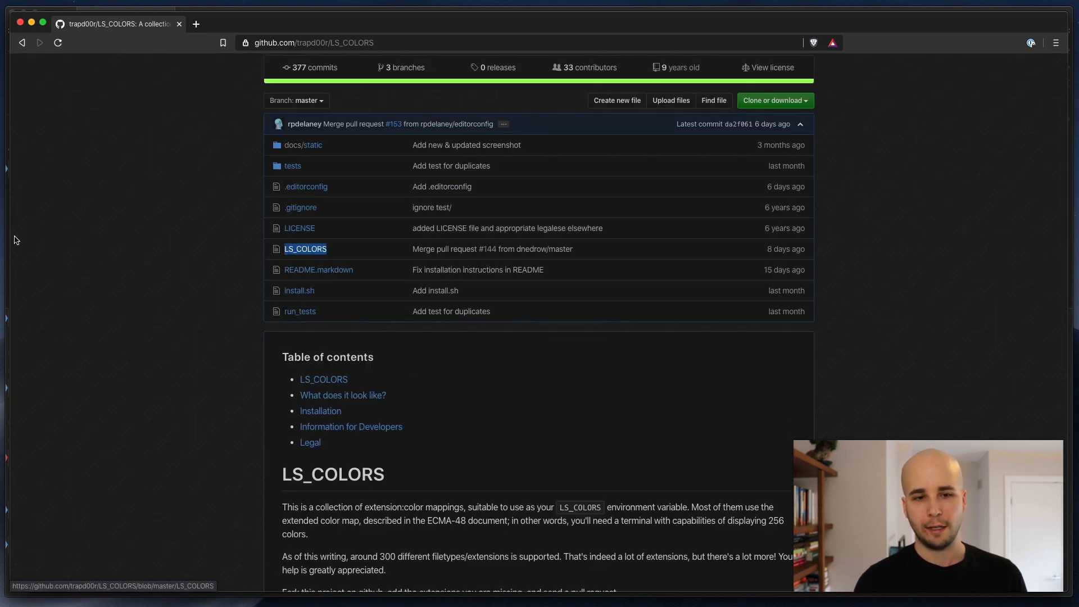
mouse_move(236, 246)
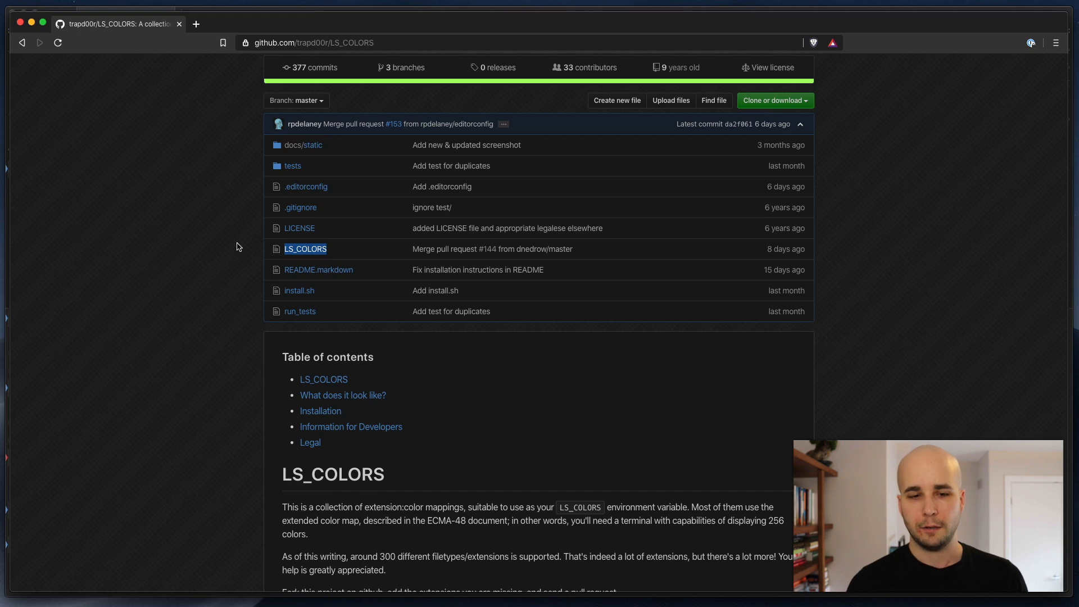
click(305, 248)
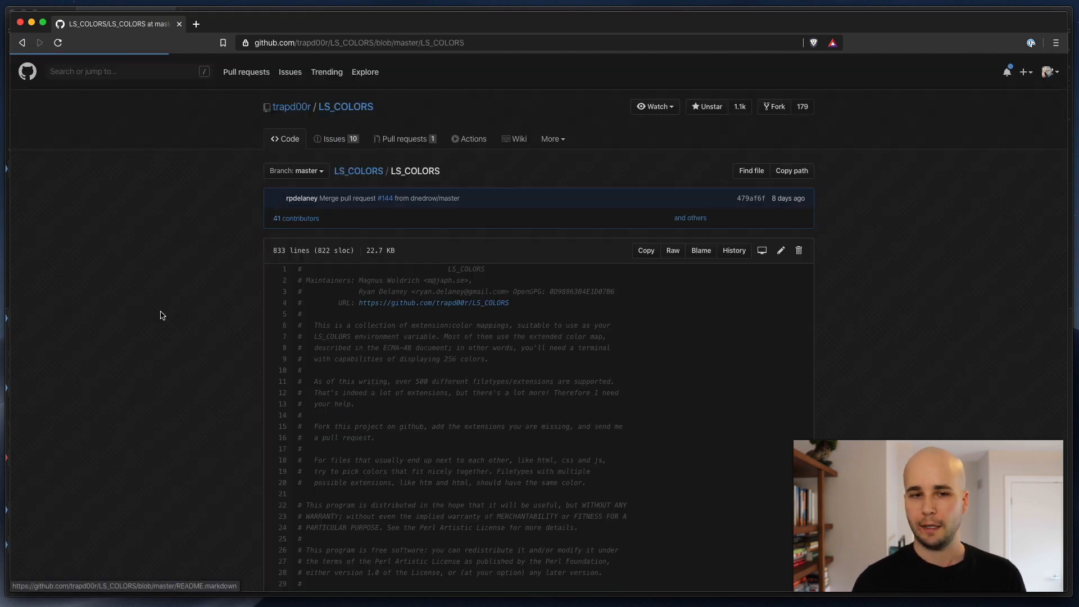
Scroll through the extension colour mappings and switch to the file's raw view.
scroll(down, 3)
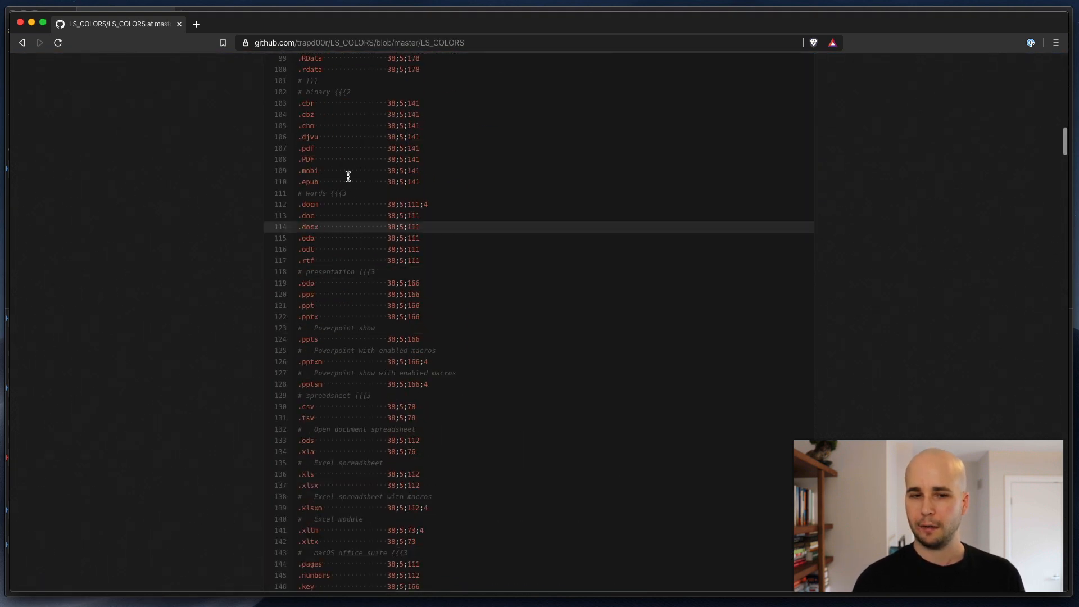
scroll(down, 3)
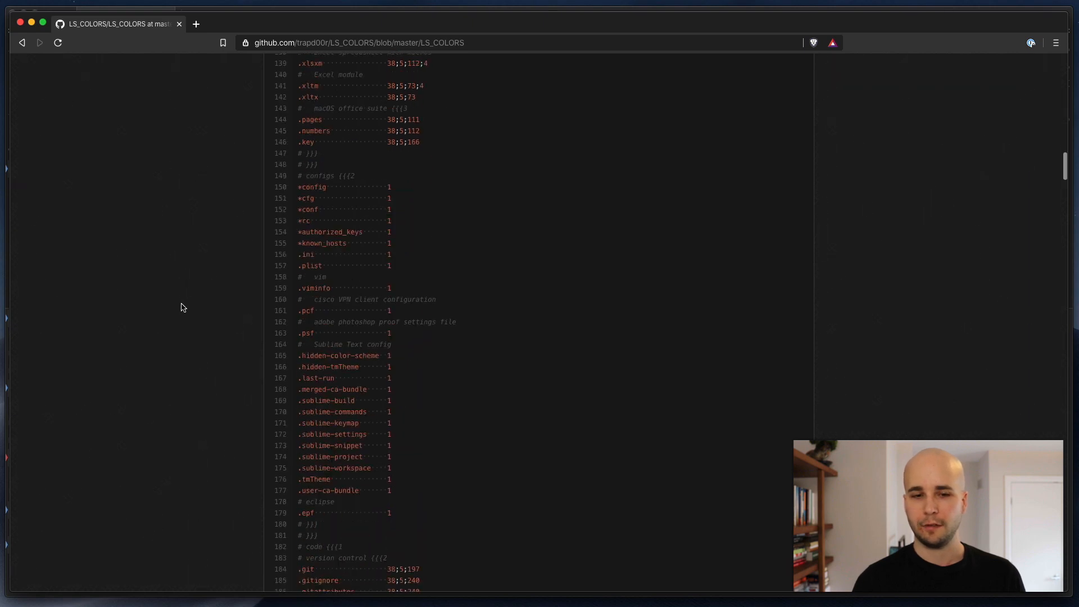
scroll(down, 3)
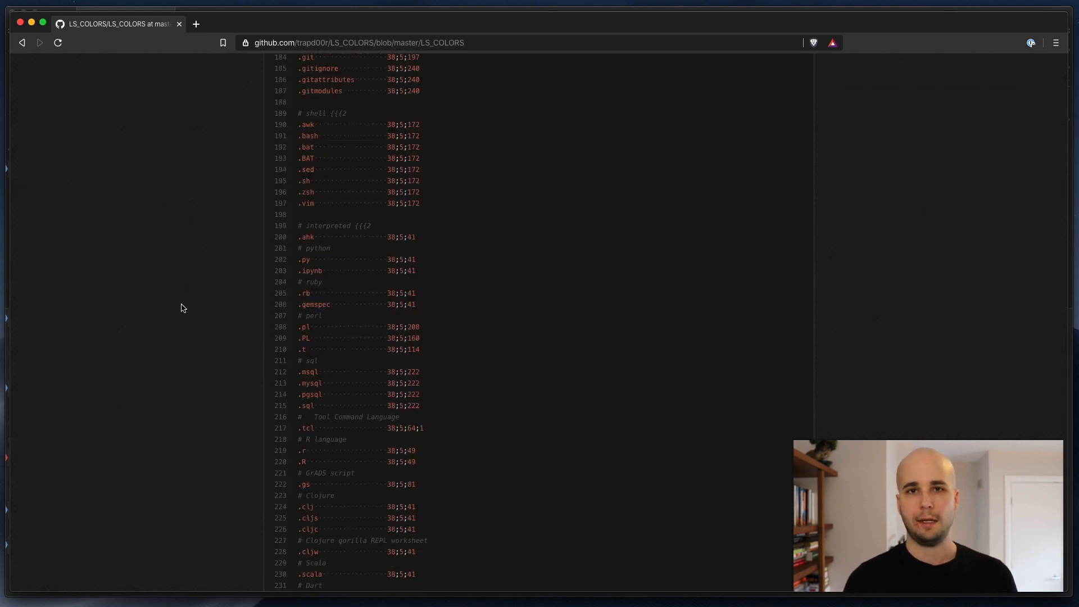
scroll(down, 3)
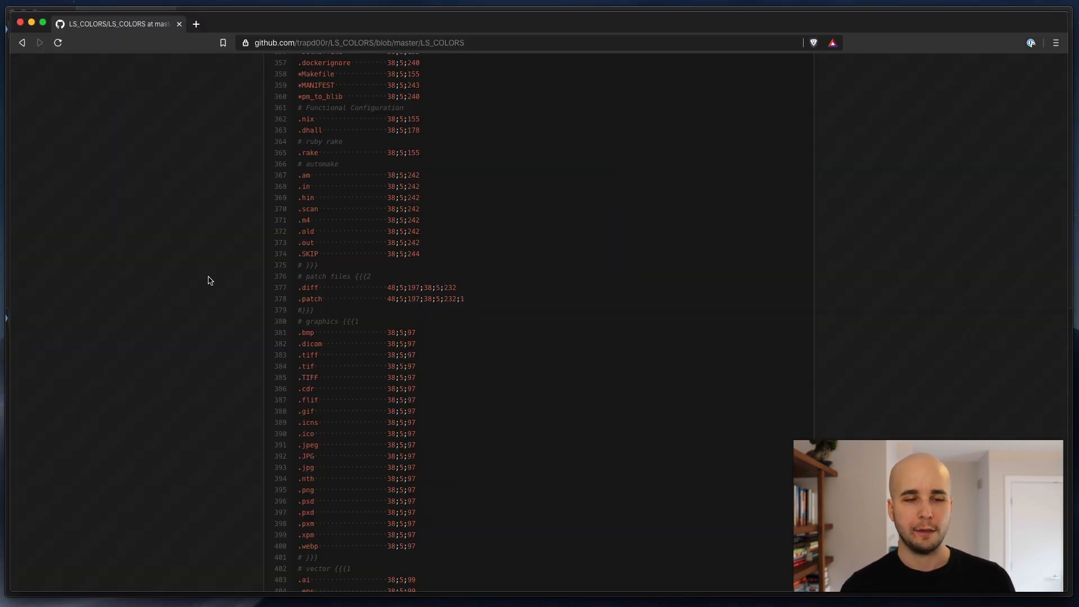
scroll(up, 3)
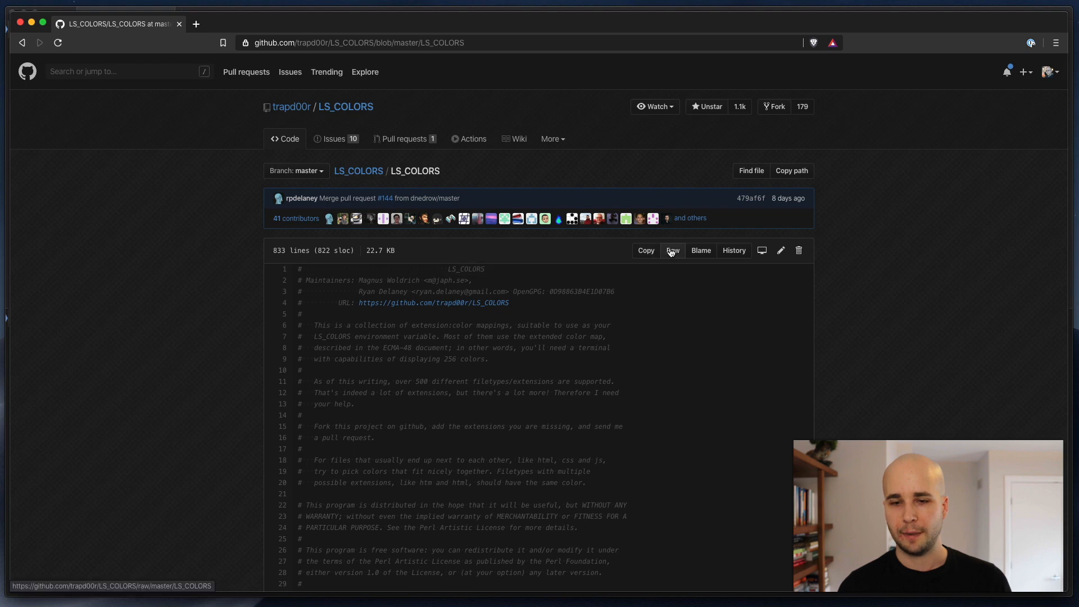
click(672, 249)
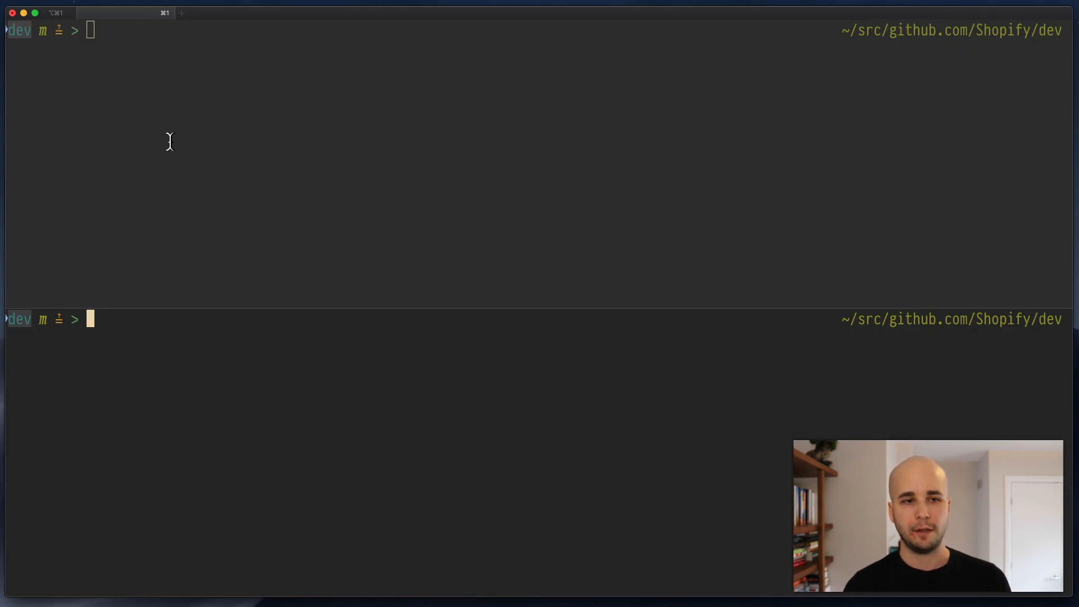
Paste the copied colour definitions into ~/LS_COLORS with pbpaste and clear the screen.
text(pbpaste>default.nix)
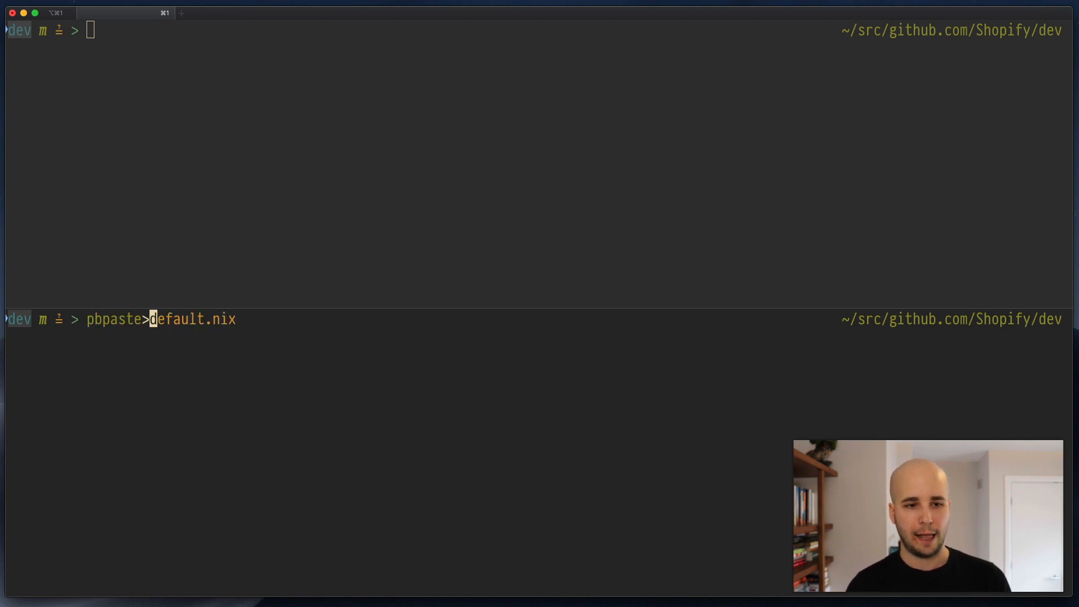
text(~/LS_COLORS)
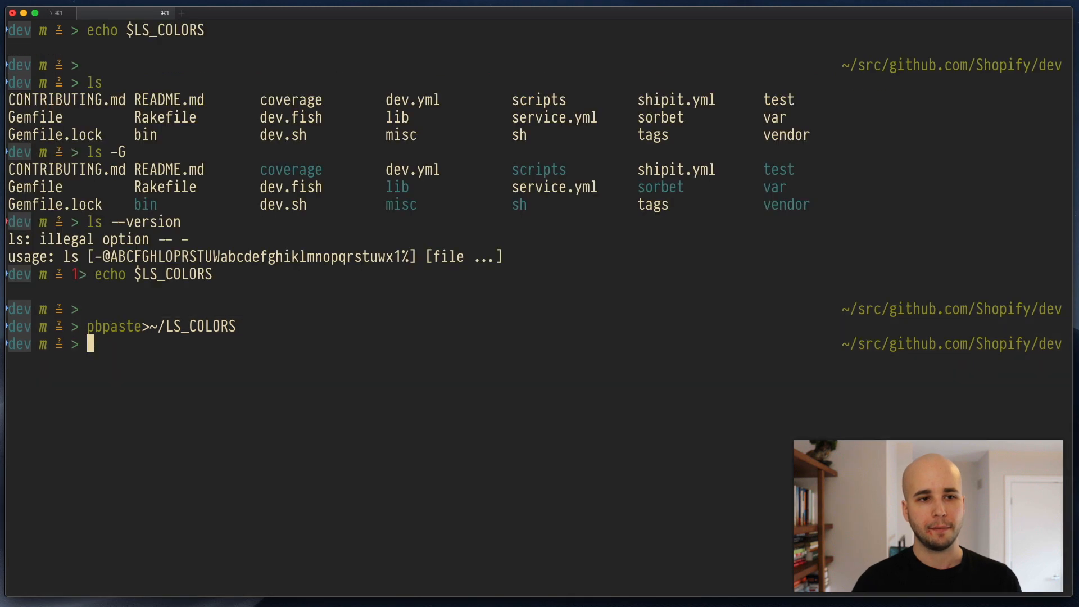
key(ctrl+l)
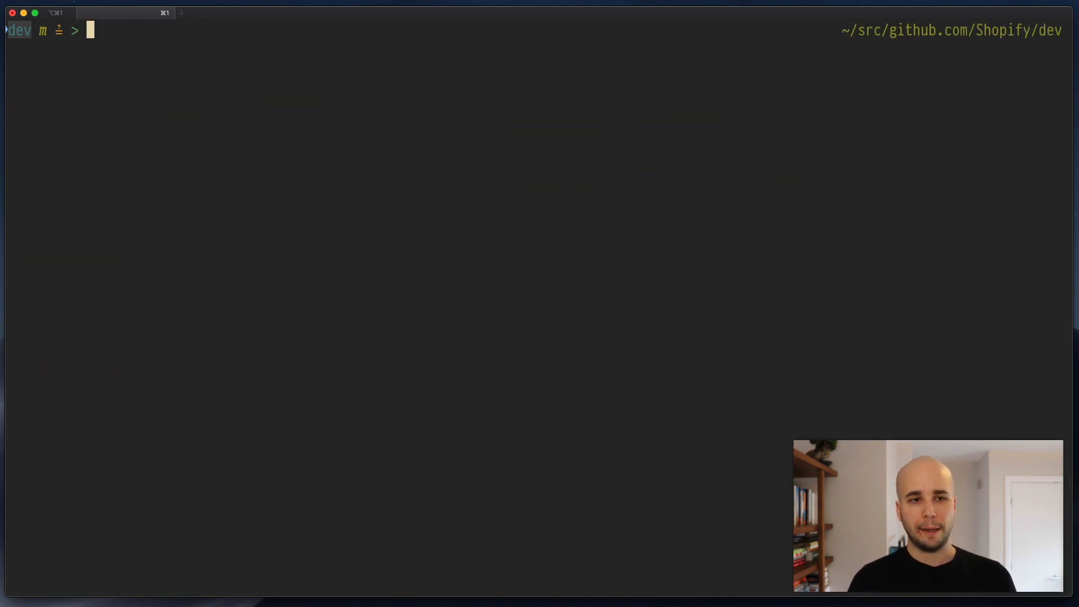
Print ~/LS_COLORS with cat, showing its TERM entries.
text(ls --version)
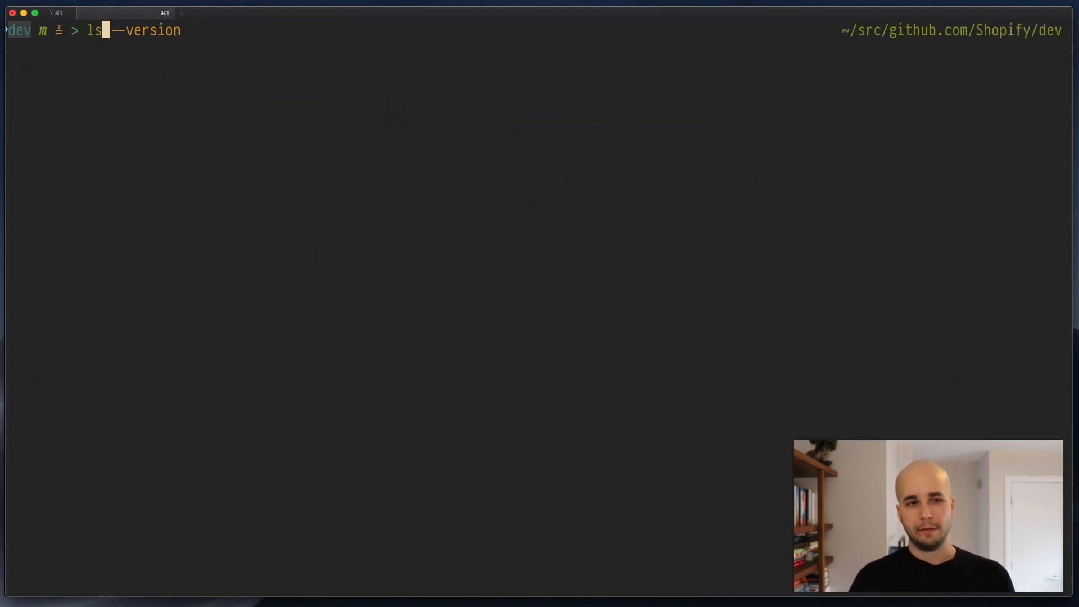
text(cat ~/lol.rb)
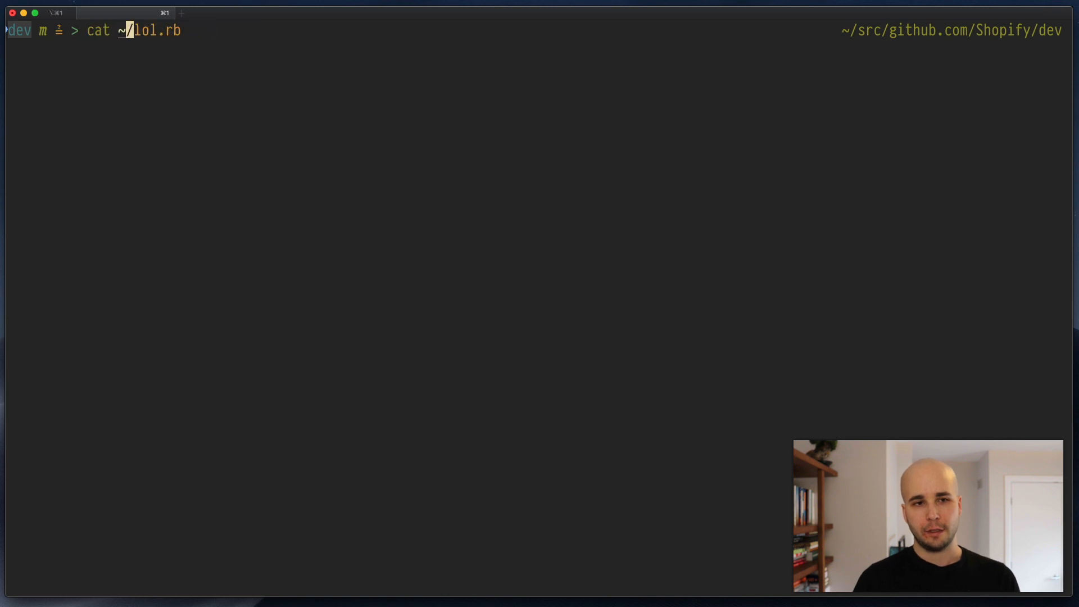
text(LS_COLORS)
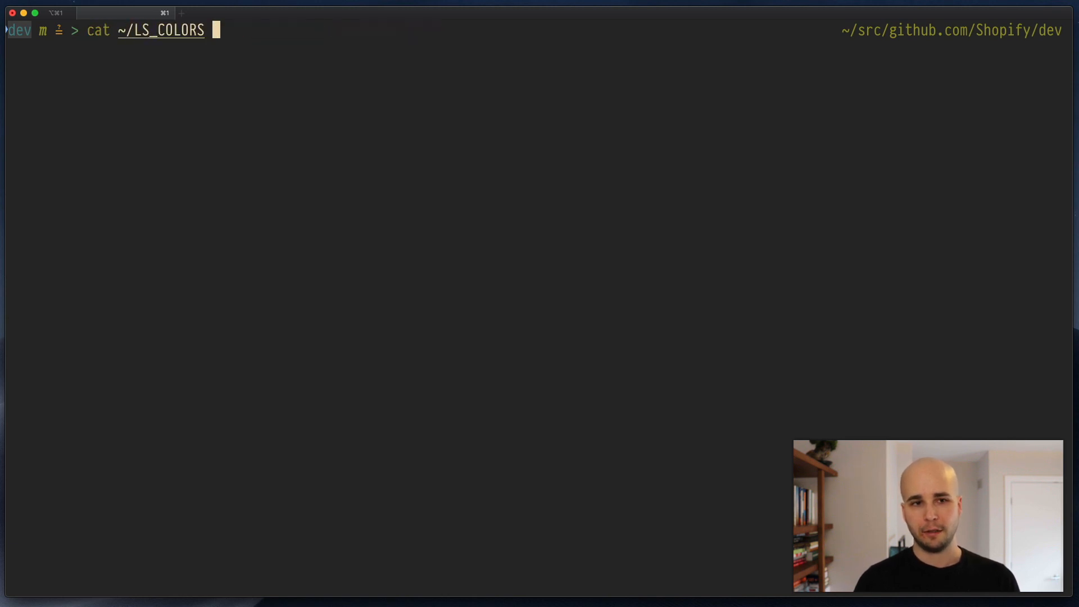
key(Return)
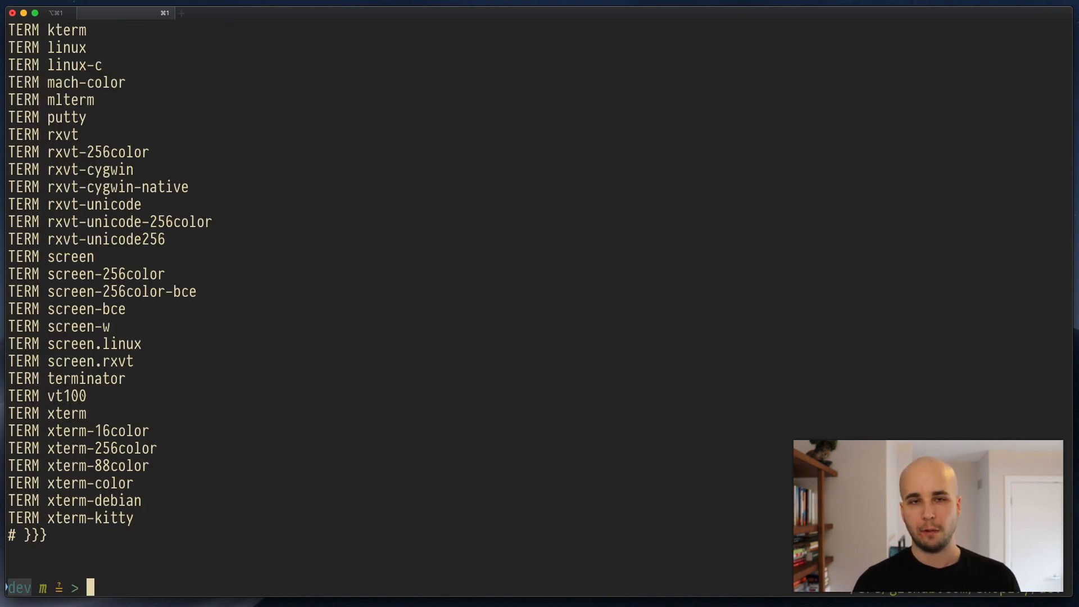
Run ', dircolors ~/LS_COLORS' and scroll back through the generated LS_COLORS export code.
text(, rg imagemagick)
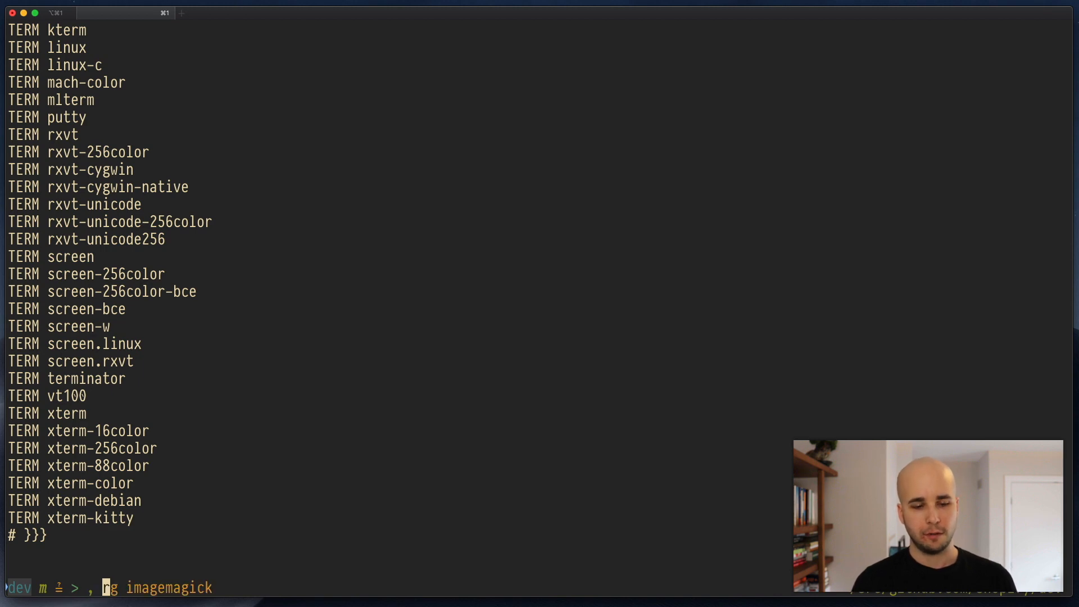
text(dircolors)
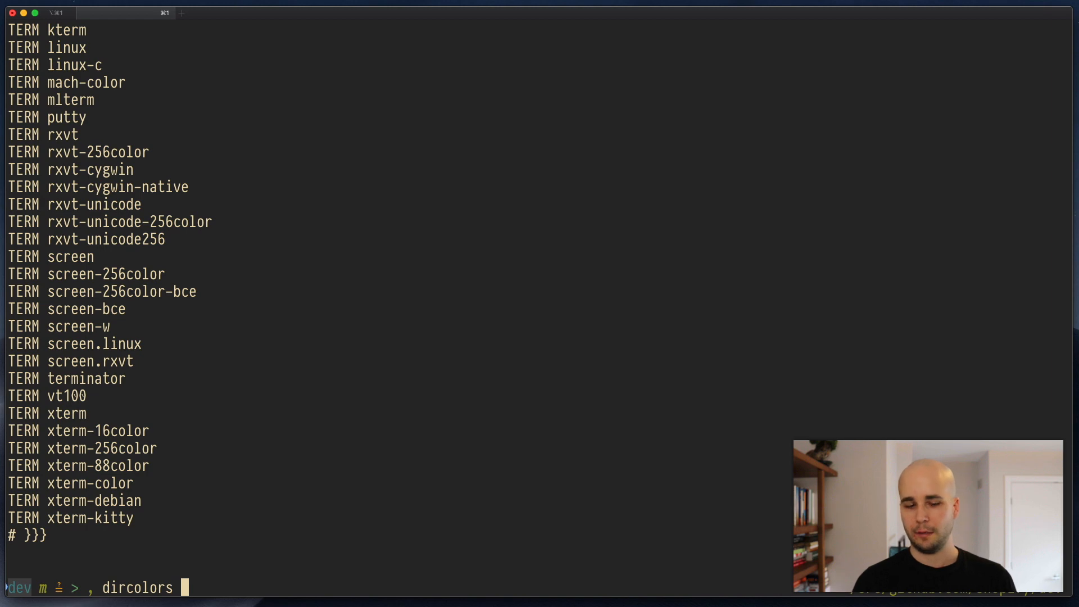
text(~/LS_COLORS)
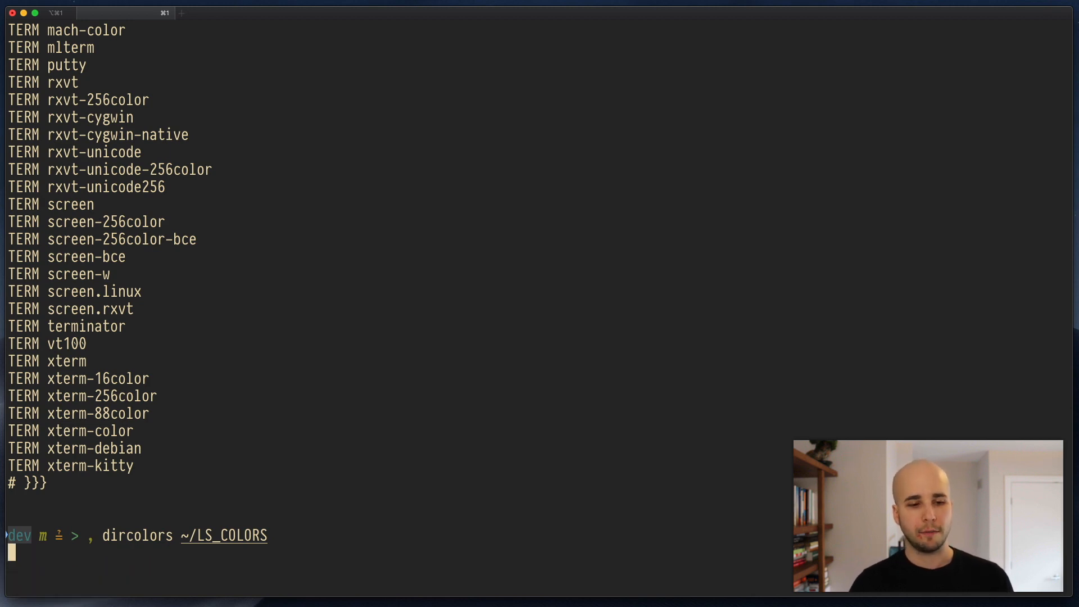
key(Return)
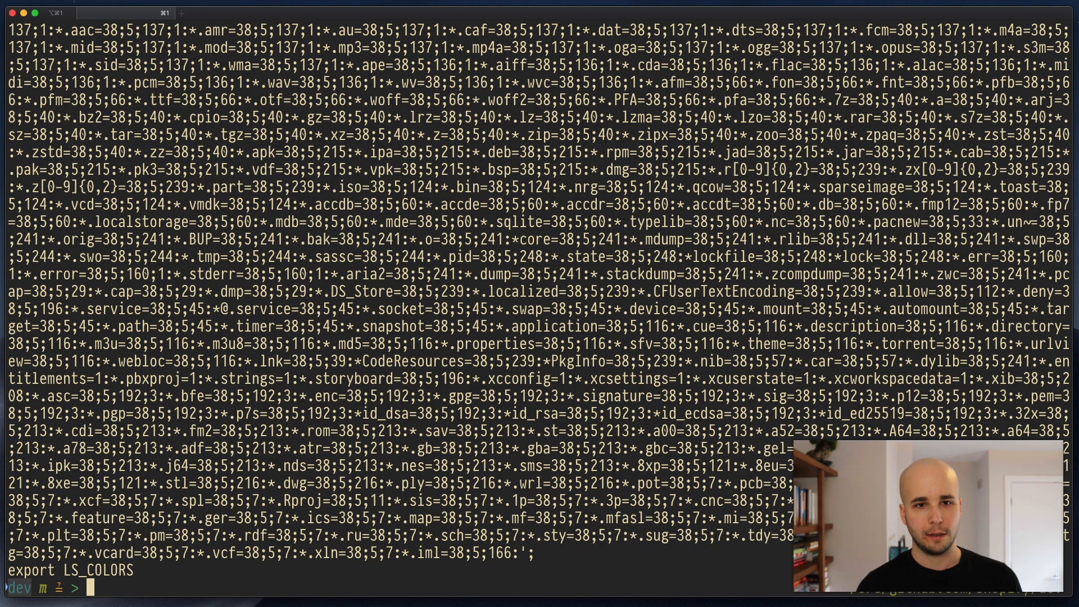
scroll(up, 3)
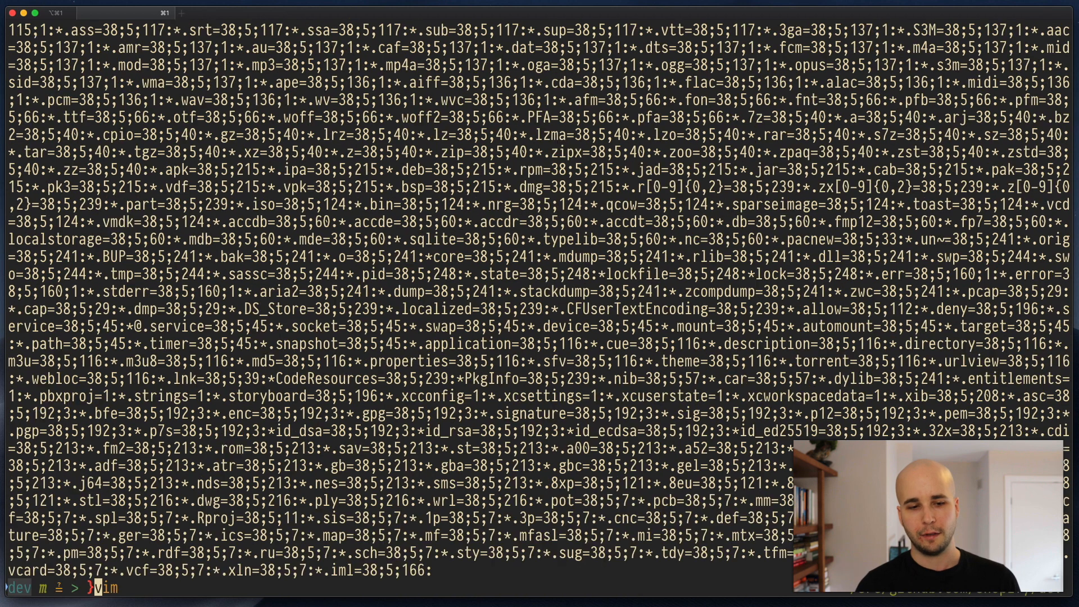
Run ', ls --color=auto -F' for a colourised listing with type markers.
key(ctrl+u)
text(, ls)
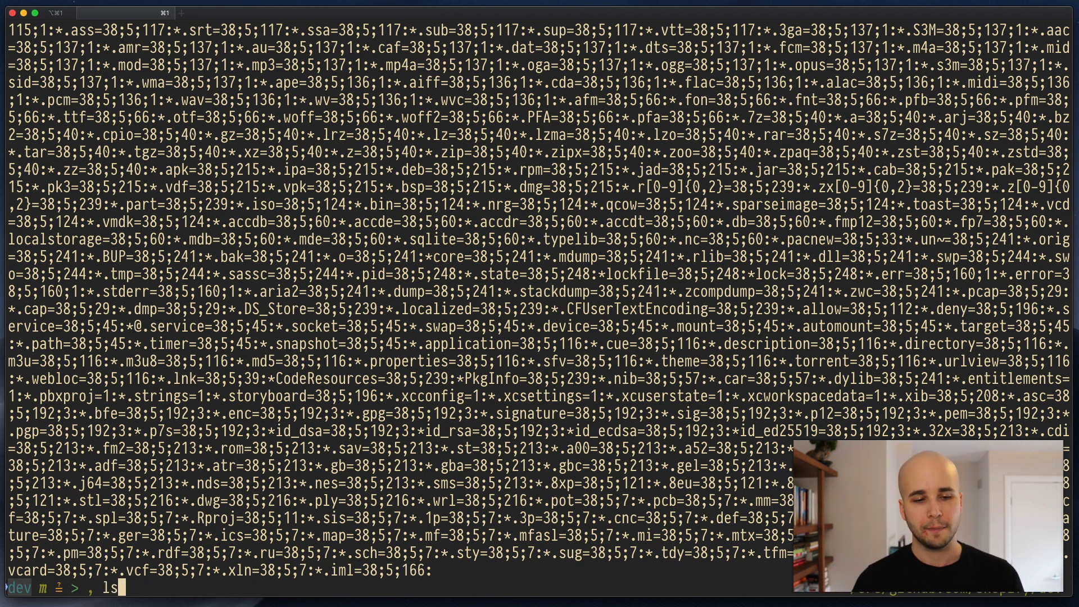
text(--color=a)
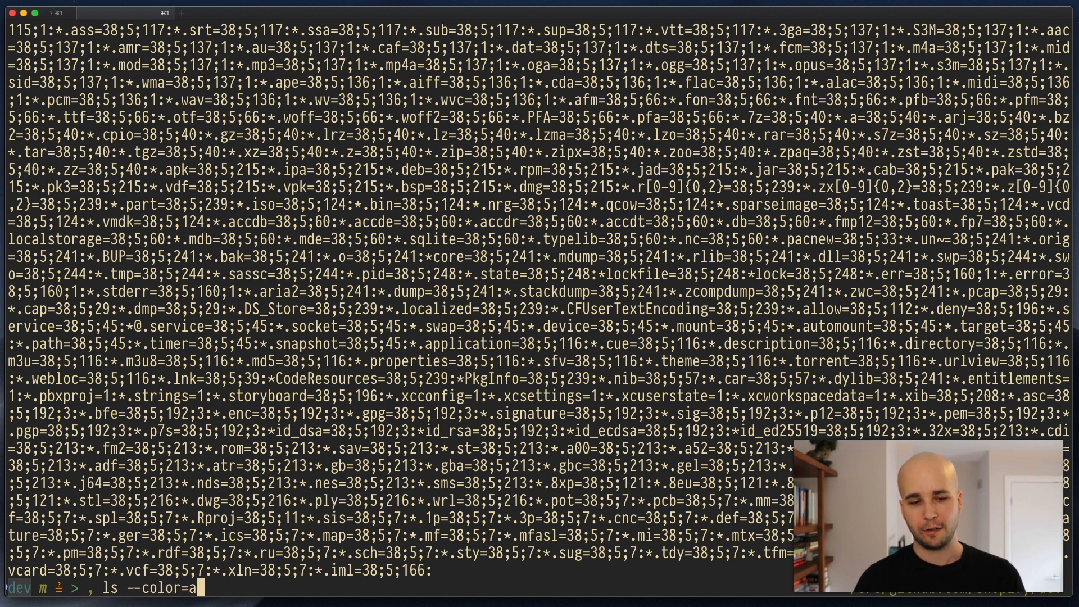
text(uto -F)
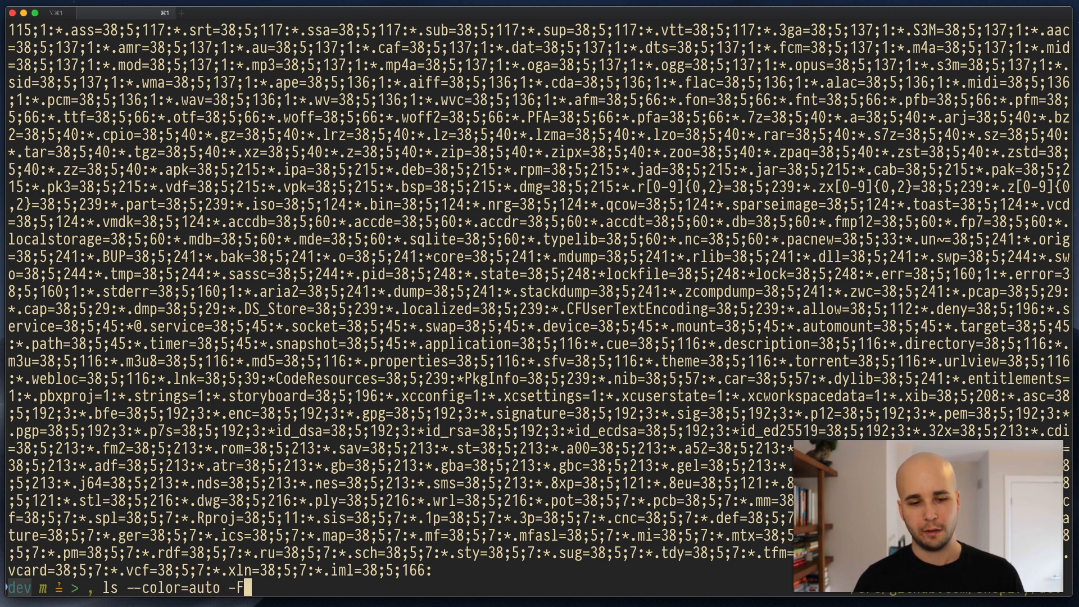
key(Return)
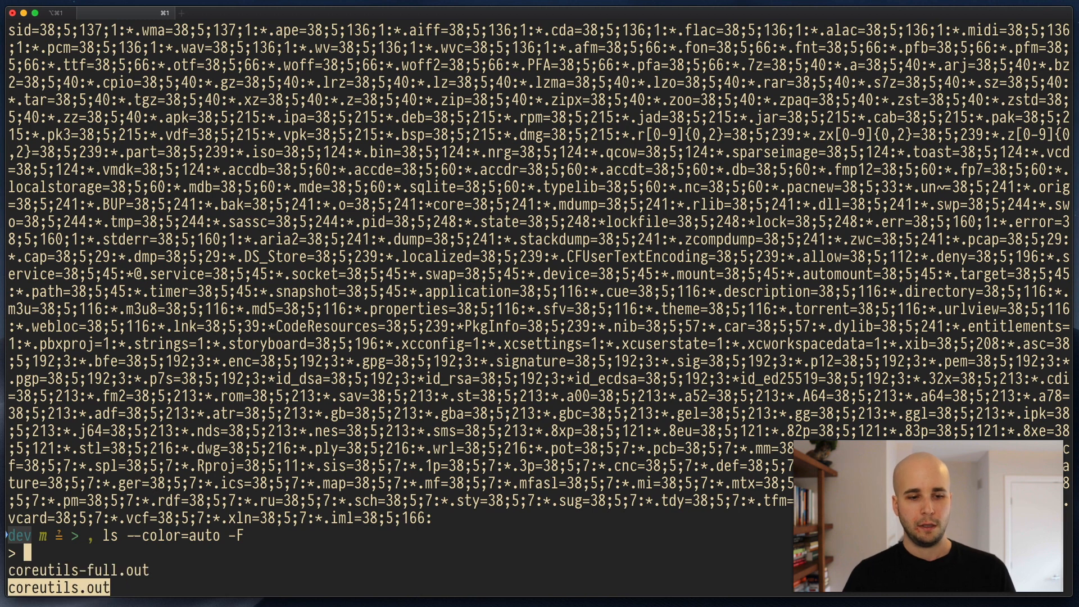
key(Return)
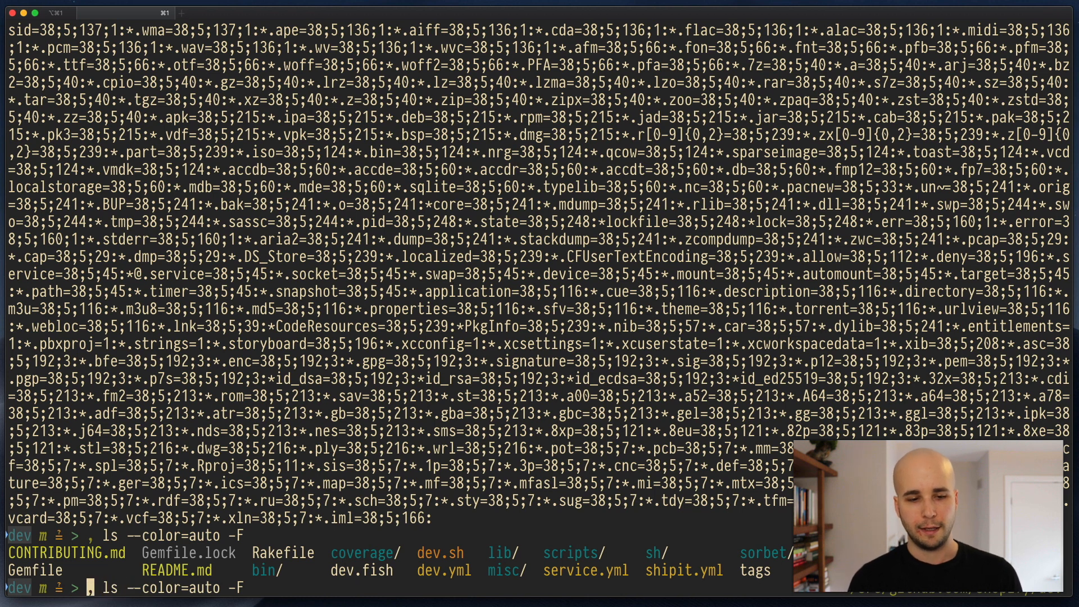
Prepare echo $LS_COLORS and eval $(, dircolors ~/LS_COLORS) commands at the prompt.
text(echo $LS_COLORS)
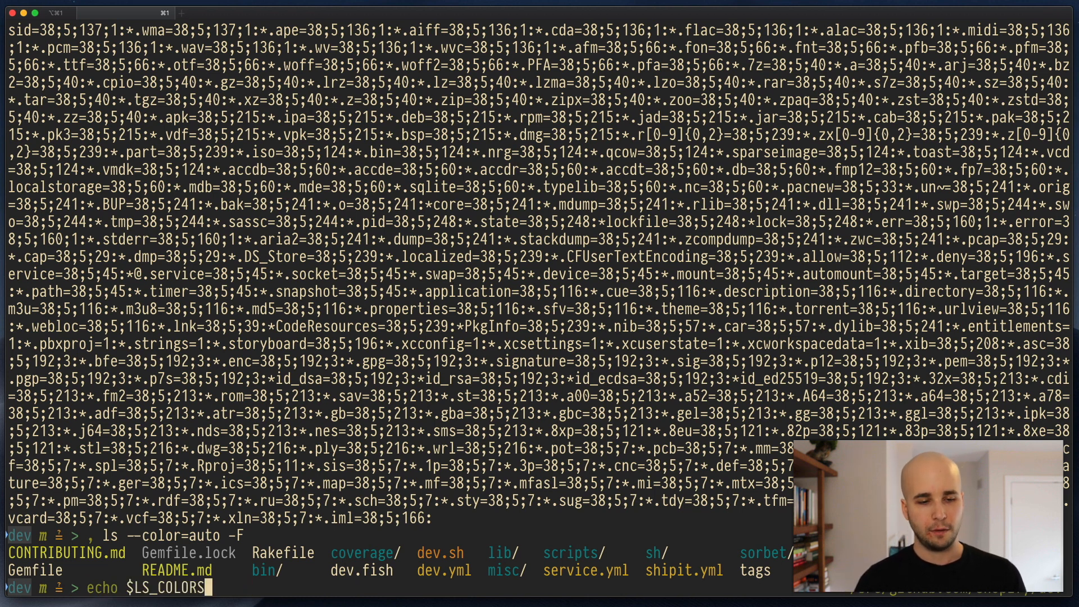
text(eval $(, dircolors ~/LS_COLORS))
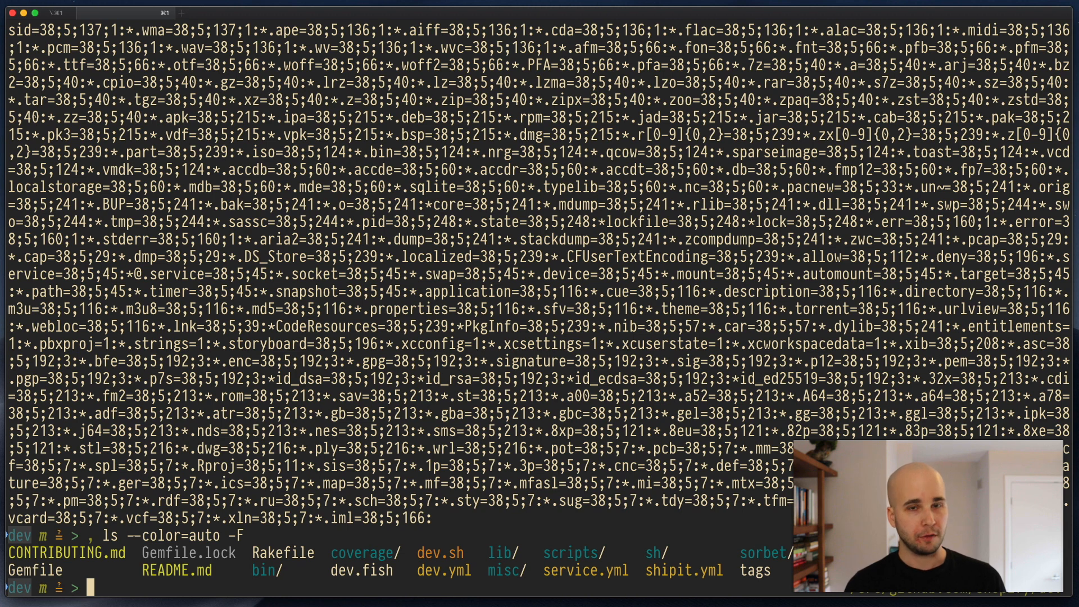
Install nixpkgs.coreutils 8.31 into the nix profile with nix-env -iA.
text(nix-env -i -f ls-colors.nix)
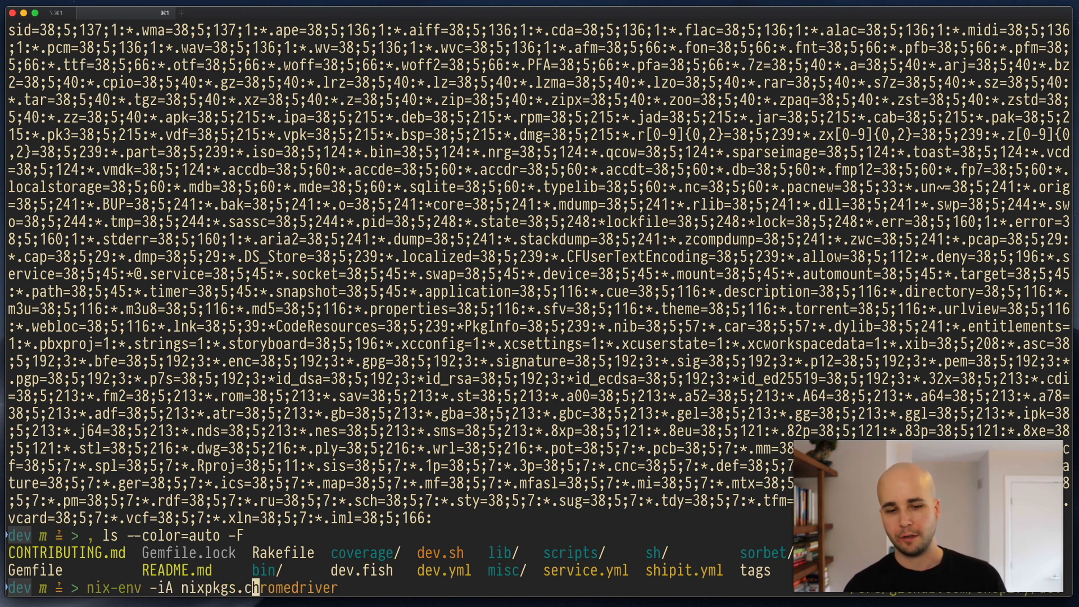
text(coreutils)
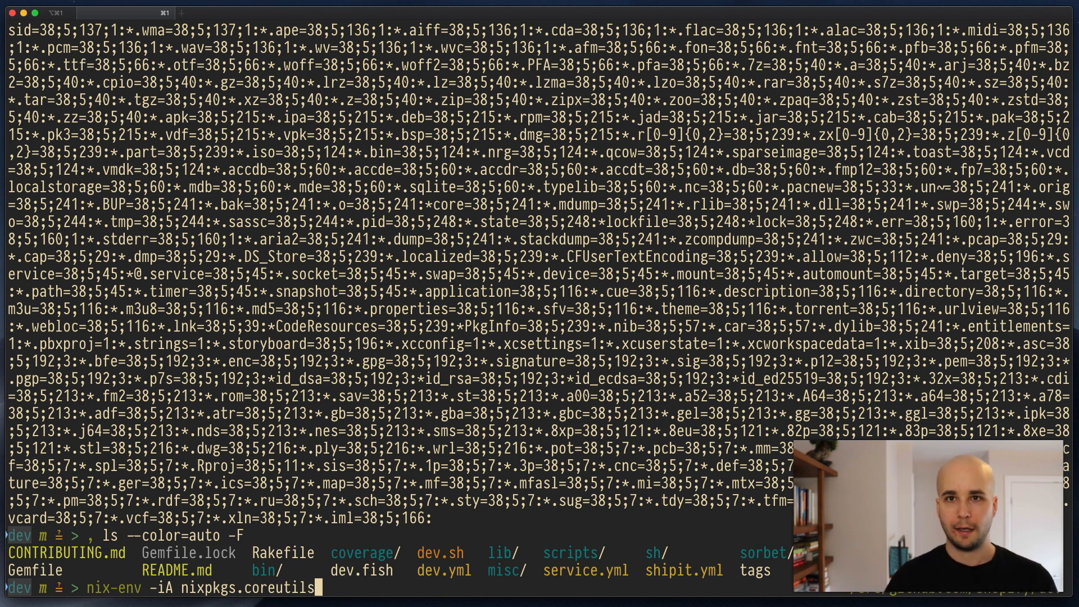
key(Return)
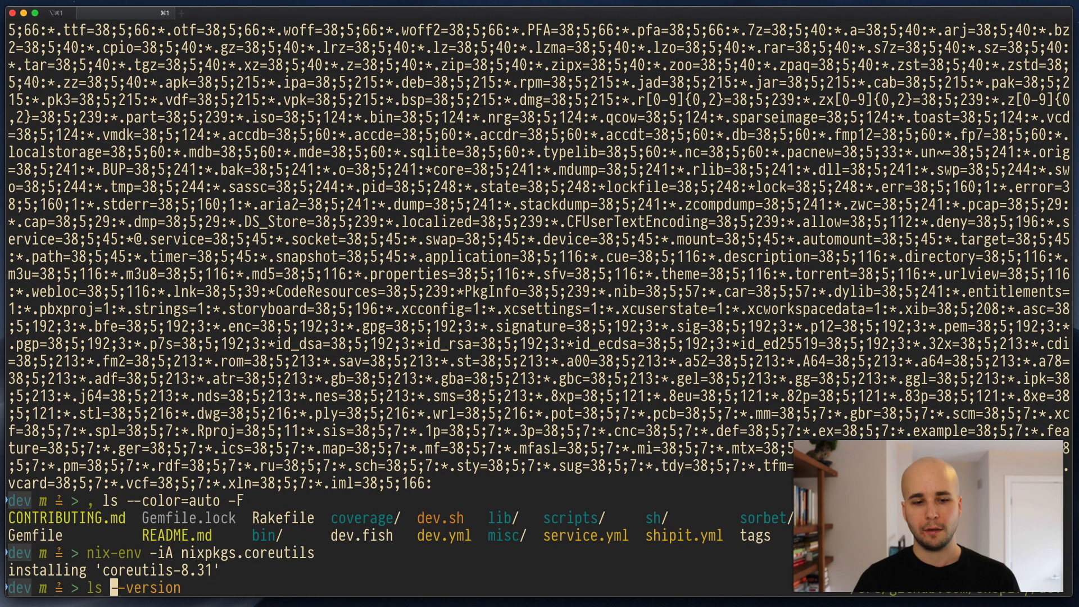
List ~/.nix-profile/bin, now showing GNU ls and dircolors.
text(~/.nix-profile/bin/)
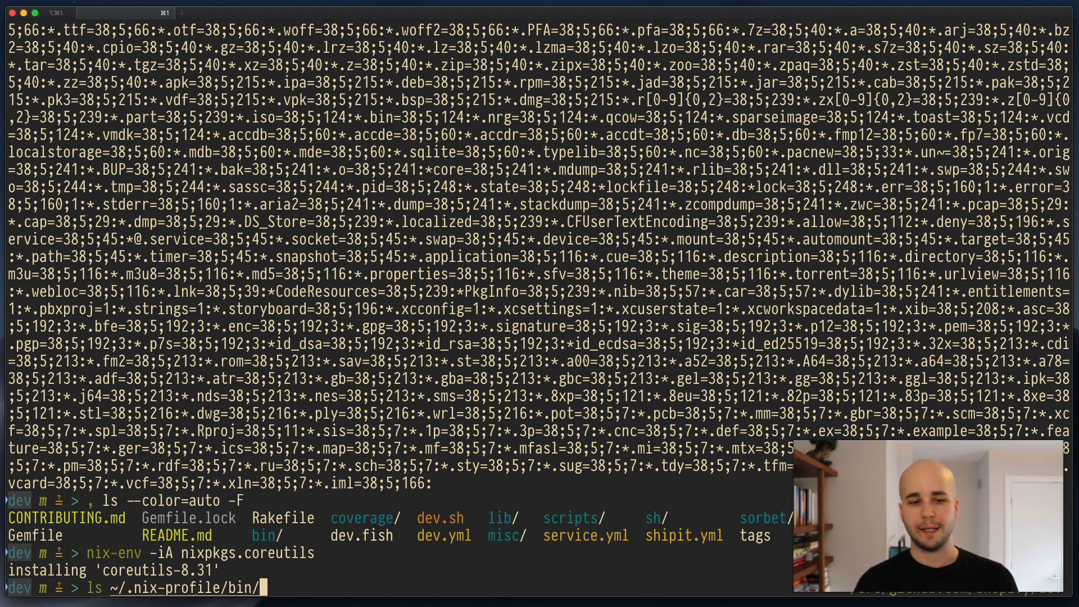
key(Return)
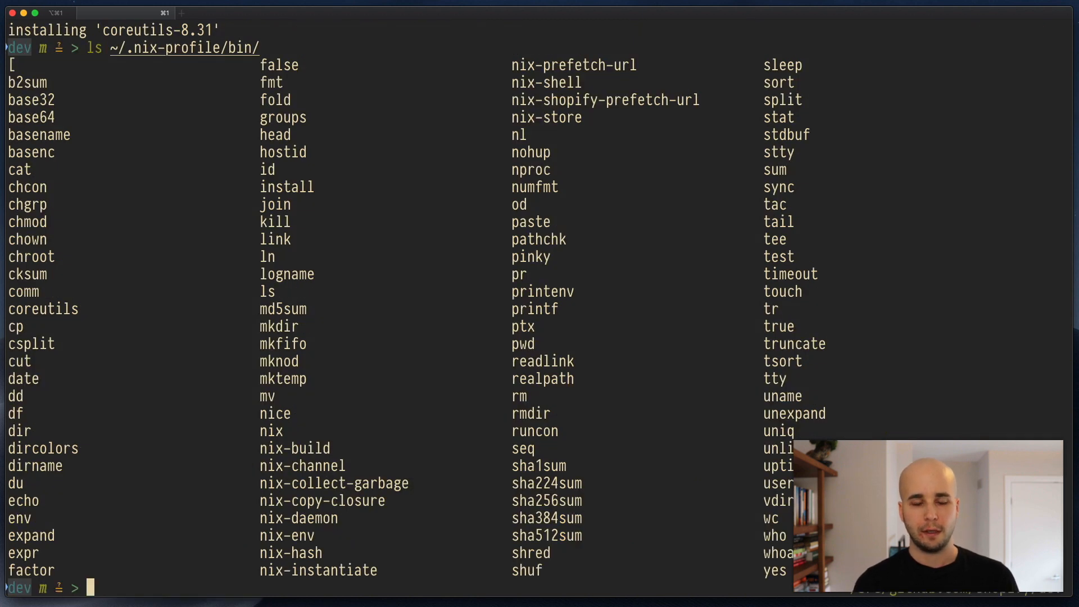
Remove coreutils-8.31 from the nix profile with nix-env.
text(nix-env -iA nixpkgs.coreutils)
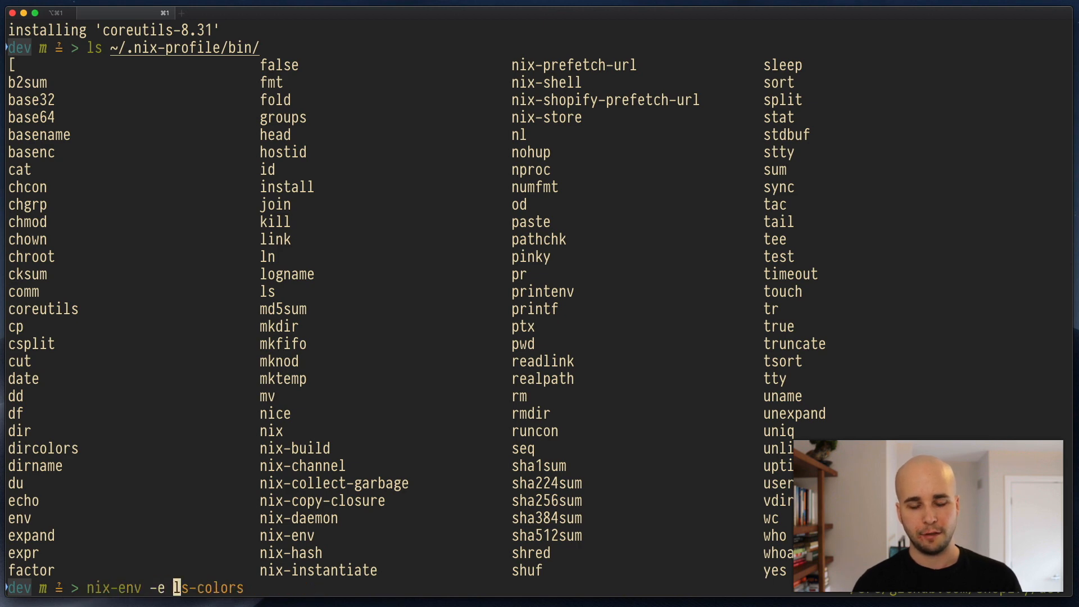
text( coreutils)
key(Return)
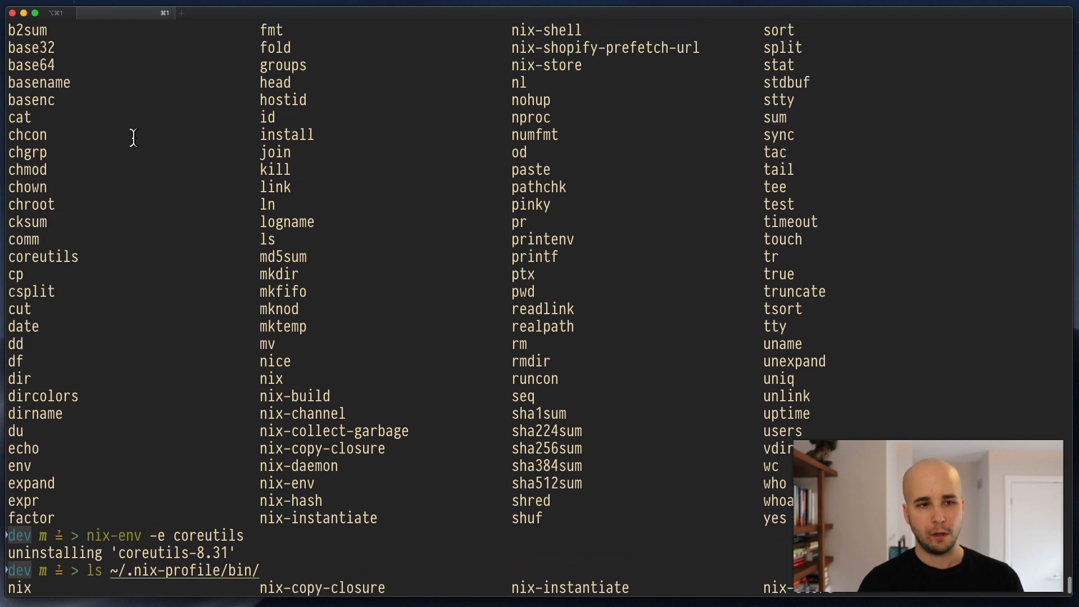
mouse_move(54, 85)
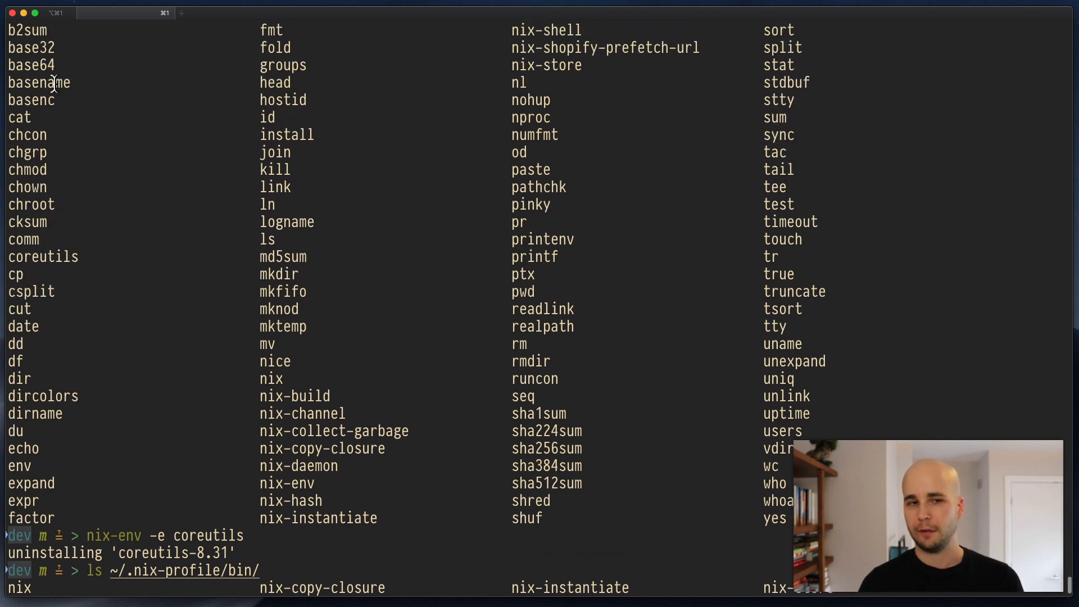
mouse_move(370, 41)
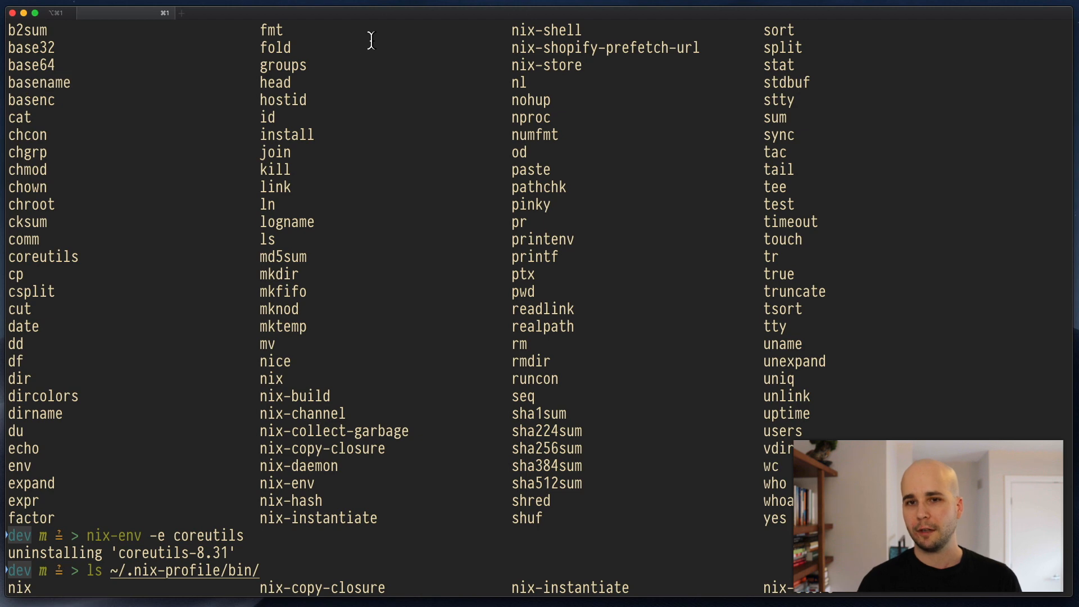
mouse_move(520, 170)
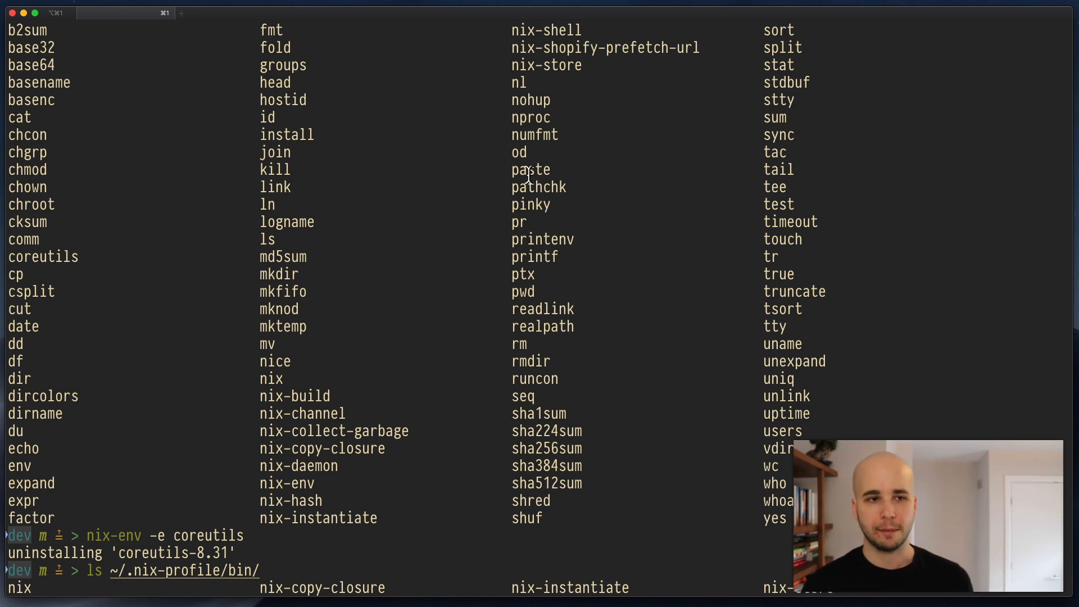
mouse_move(400, 124)
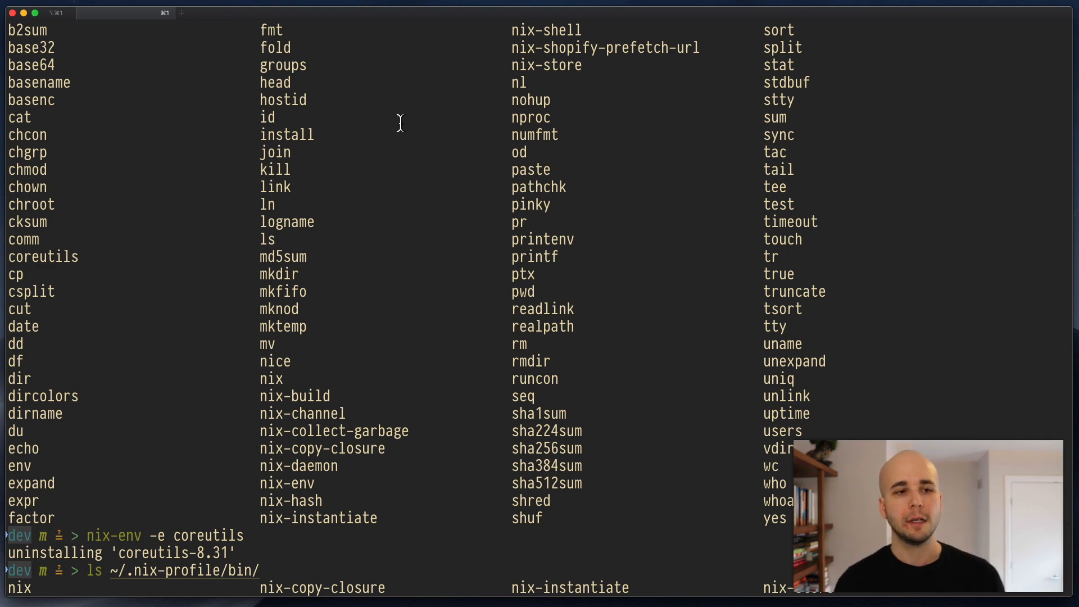
Inspect the profile's bin listings, marking nix-build, basename and touch entries.
double_click(286, 134)
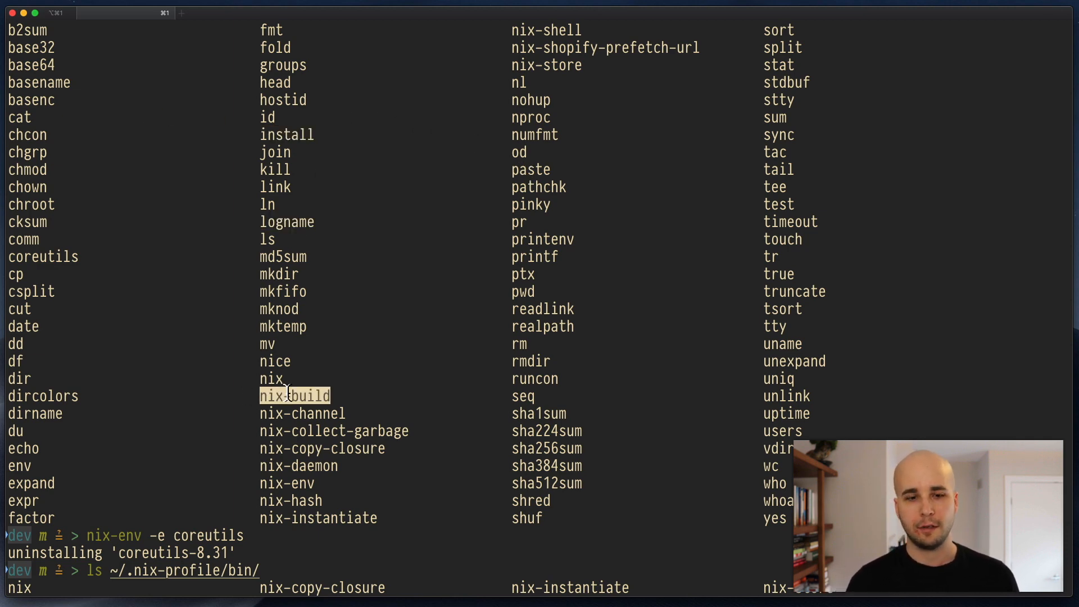
mouse_move(278, 126)
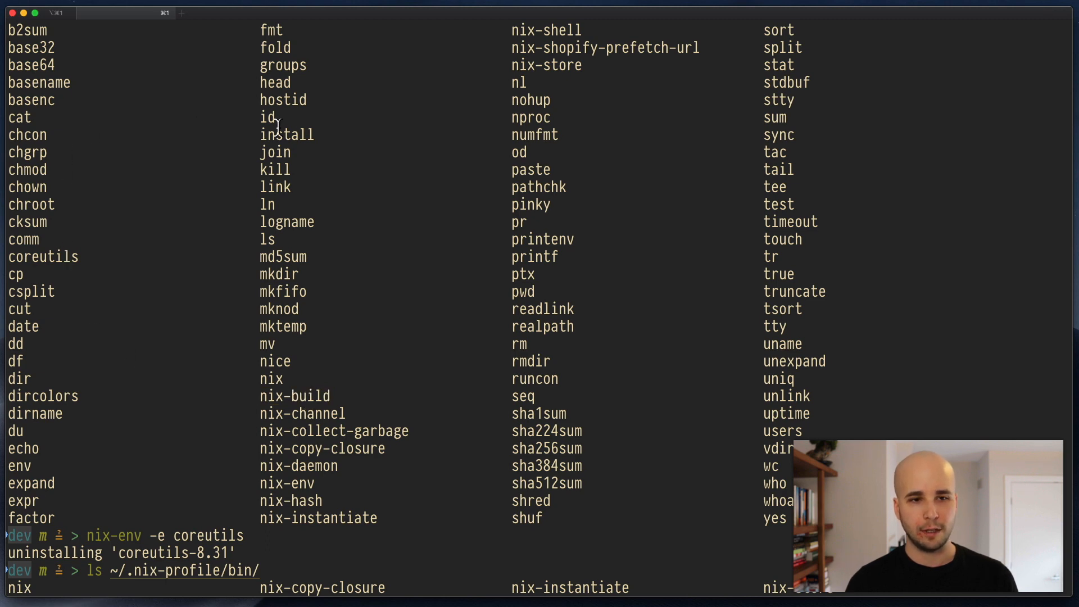
double_click(40, 82)
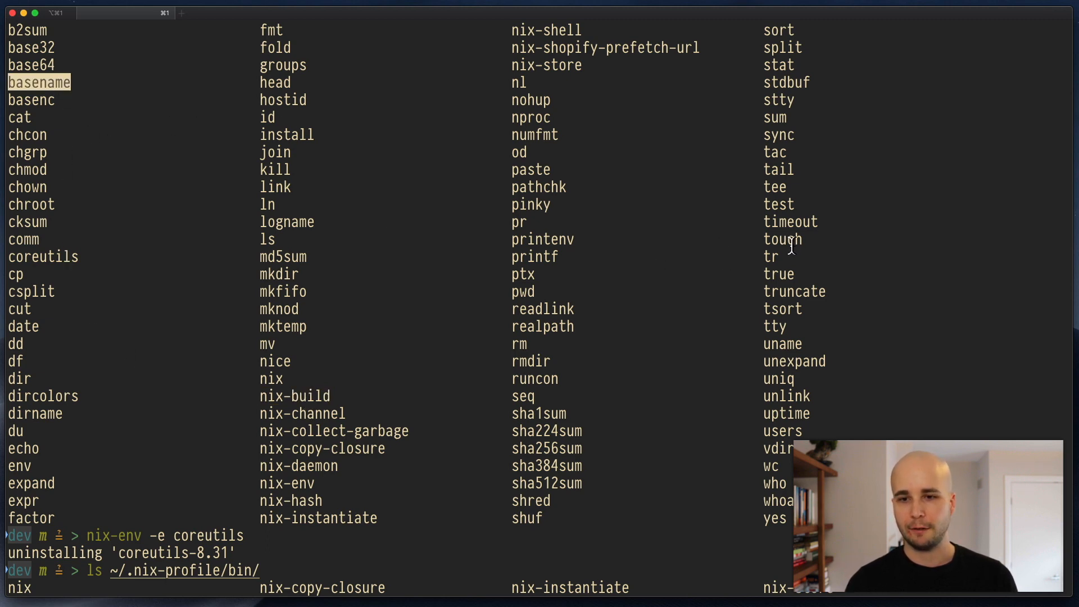
double_click(781, 238)
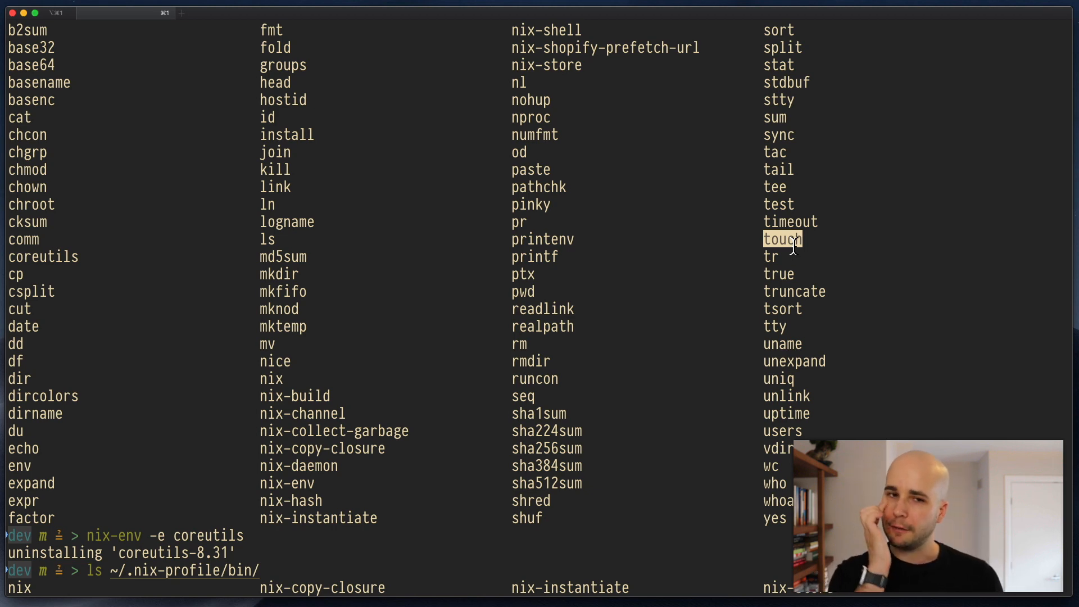
scroll(down, 3)
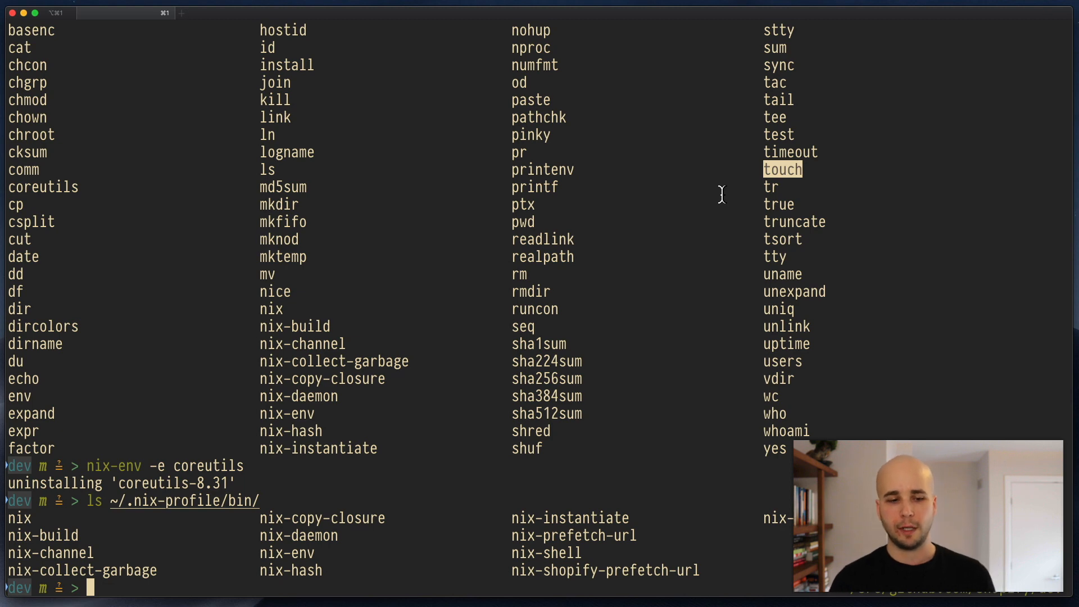
mouse_move(636, 187)
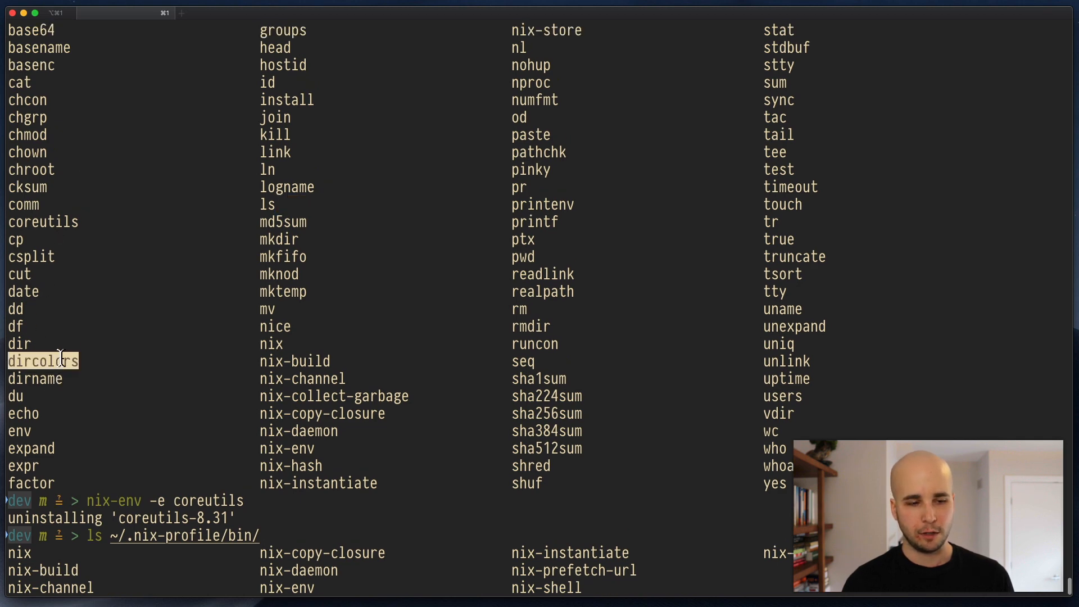
scroll(down, 3)
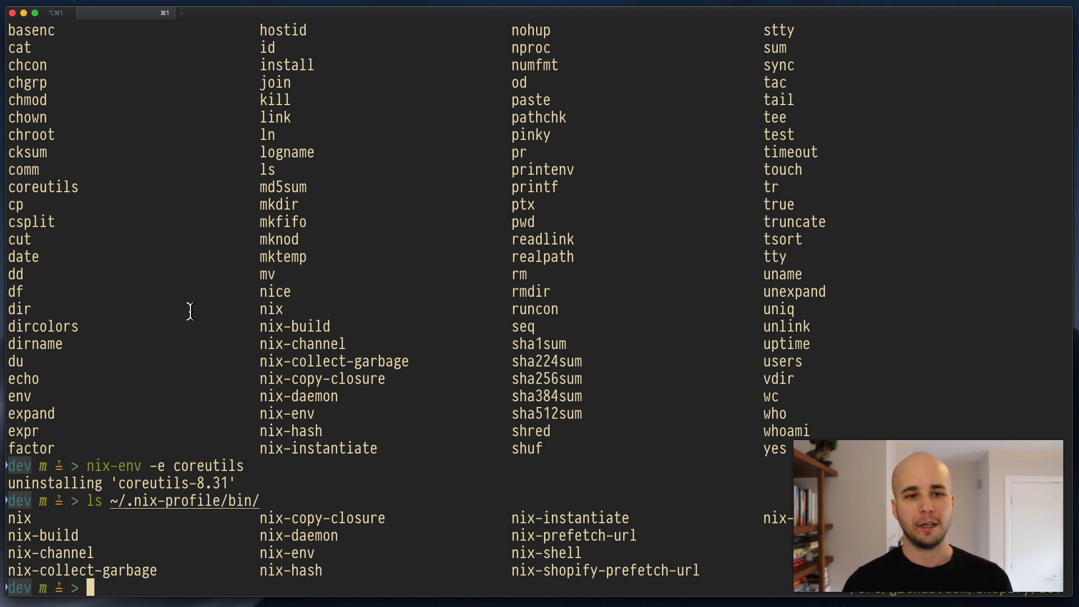
double_click(267, 169)
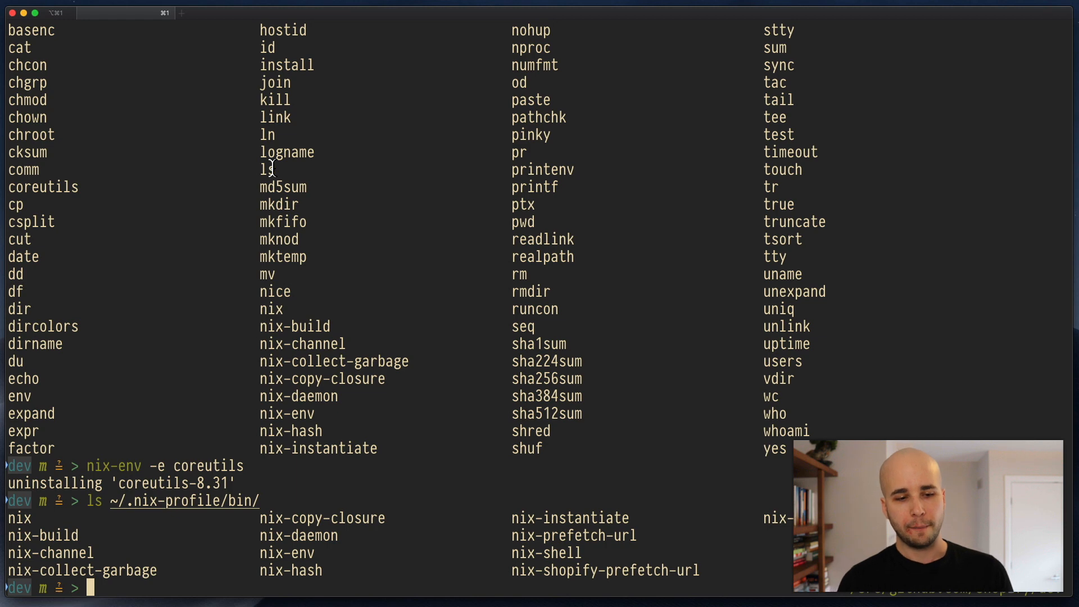
Start editing a new whatever.nix file in Vim.
text(vim ls-co)
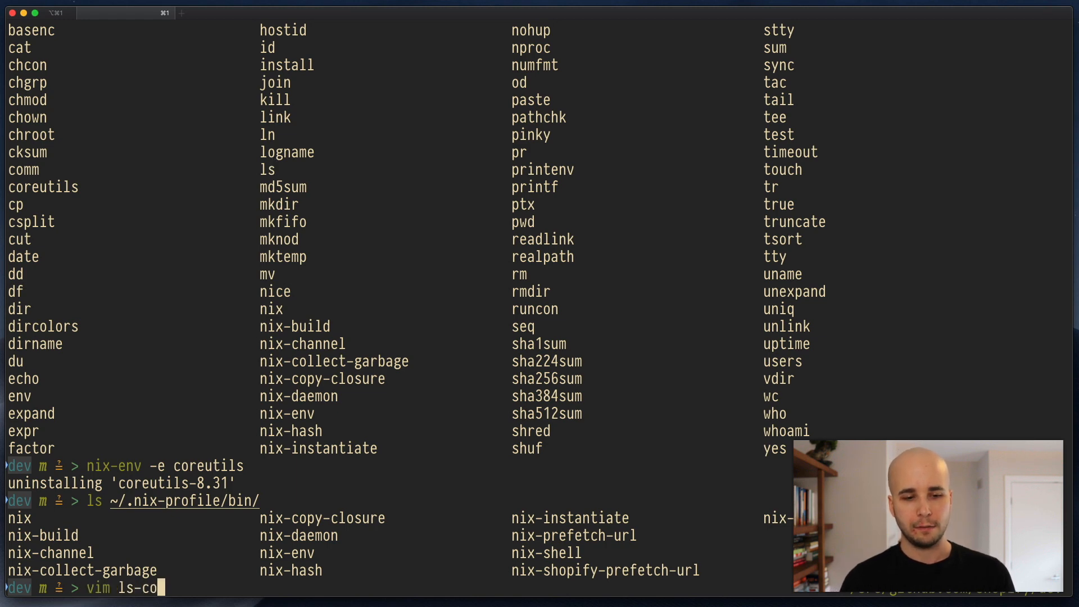
text(whatever)
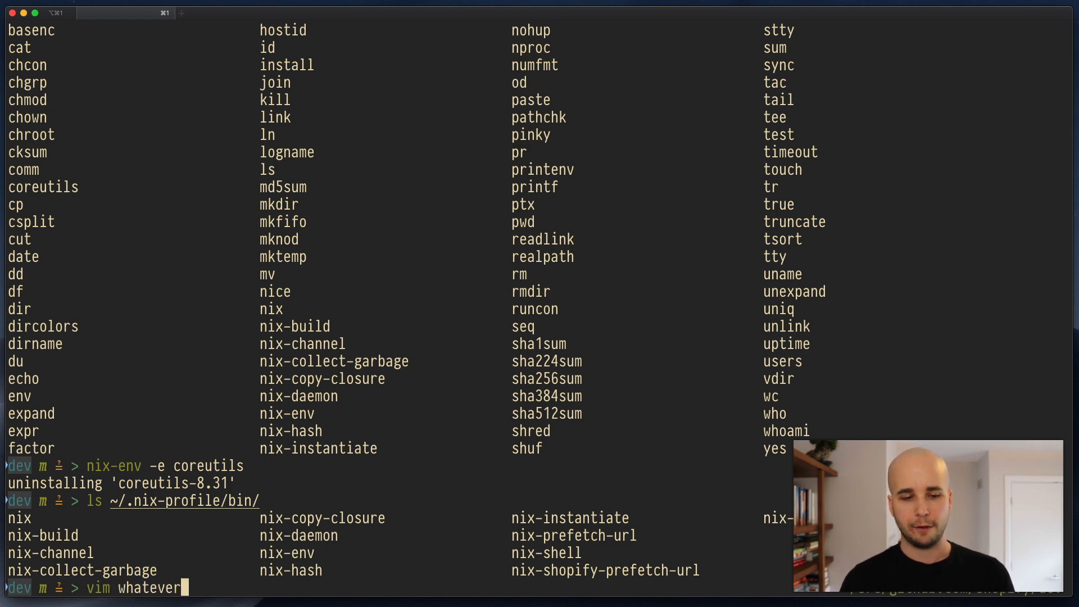
key(Return)
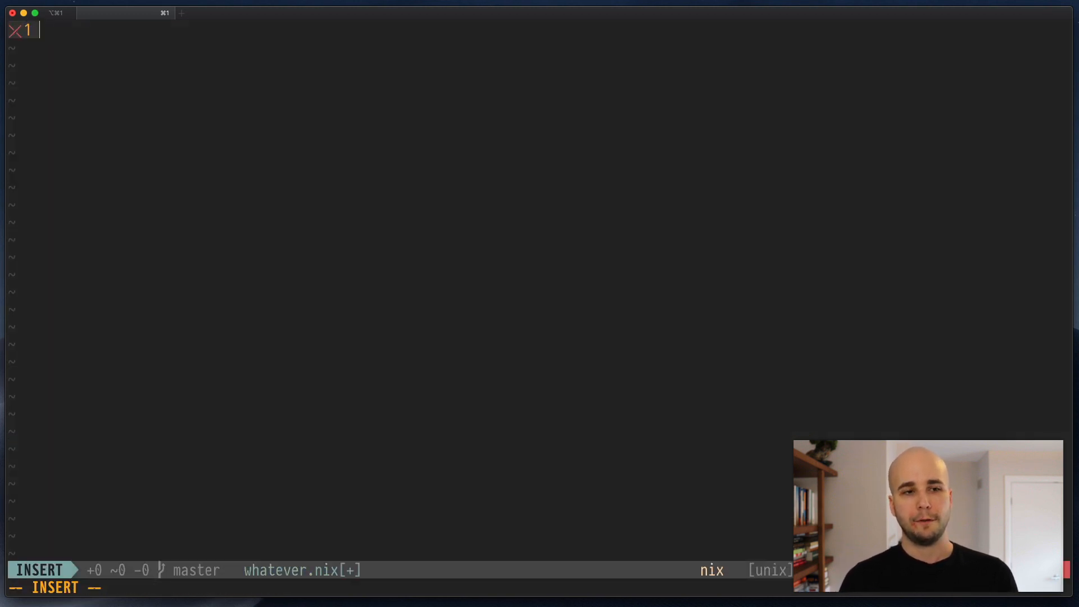
Write a let block binding pkgs = import <nixpkgs> {}; and review the line.
text(let)
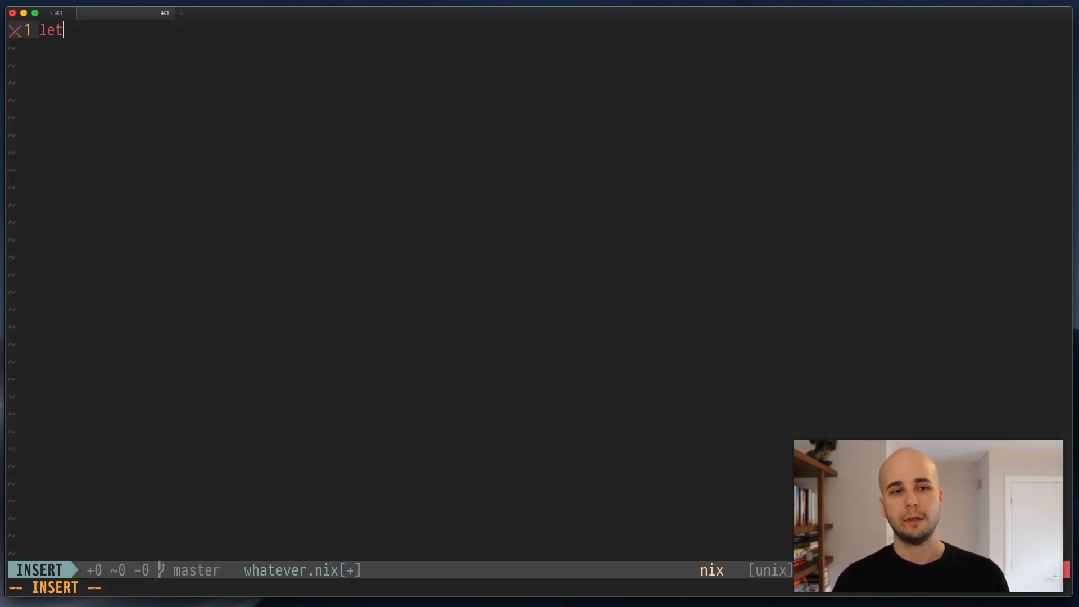
key(enter)
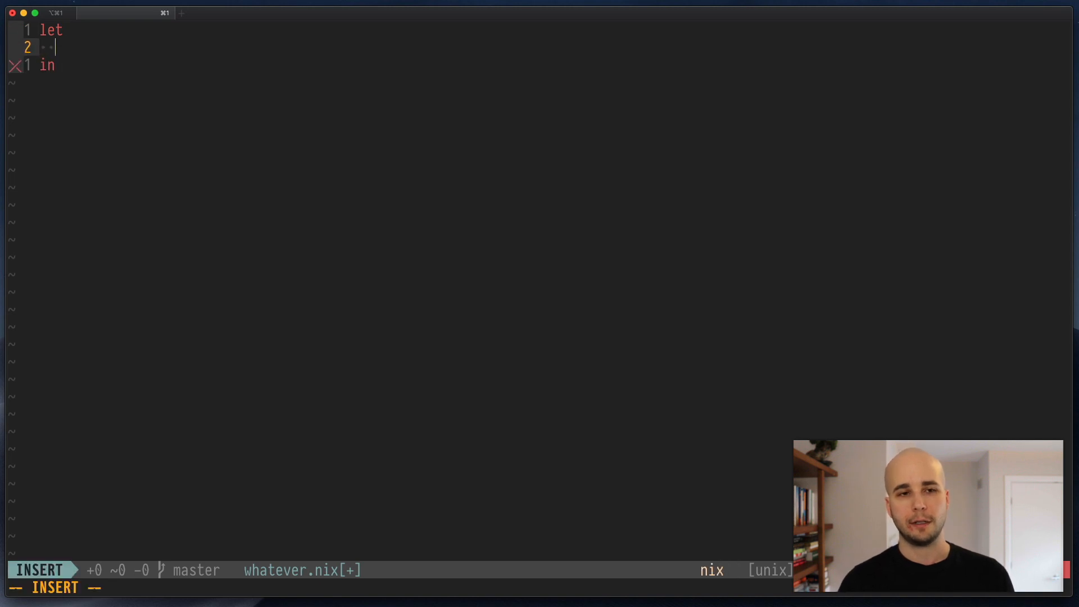
text(pkgs = imp)
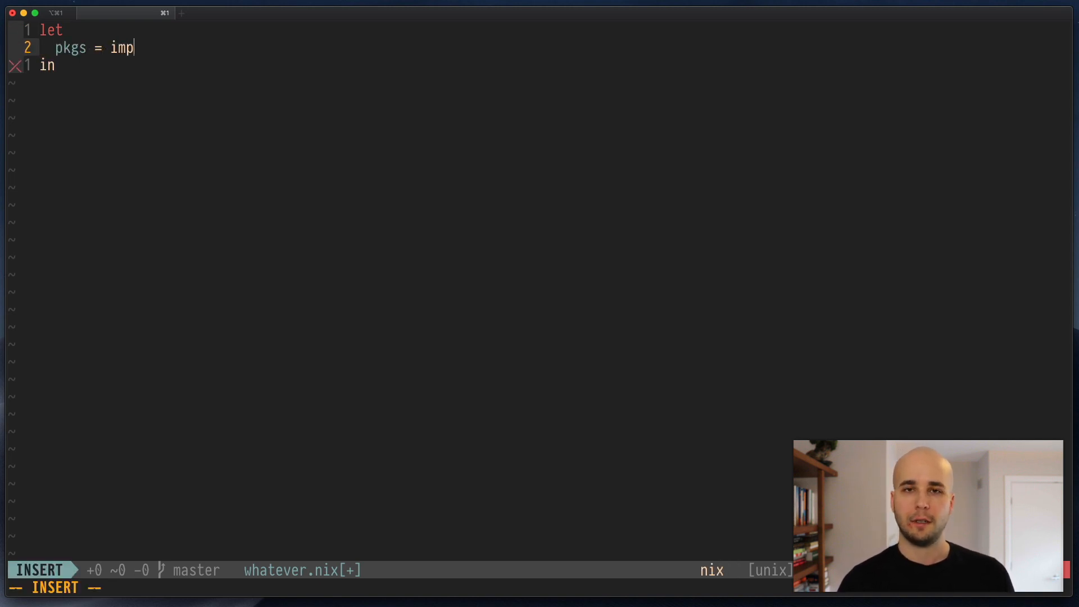
text(ort <nixp)
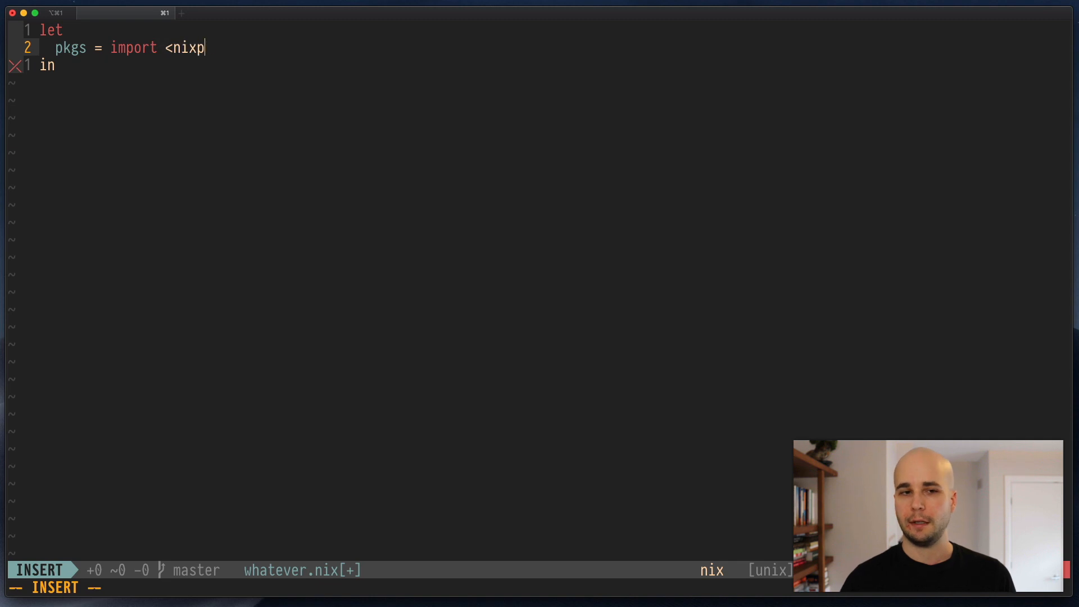
text(kgs> {};)
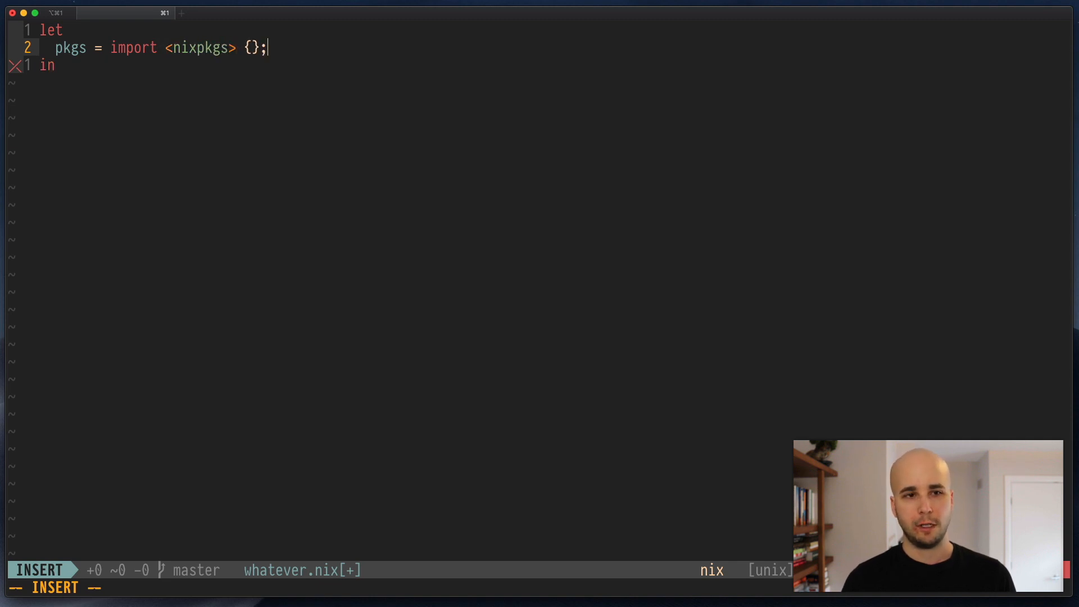
key(Escape)
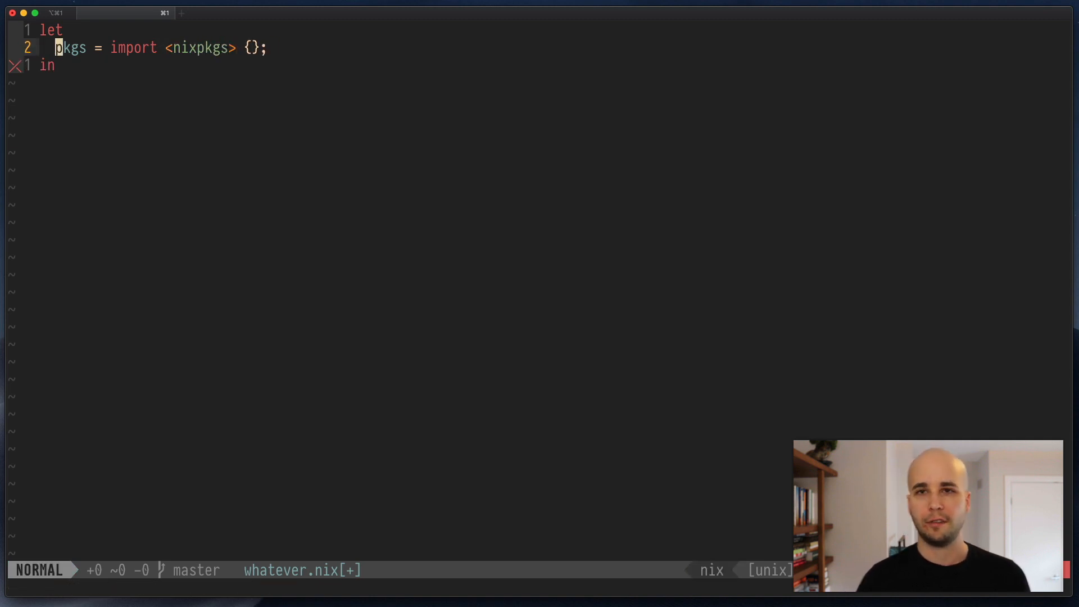
key(v)
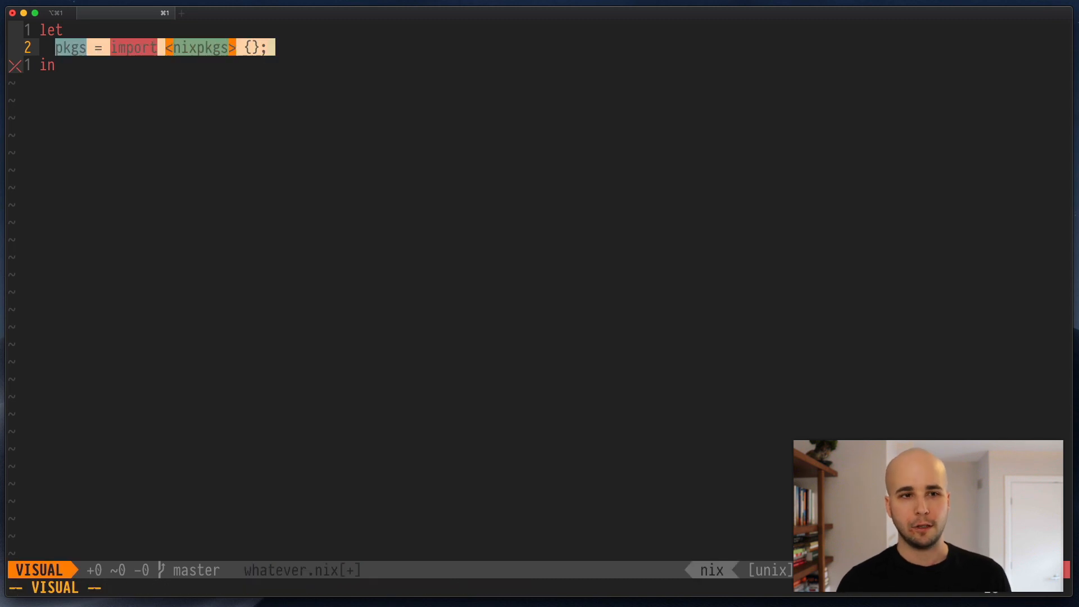
key(Escape)
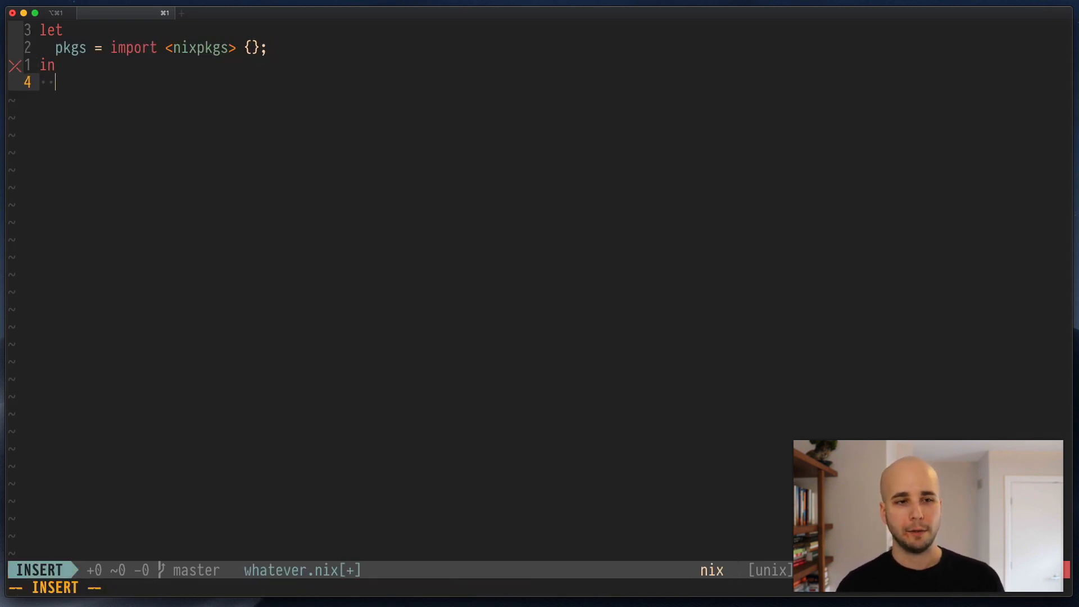
Write the body as pkgs.runCommand "ls-colors" with attrs and an empty script string.
text(pkgs.)
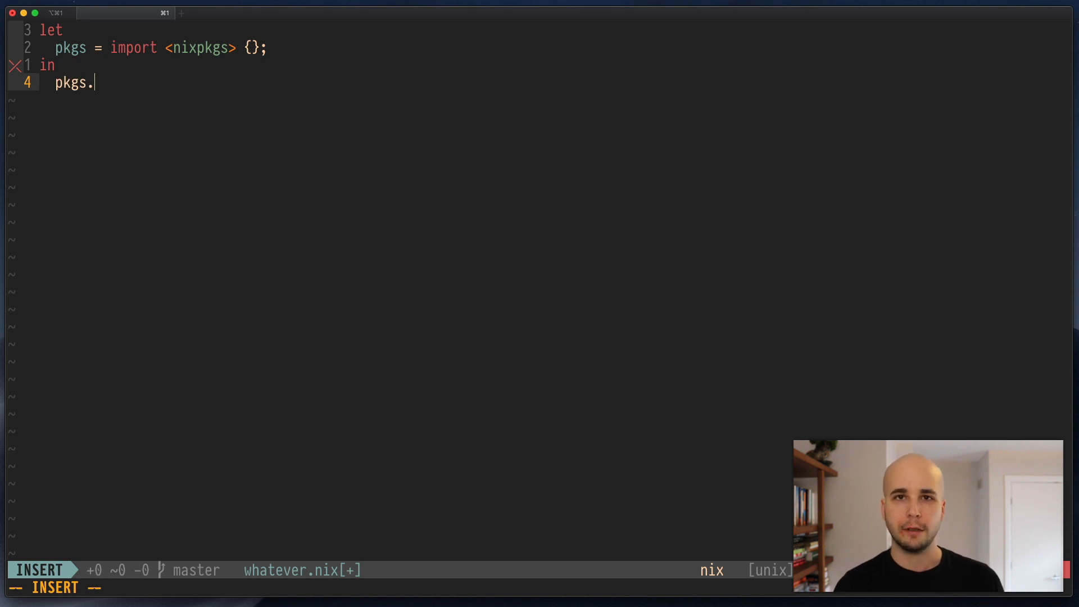
text(runComman)
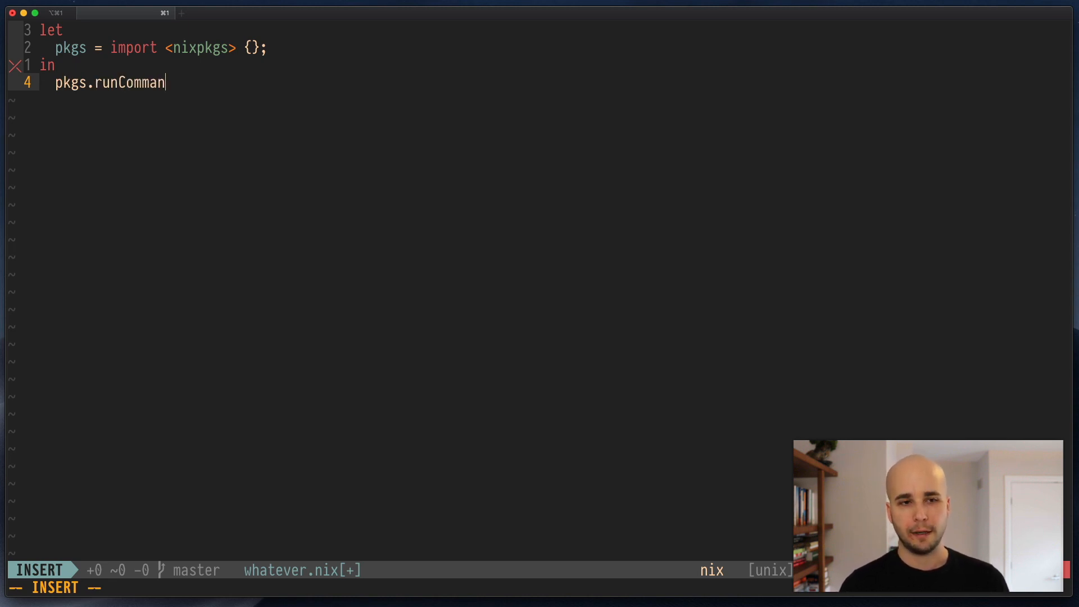
text(d)
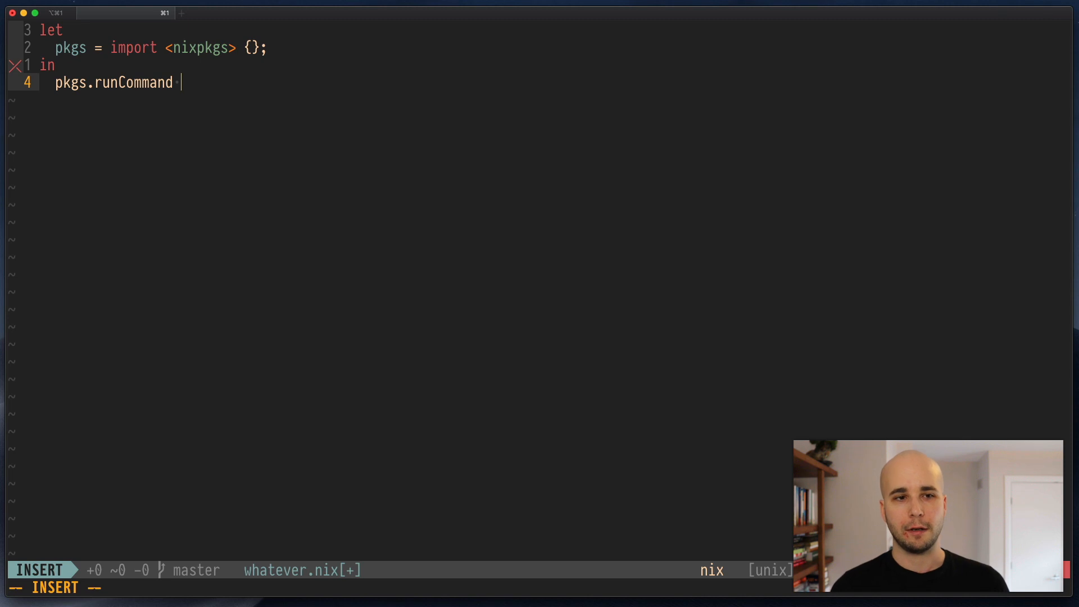
text(na)
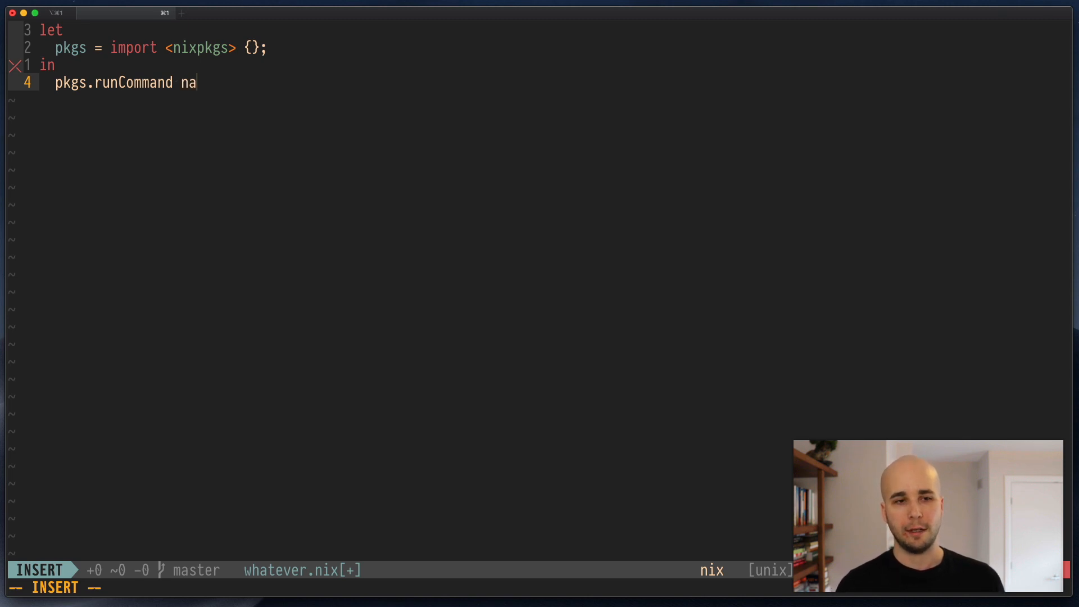
text(me)
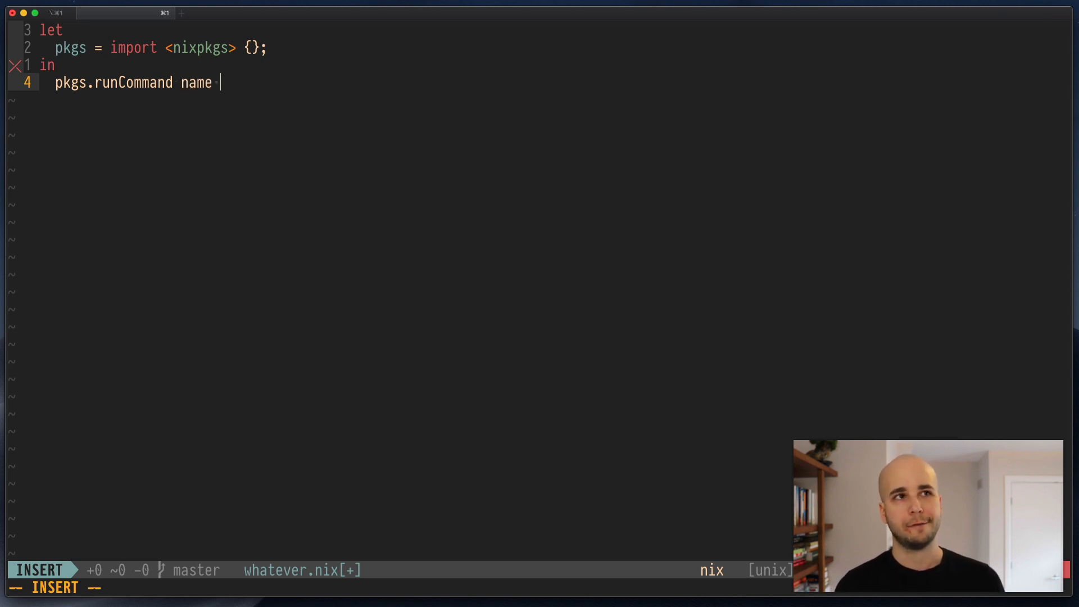
text(atts)
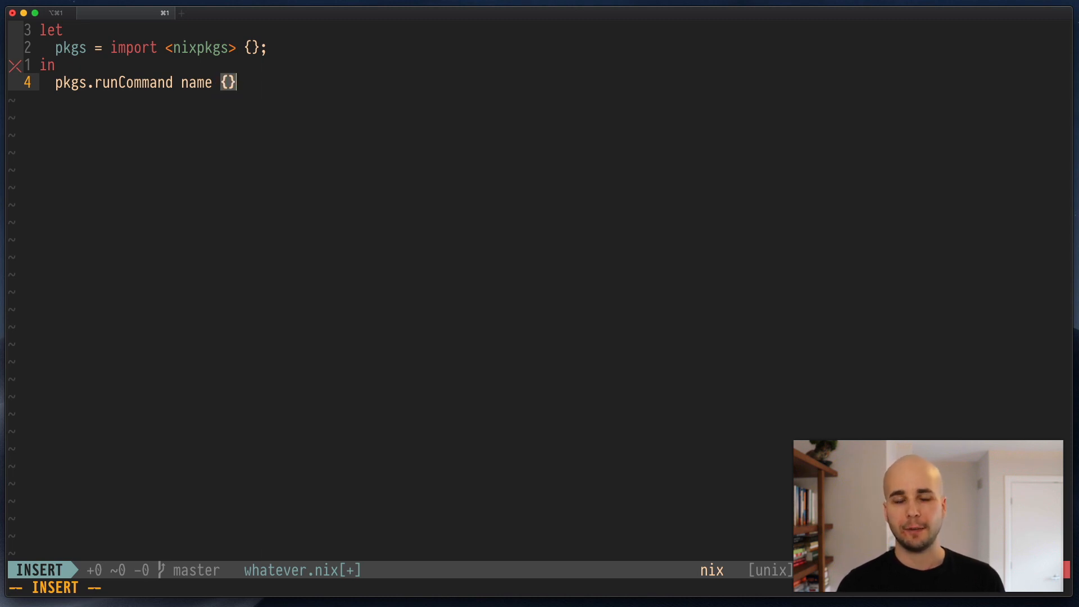
text('')
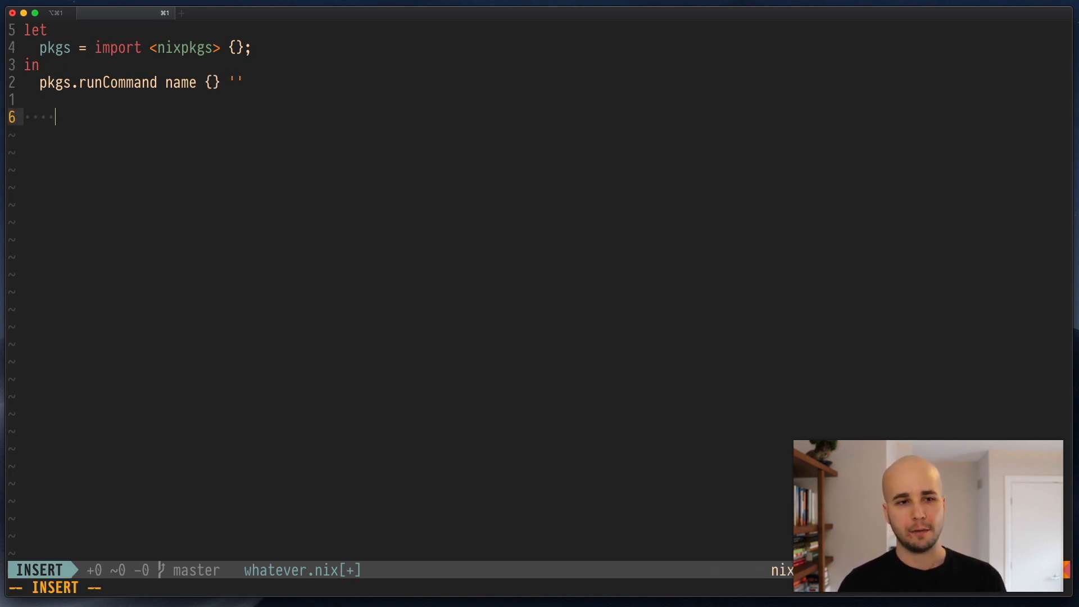
key(Escape)
text("l)
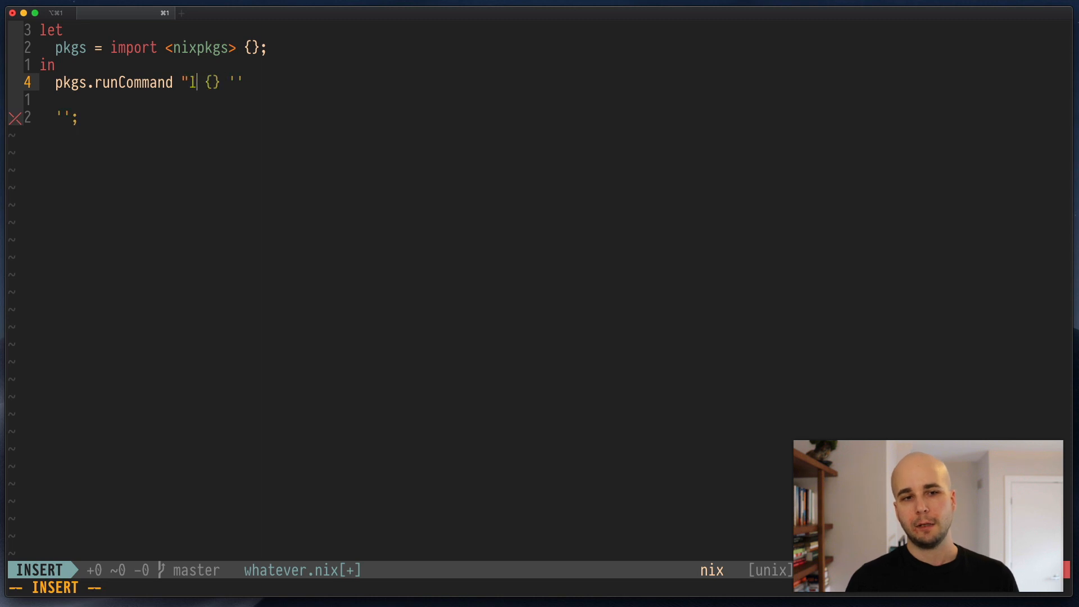
text(s-colors")
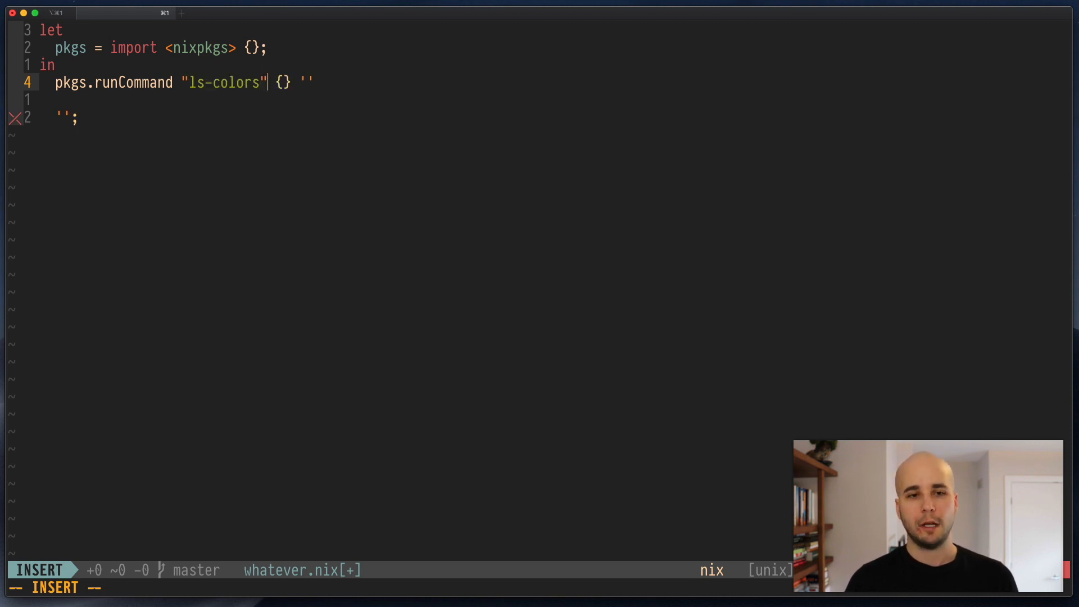
key(Escape)
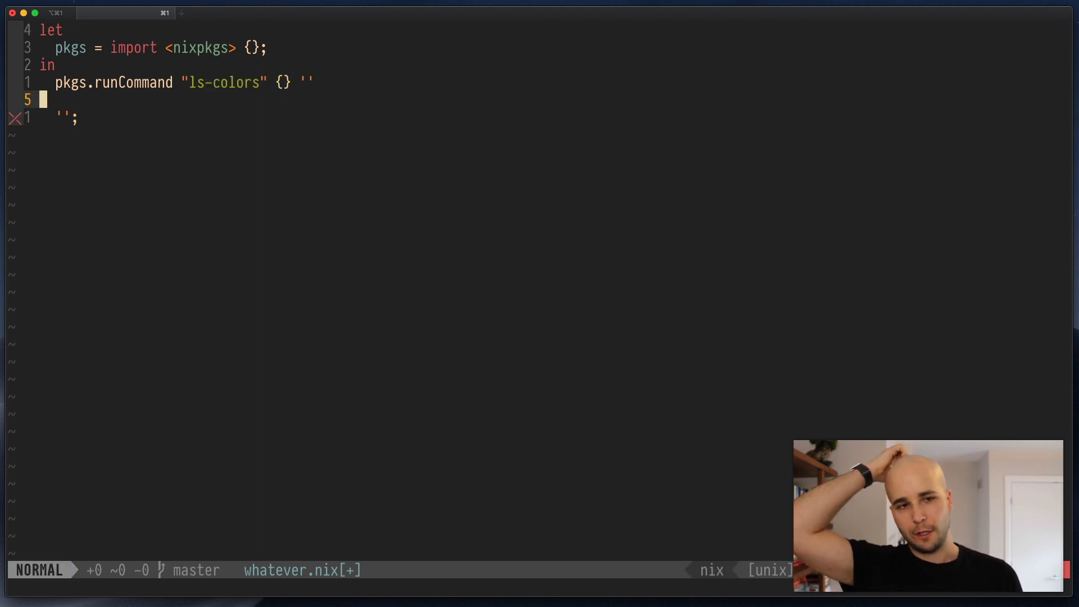
Add a mkdir -p $out/bin command to the build script.
key(i)
text($out)
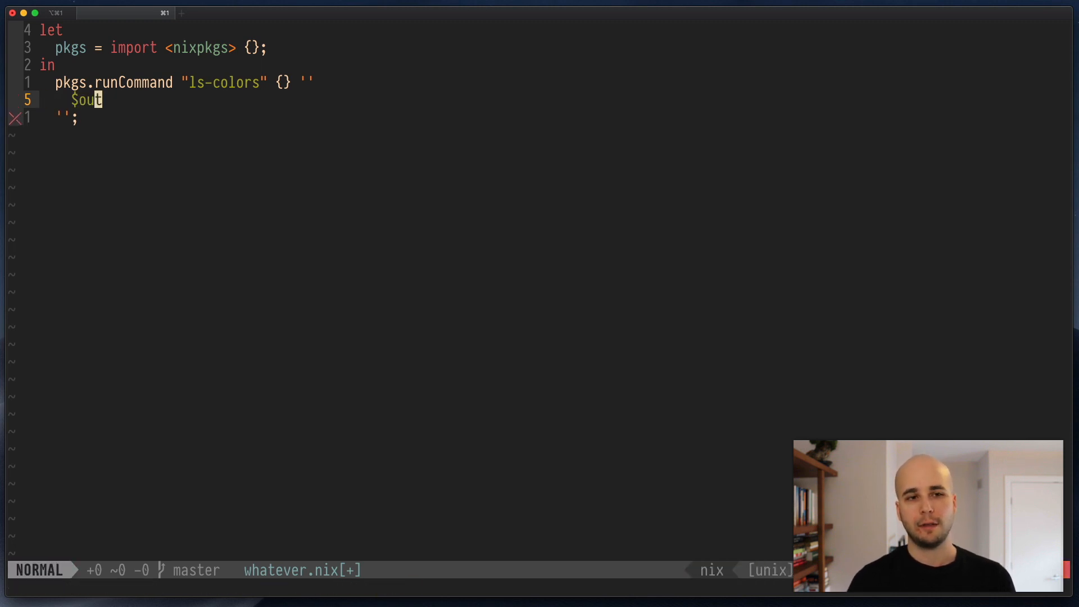
key(v)
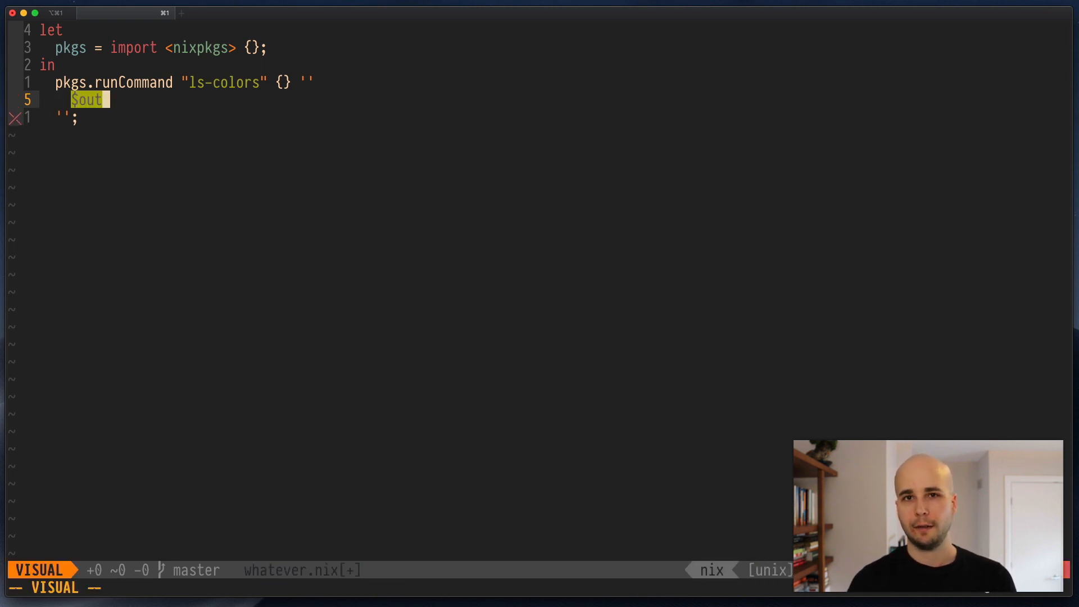
key(escape)
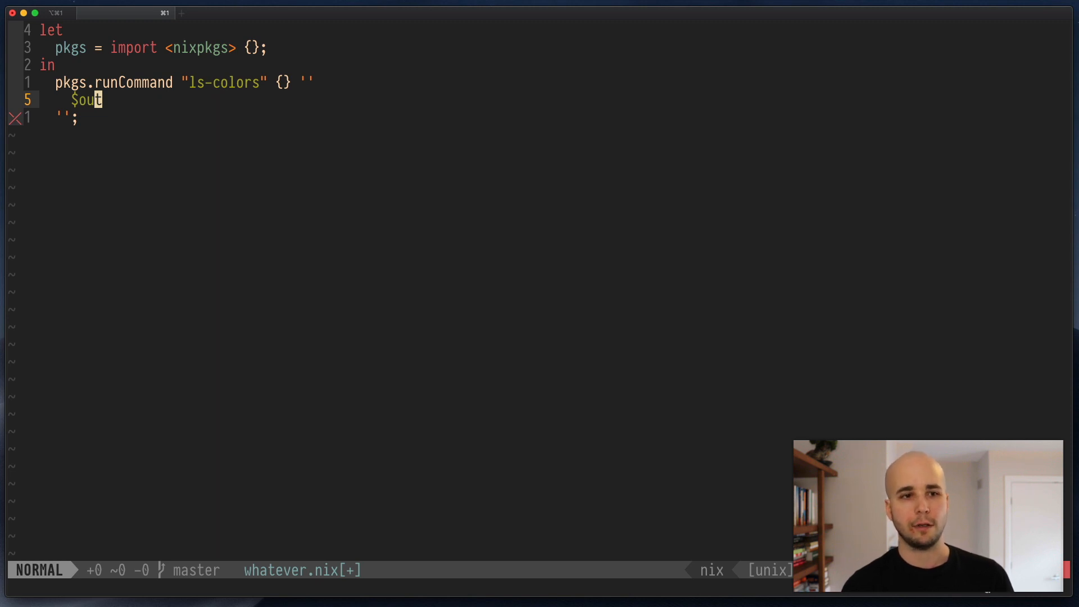
text(mkdir -p)
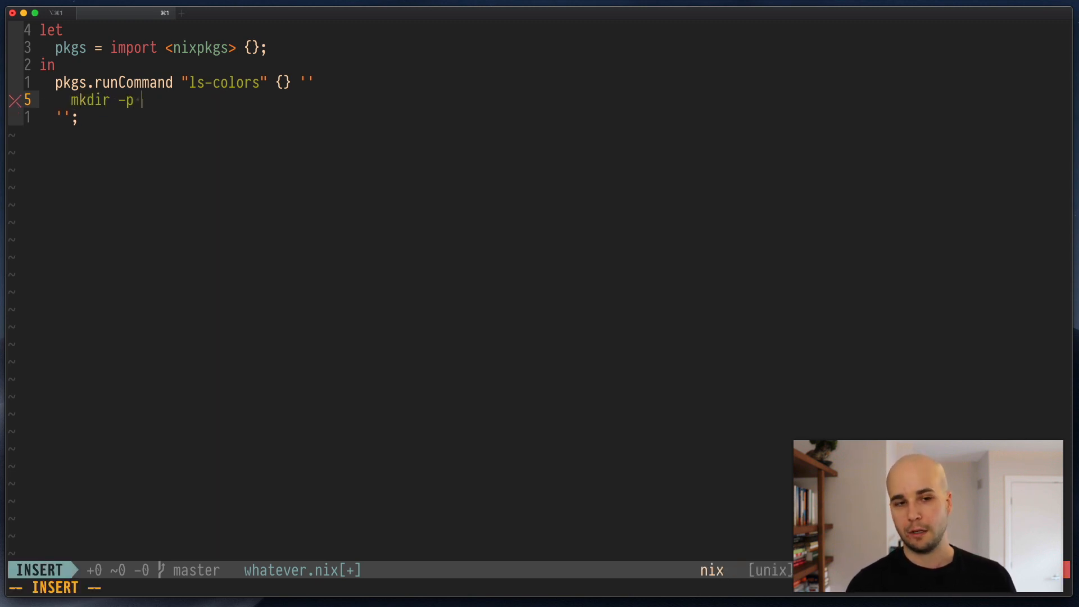
text($out/bin)
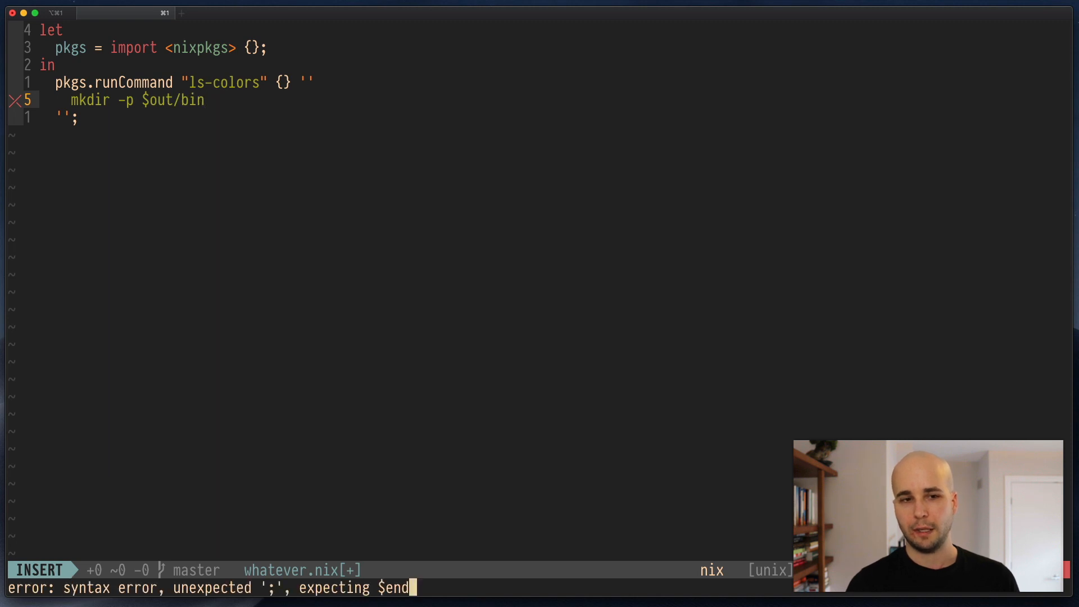
key(Return)
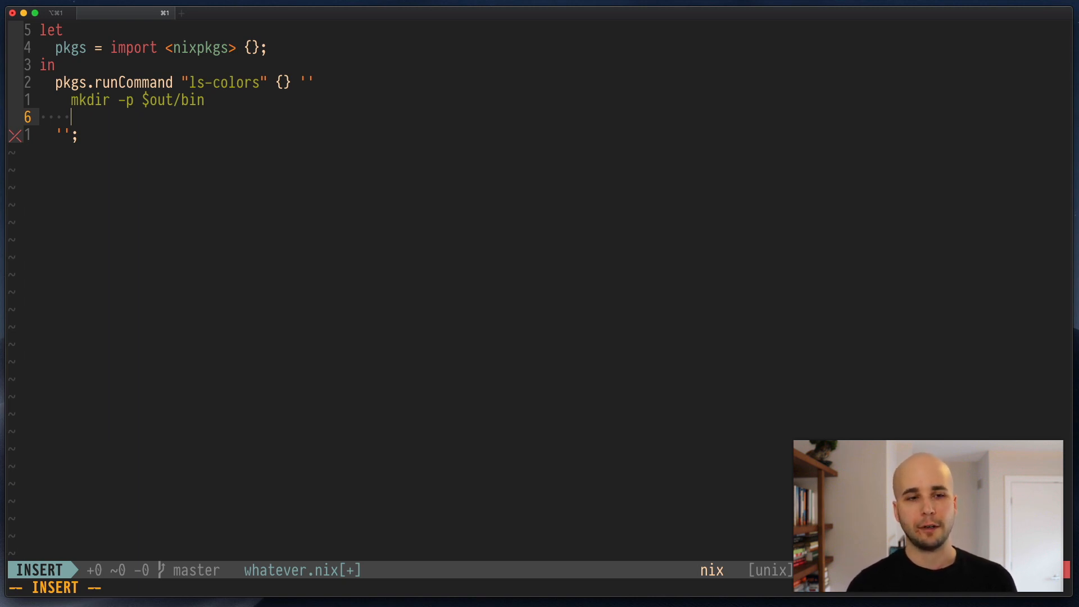
Add $out/bin/ls and a duplicated $out/bin/dircolors line below mkdir.
text($out/)
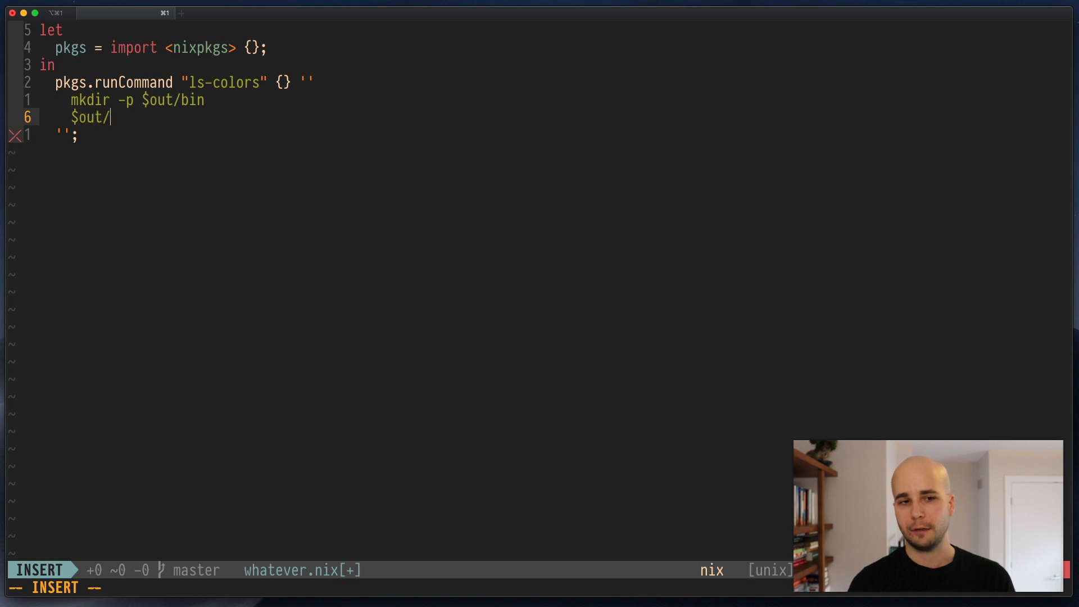
key(Escape)
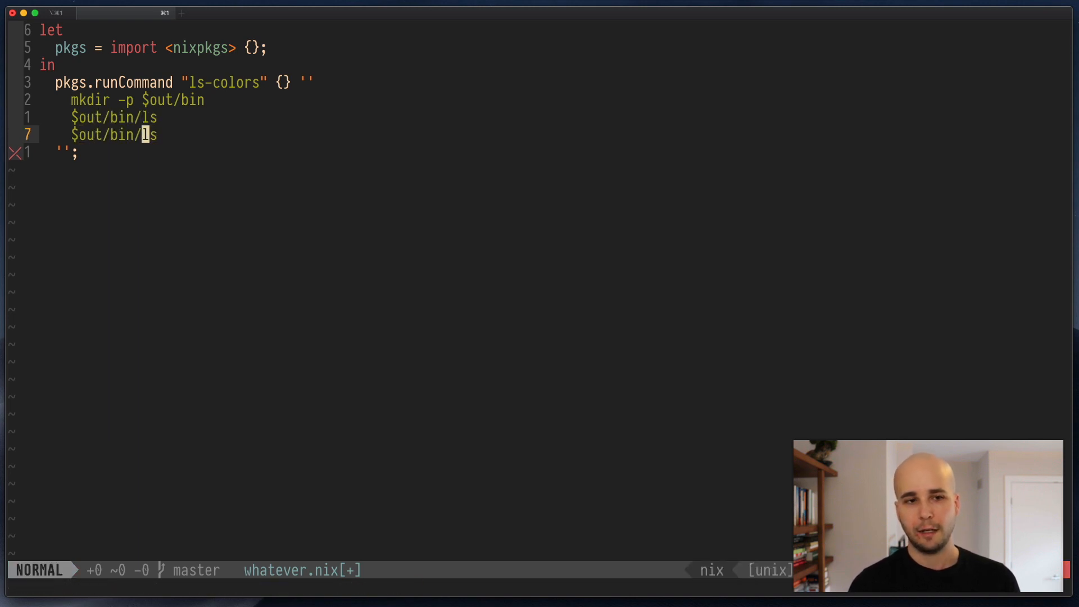
text(dircolors)
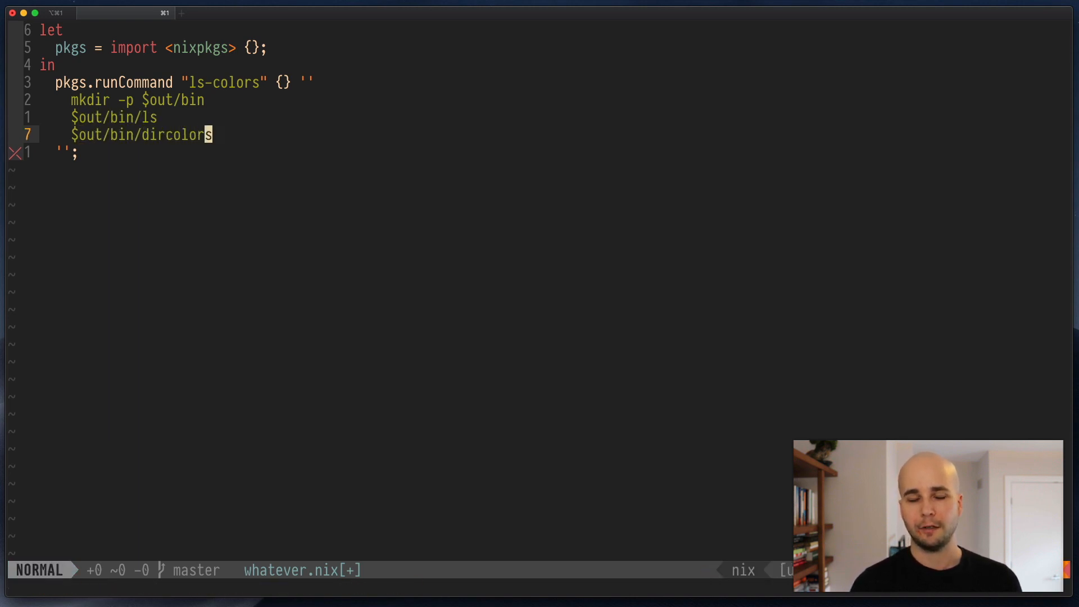
key(k)
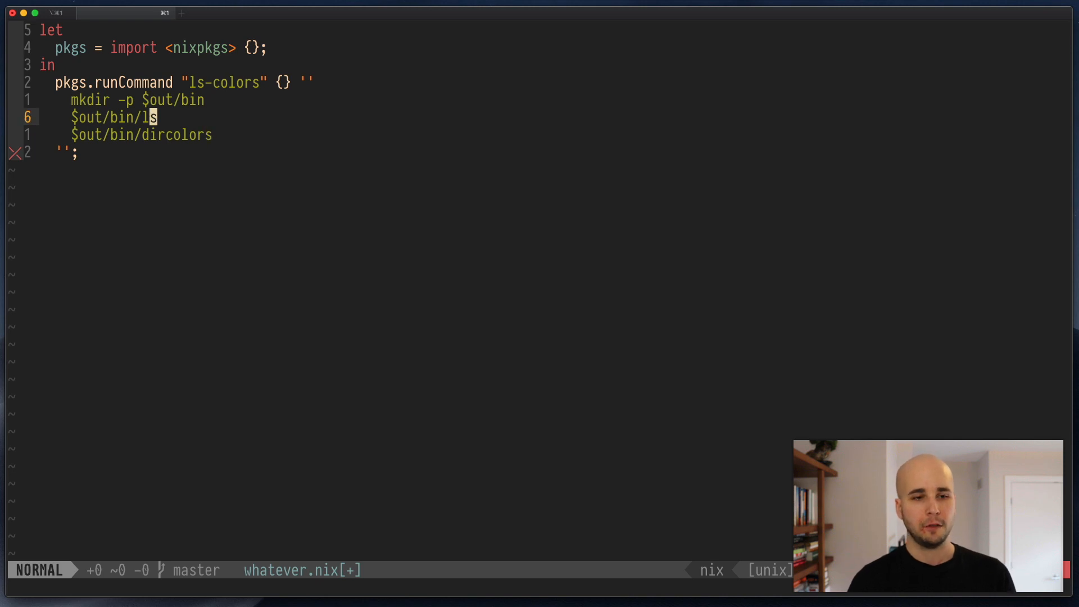
Write 'ln -s ${pkgs.coreutils}/bin/ls' and '.../bin/dircolors' symlink commands on the two lines.
text(ln -)
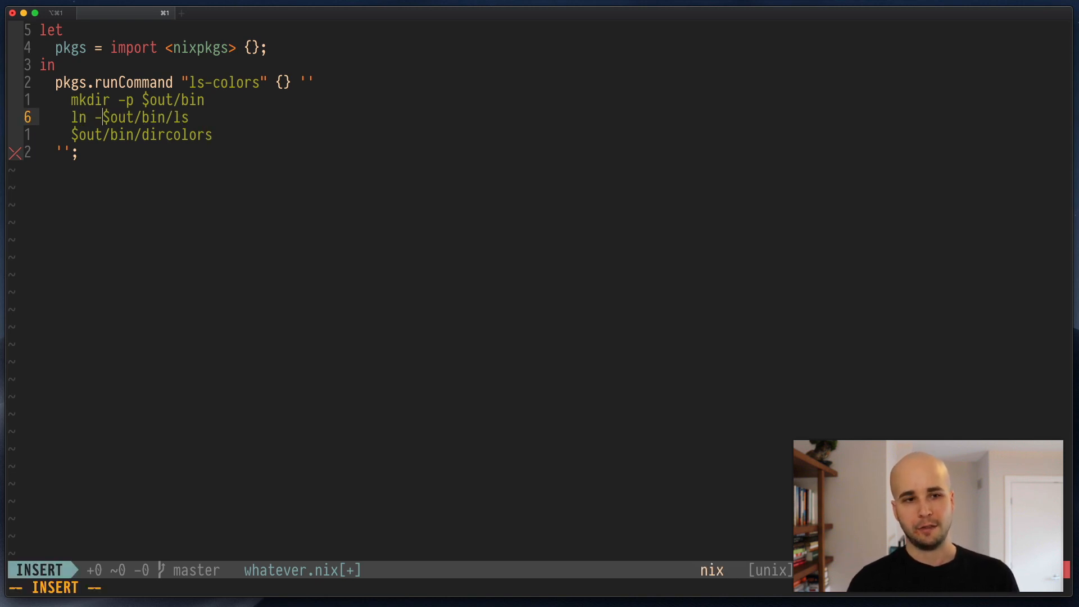
text(s)
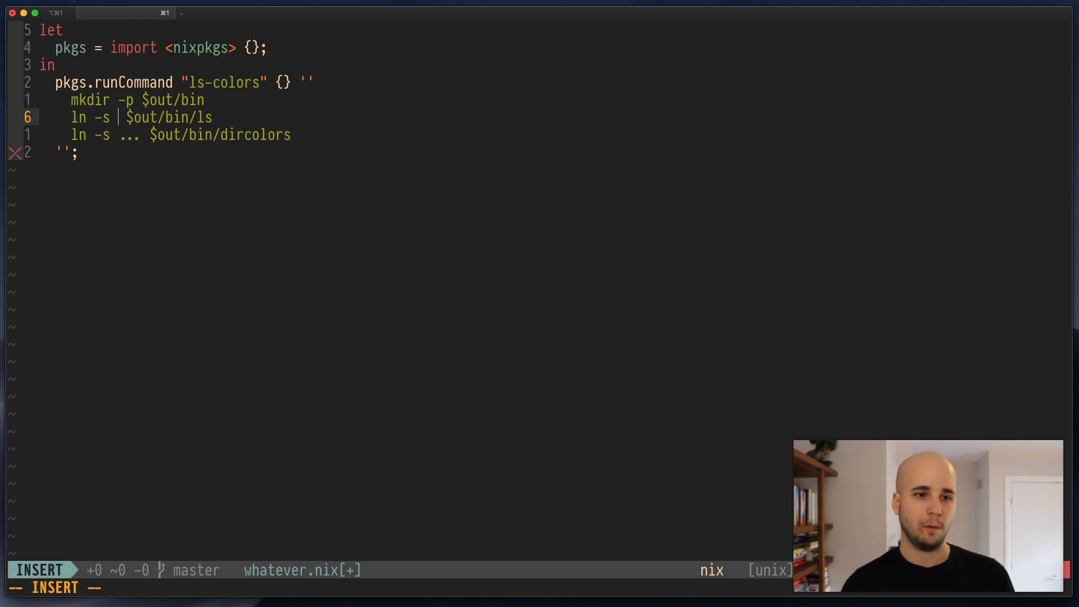
text(${pkgs.)
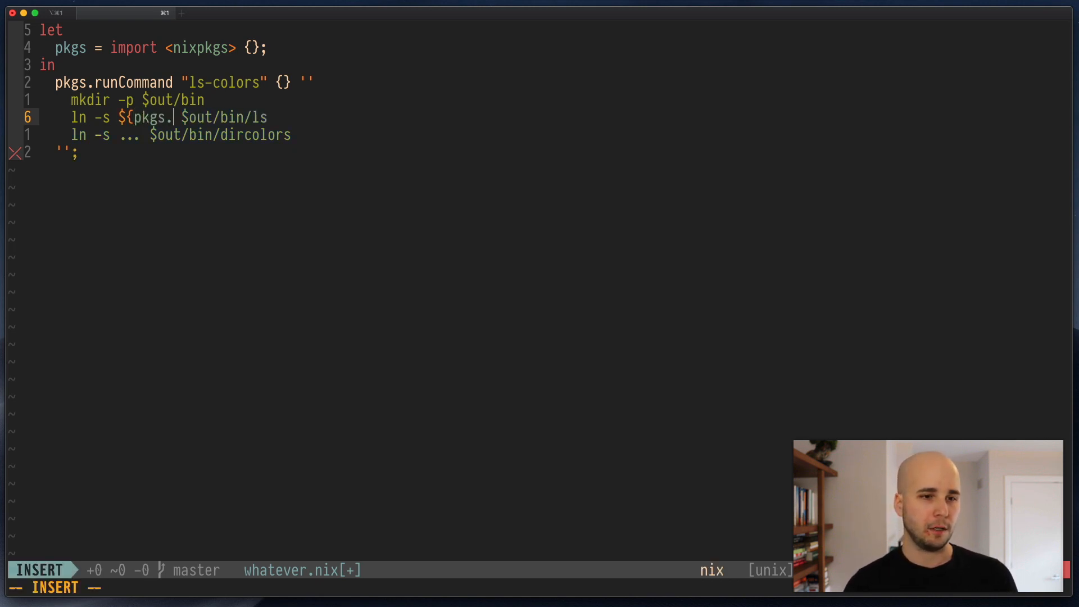
text(coreutils}/b)
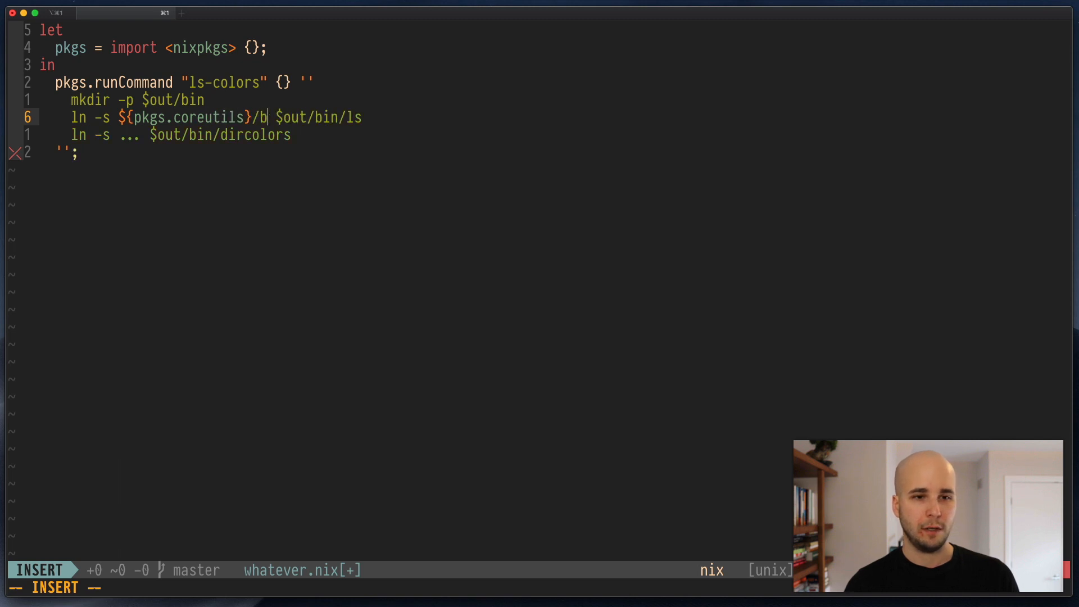
key(Escape)
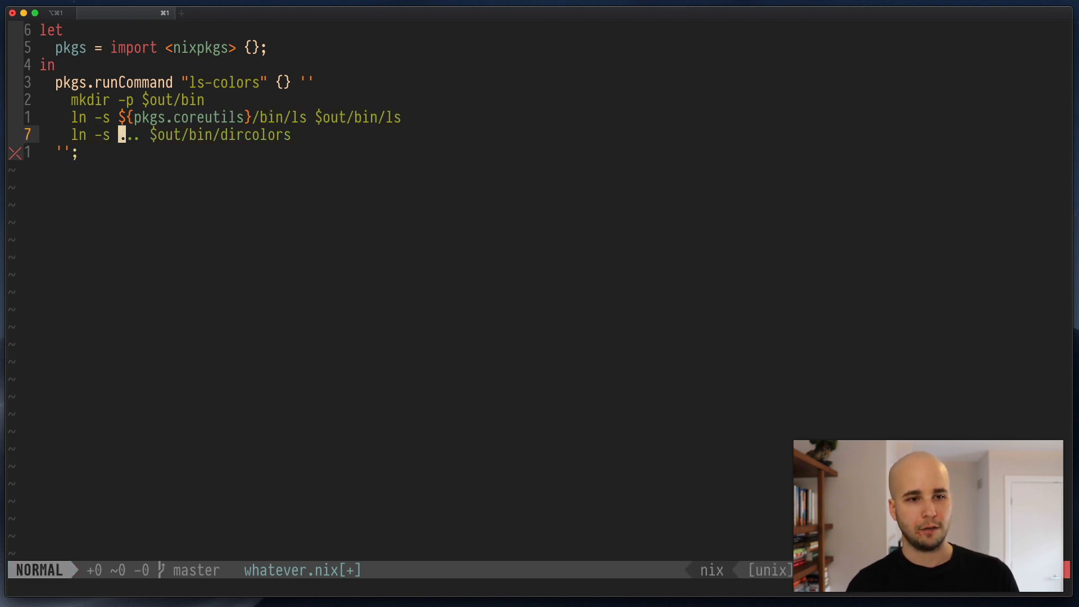
text(${pkgs.coreutils}/bin/dircolors)
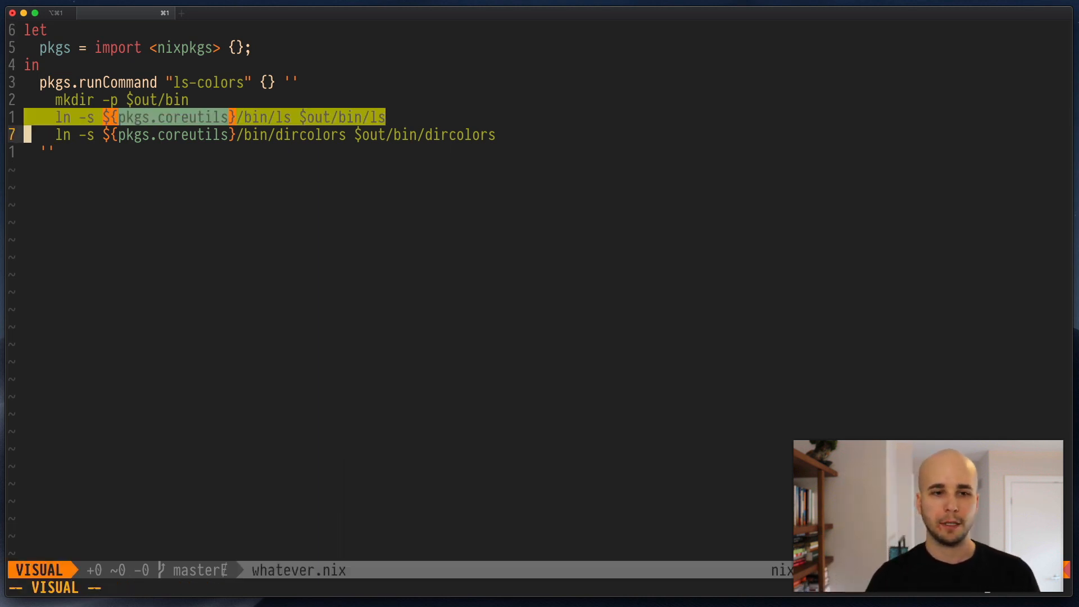
Briefly select both symlink lines with V to review them, then cancel the selection.
key(Escape)
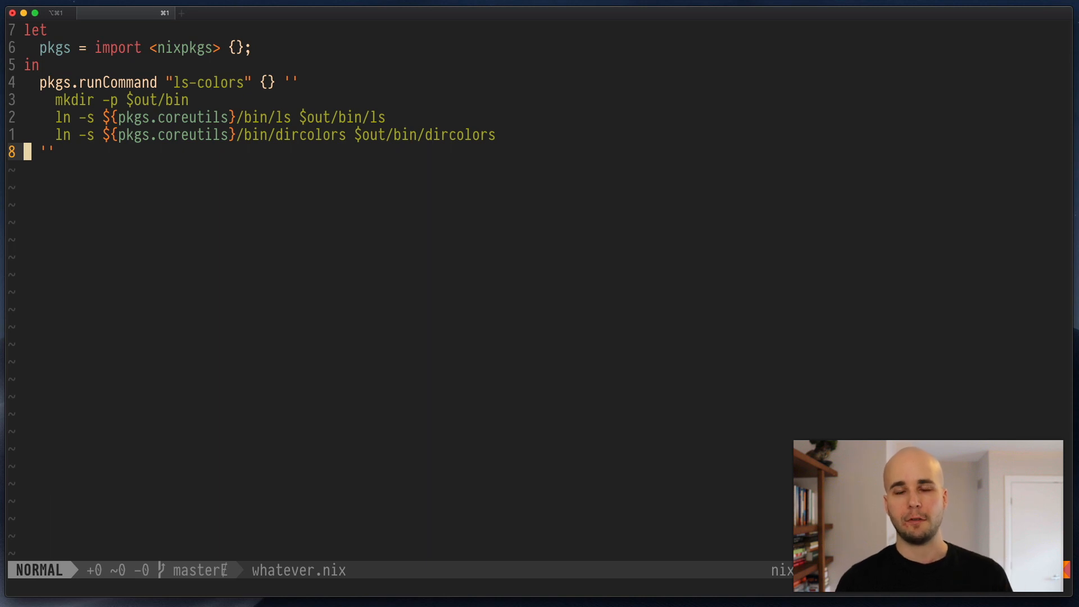
key(k)
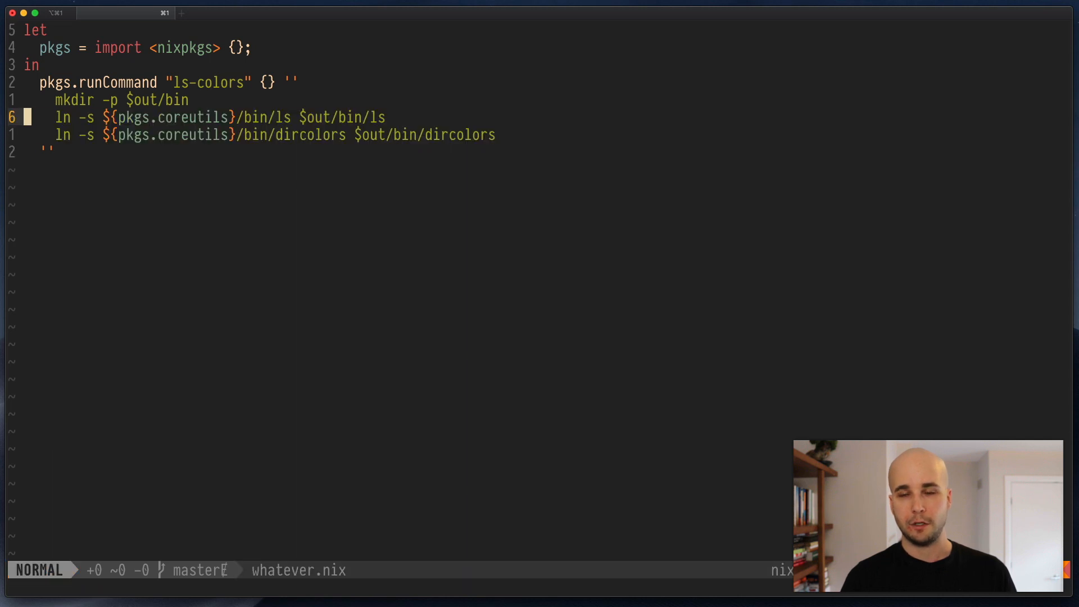
key(V)
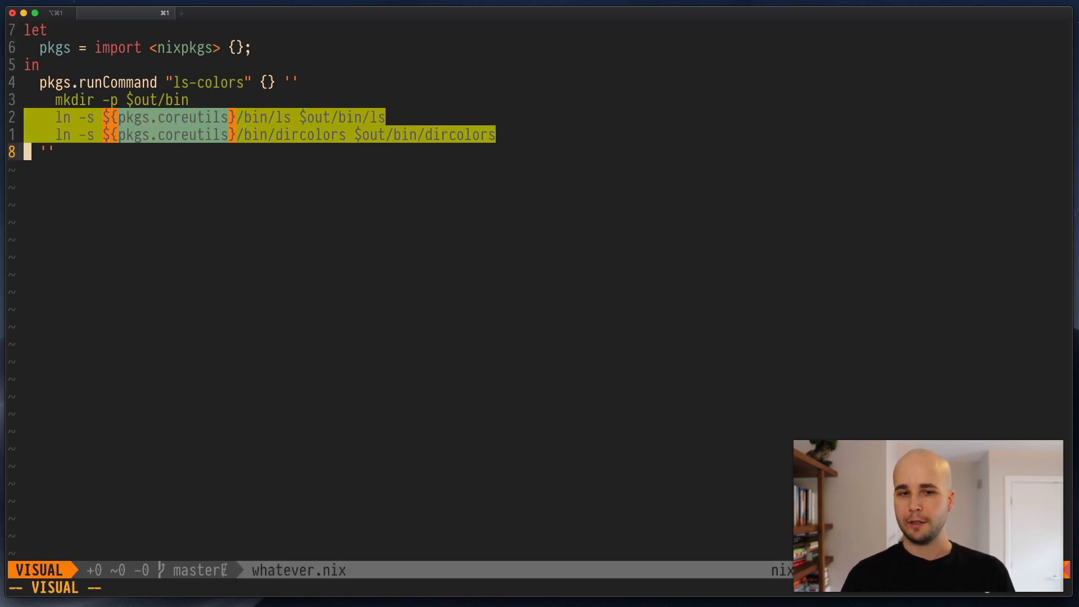
key(Escape)
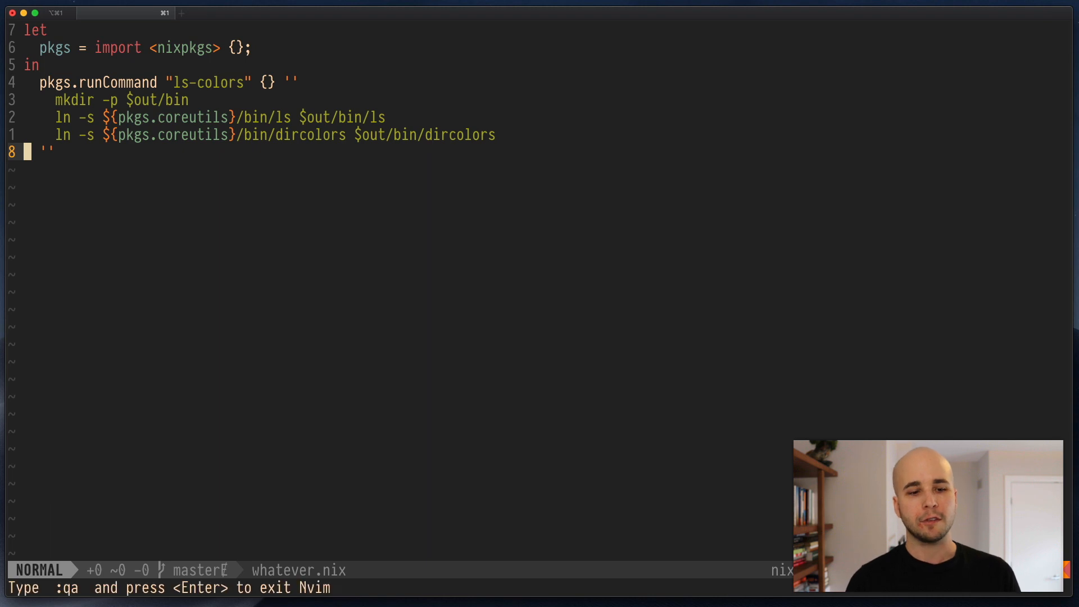
Save and quit Vim, then install the package from the nix file with nix-env -i -f.
text(:wq)
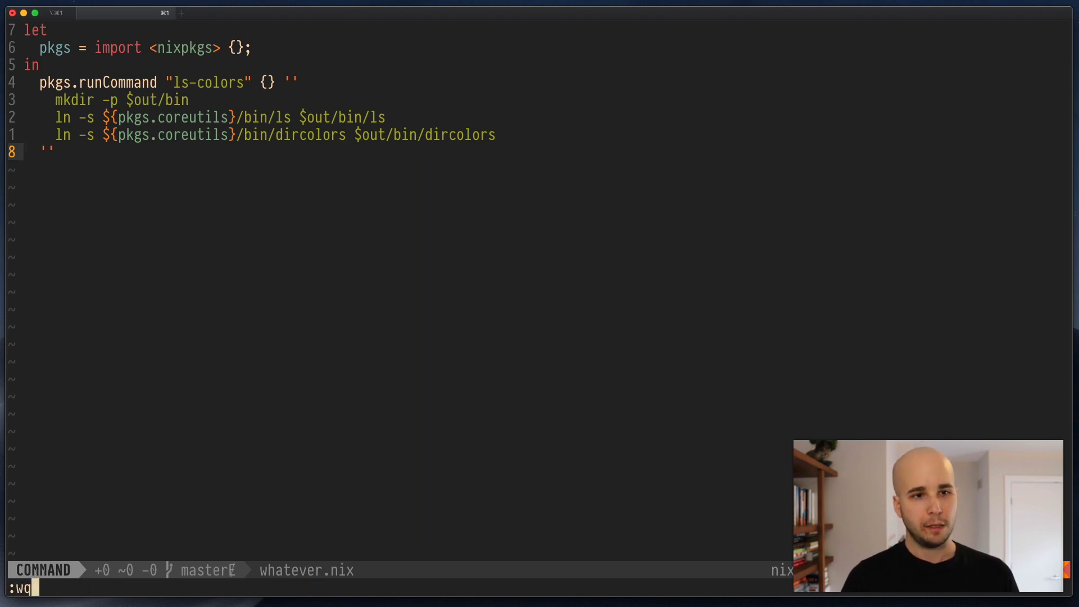
key(Return)
text(nix-env -i -f)
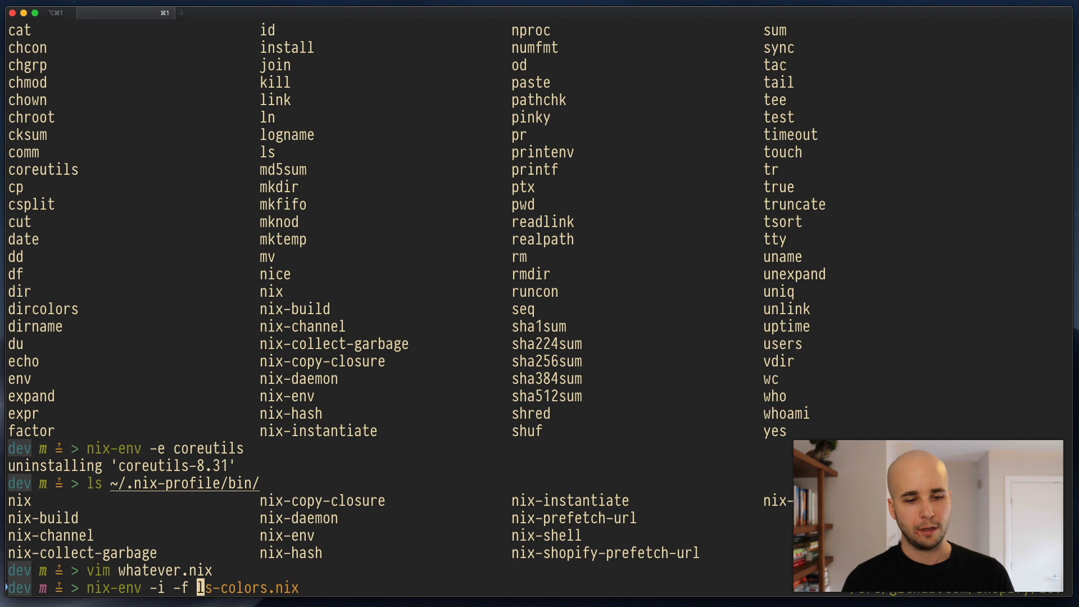
text(./default.nix)
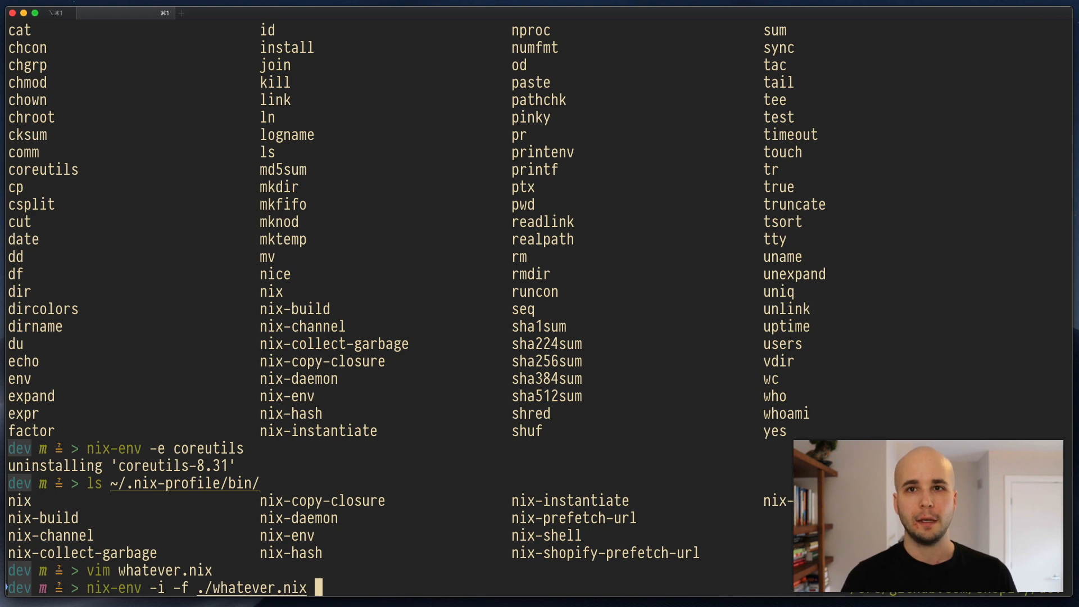
key(Return)
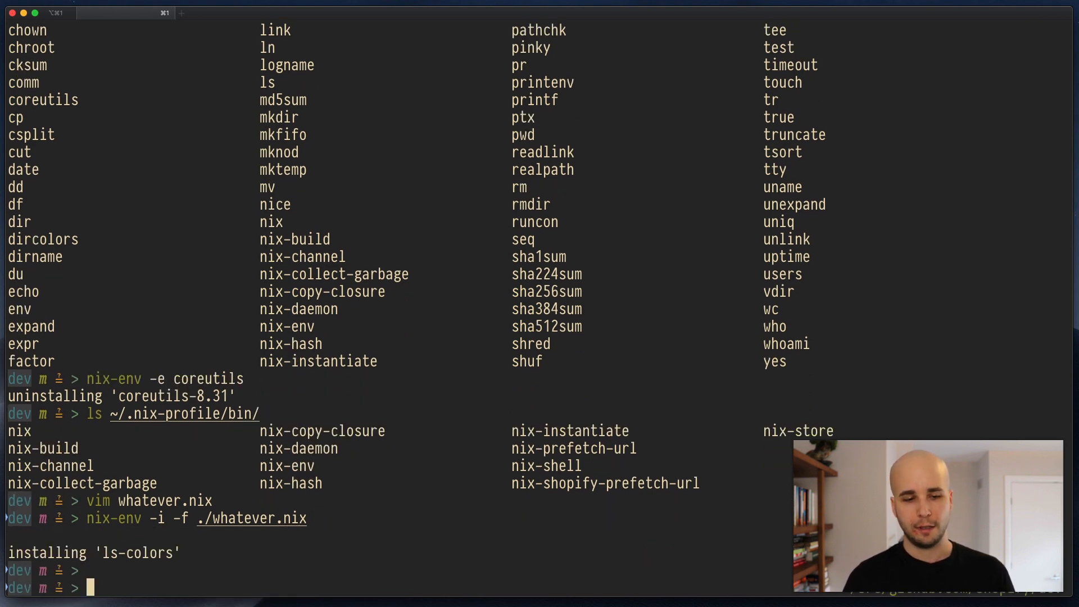
List ~/.nix-profile/bin to see the installed ls and dircolors links.
text(ls ~/.nix-profile/bin/)
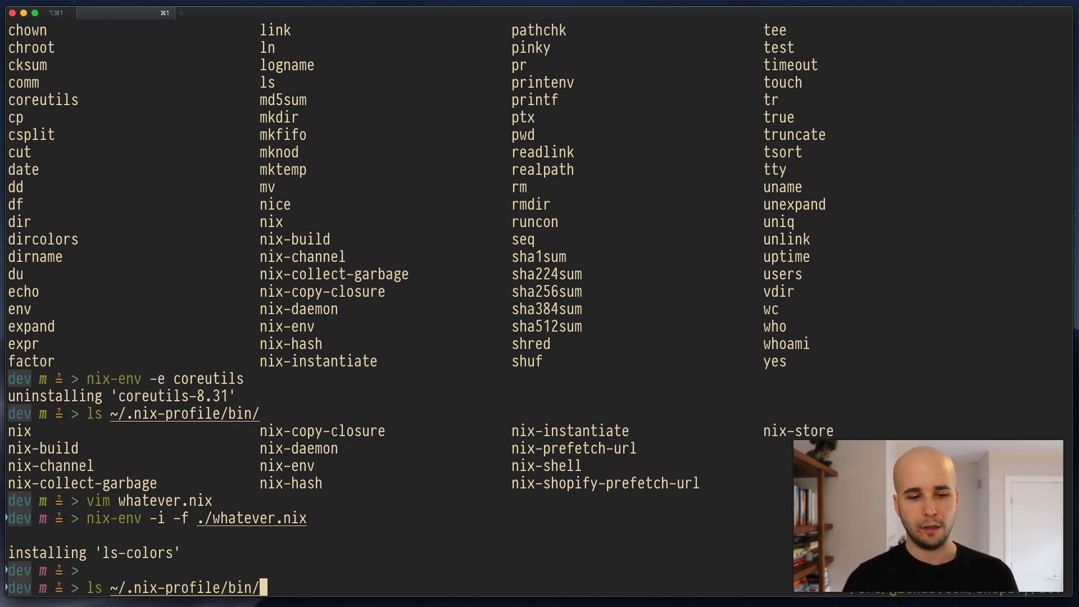
key(Return)
text(which ls)
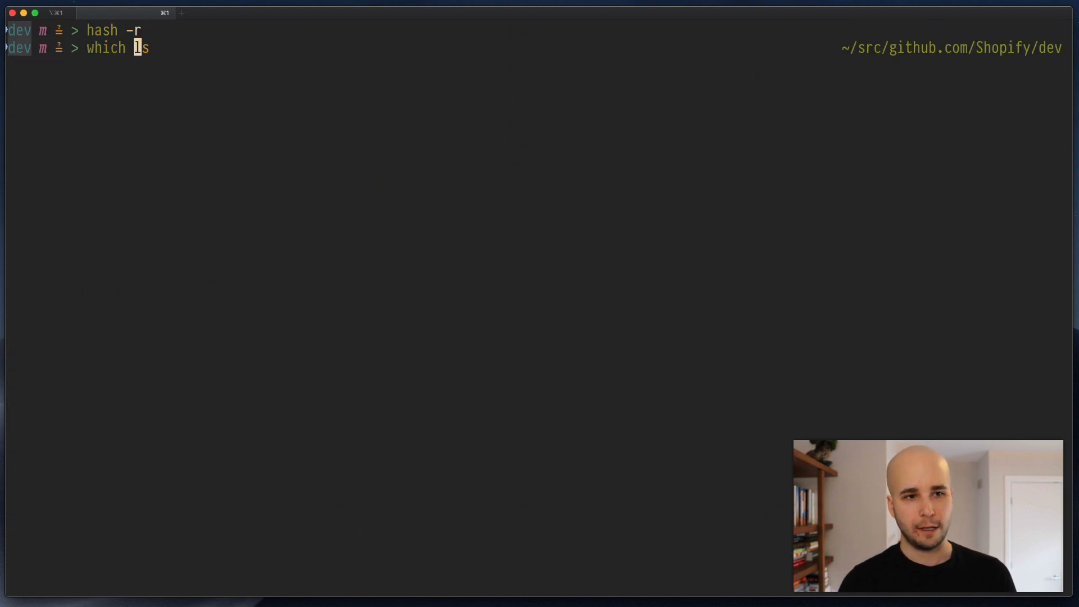
Check which ls the shell resolves, then run ls --color=auto -F for a coloured listing.
key(Return)
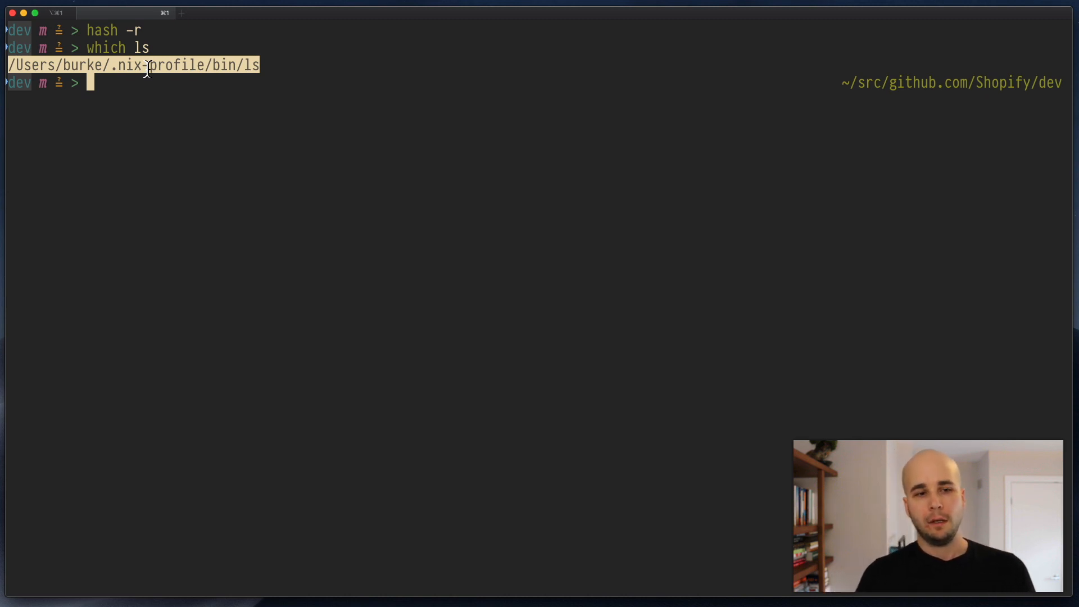
text(ls ~/.nix-profile/bin/)
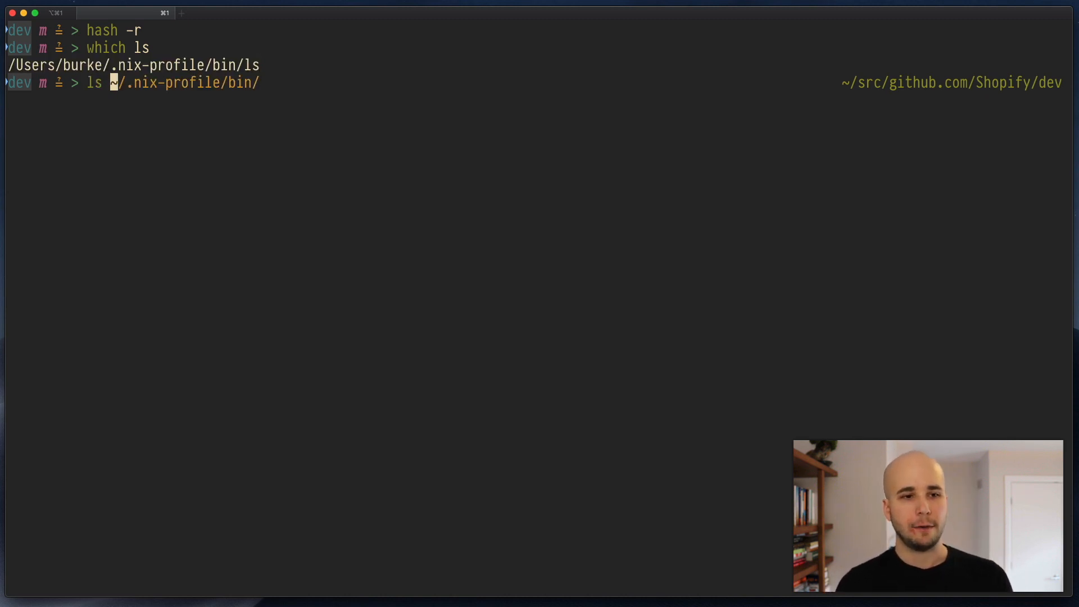
text(--color=auto -F)
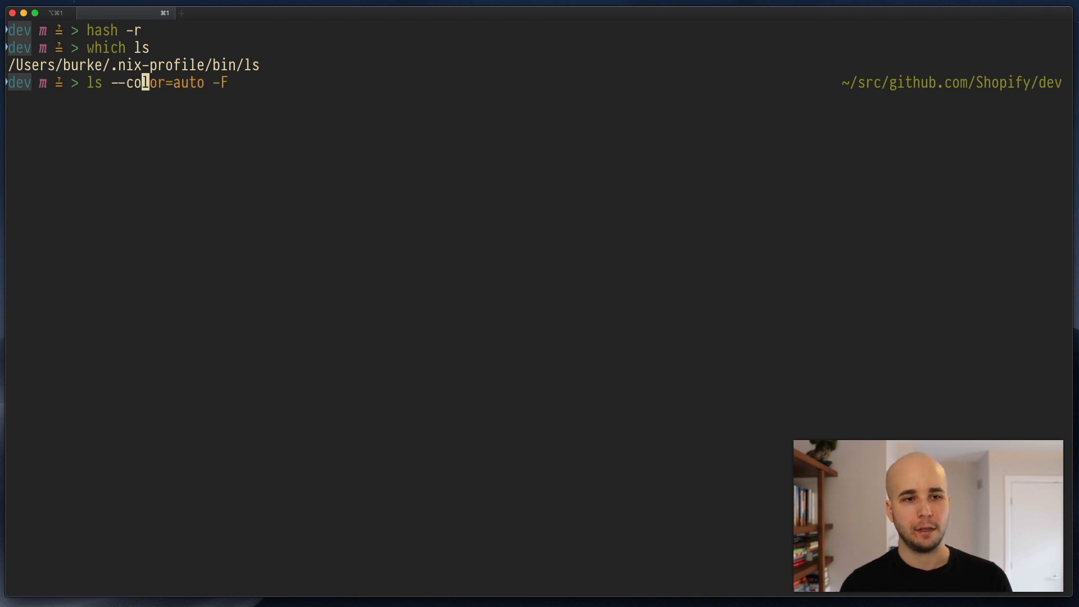
key(Return)
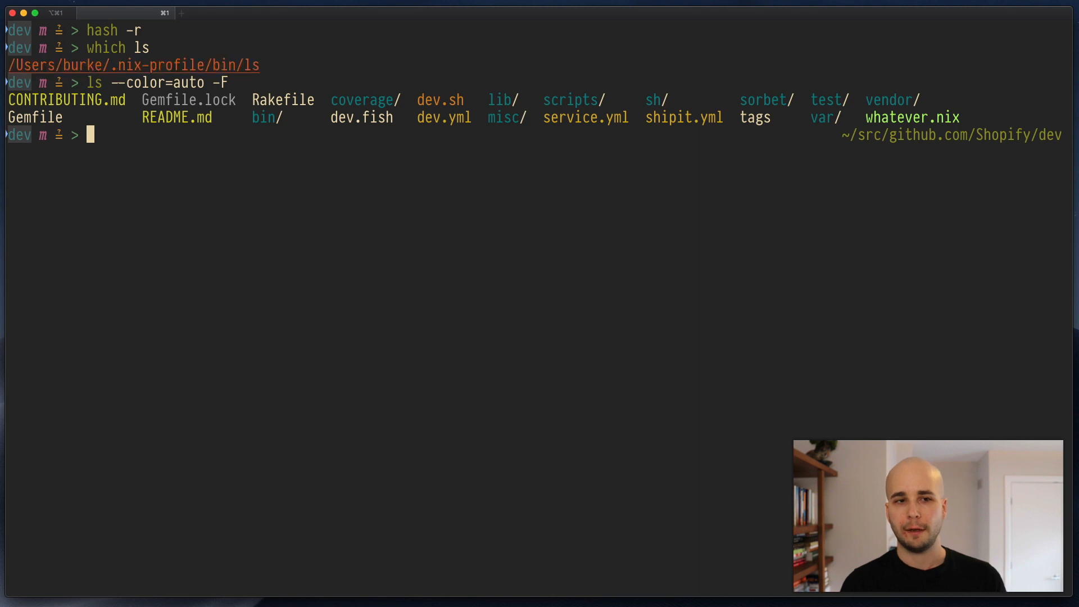
In the other shell session, run ls --color=auto -F on the home folder.
click(278, 12)
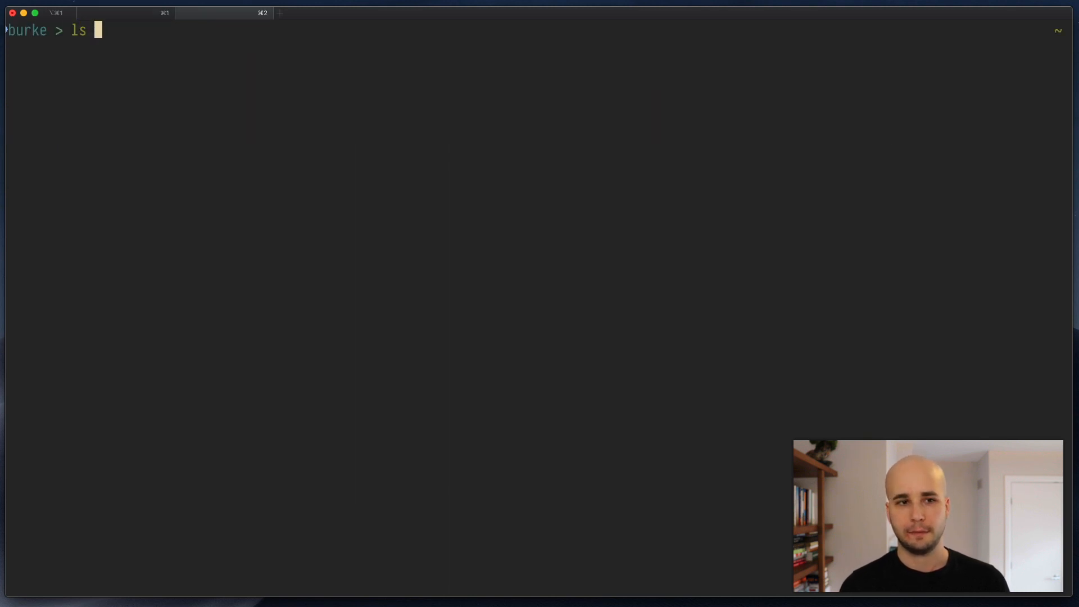
text(--color=au)
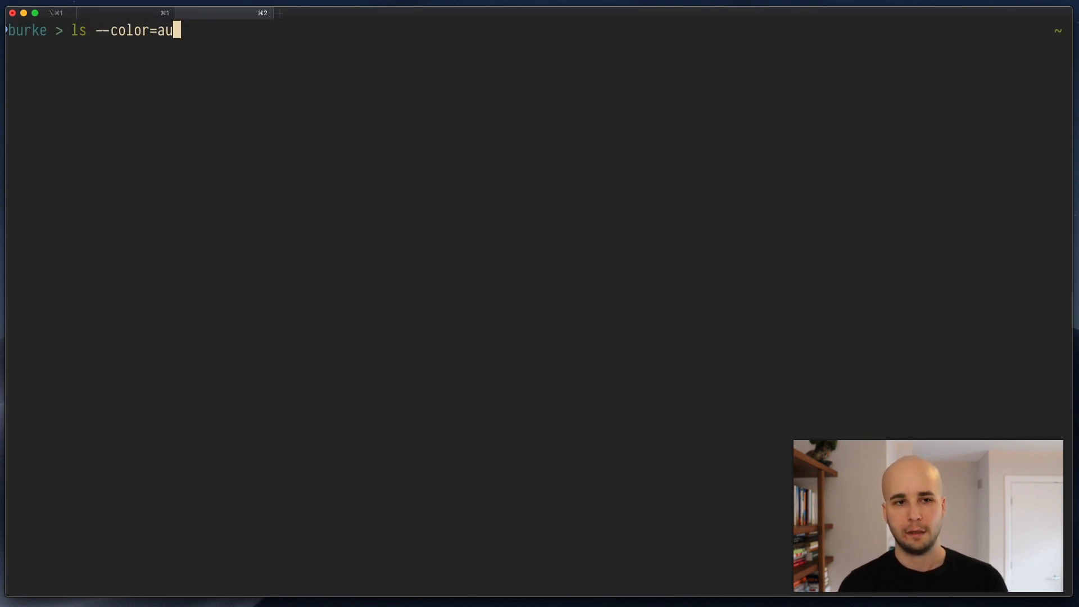
key(Return)
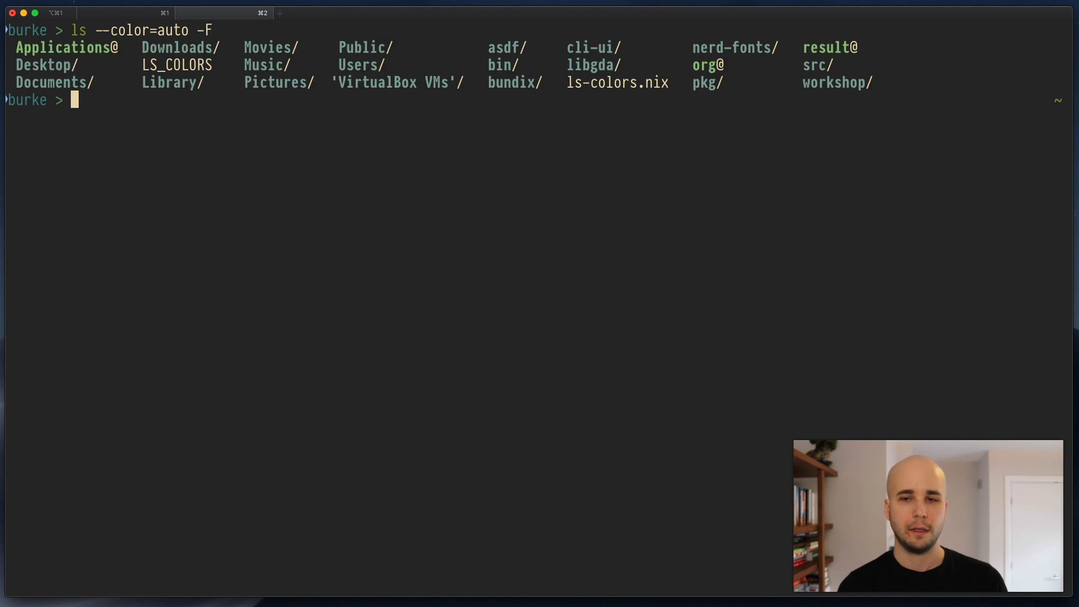
mouse_move(187, 48)
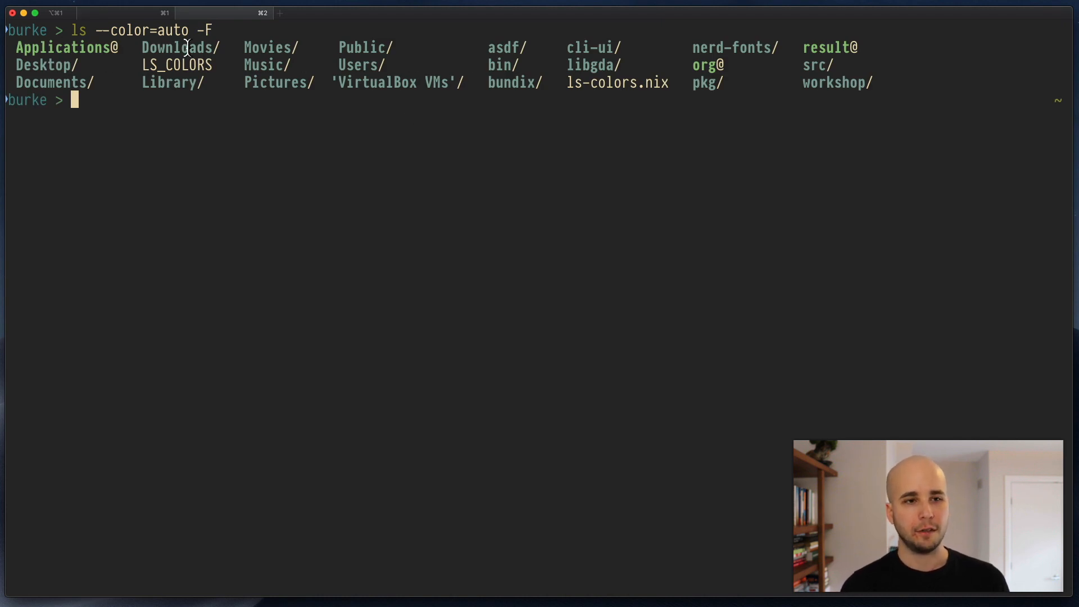
Jump into the dev project directory and list its files with colours.
text(dev)
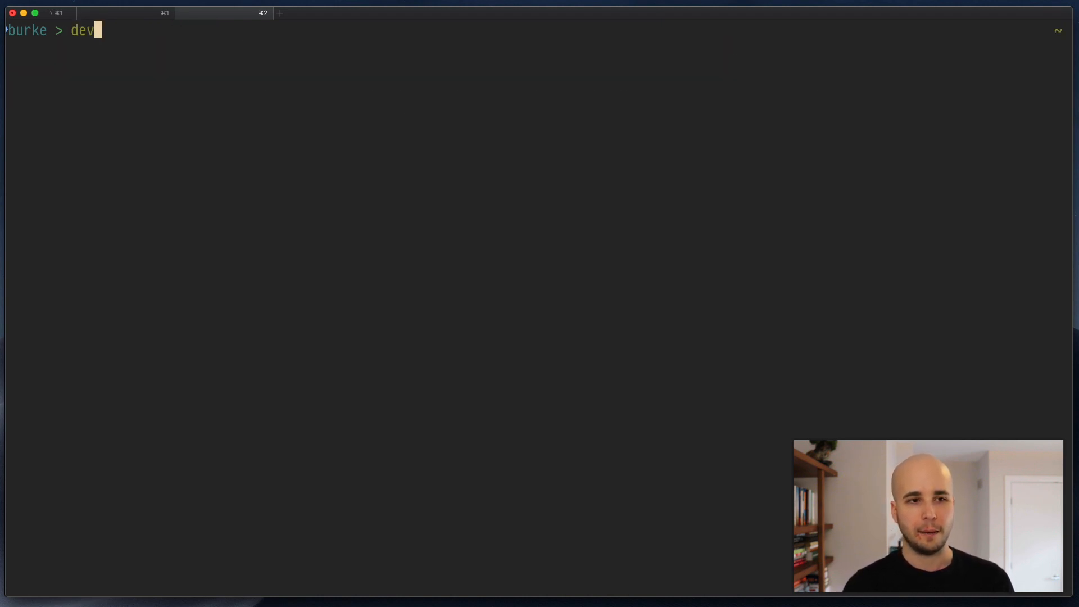
key(Return)
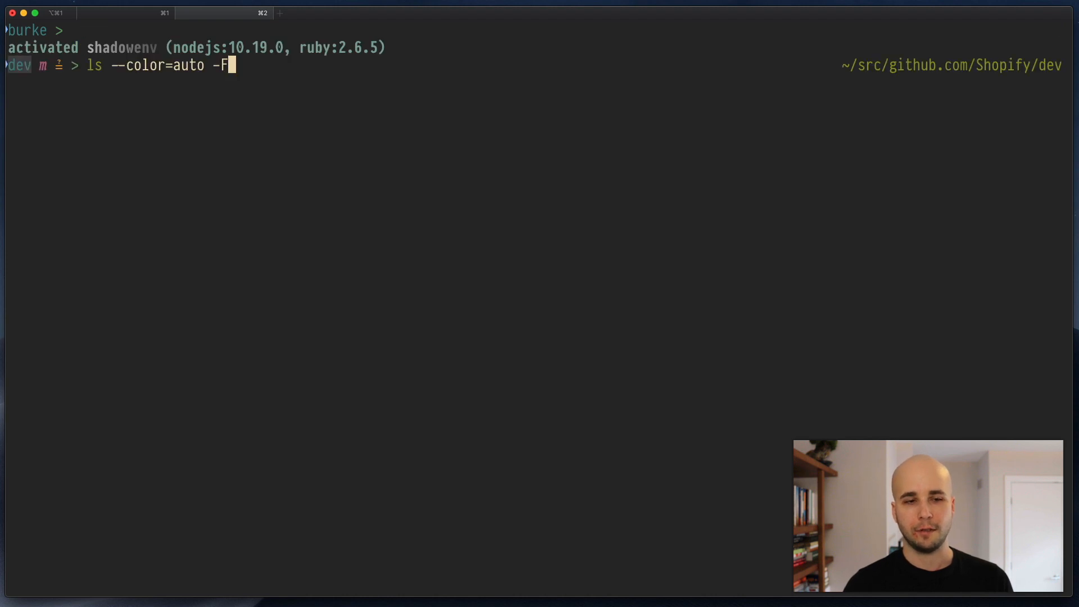
key(Return)
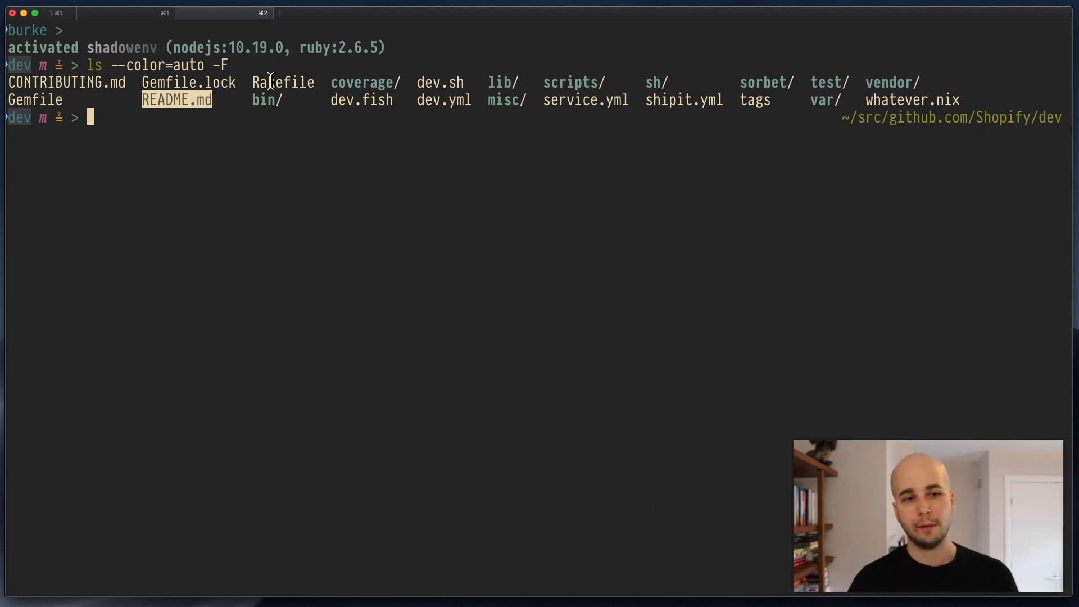
Run eval $(dircolors ~/LS_COLORS) and rerun the coloured listing; begin vim ~/.zshrc.
text(eval $(di)
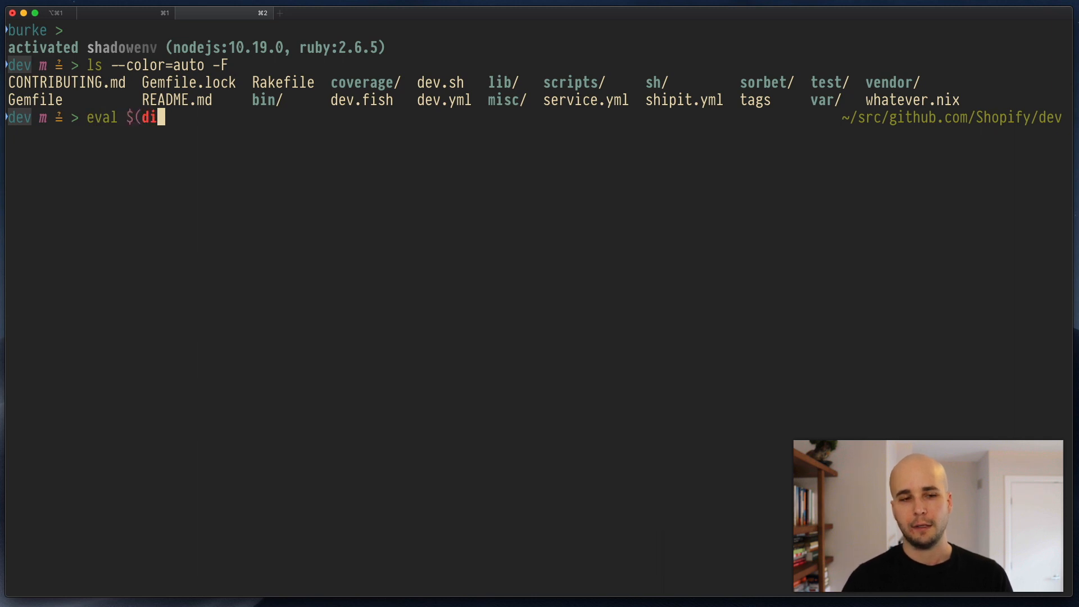
text(rcolors ~/LS_COLORS)
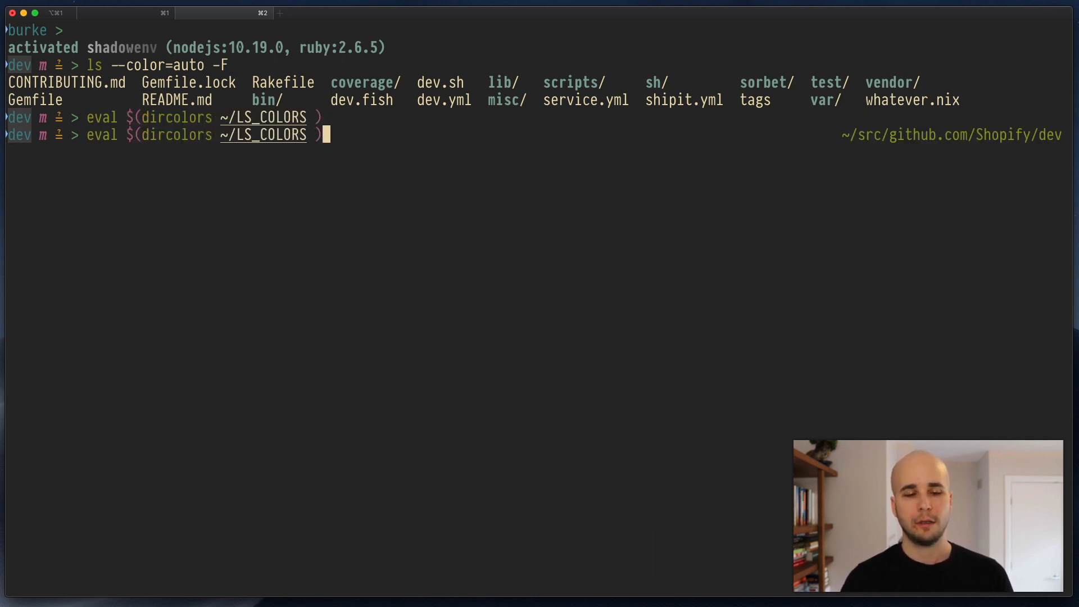
key(Return)
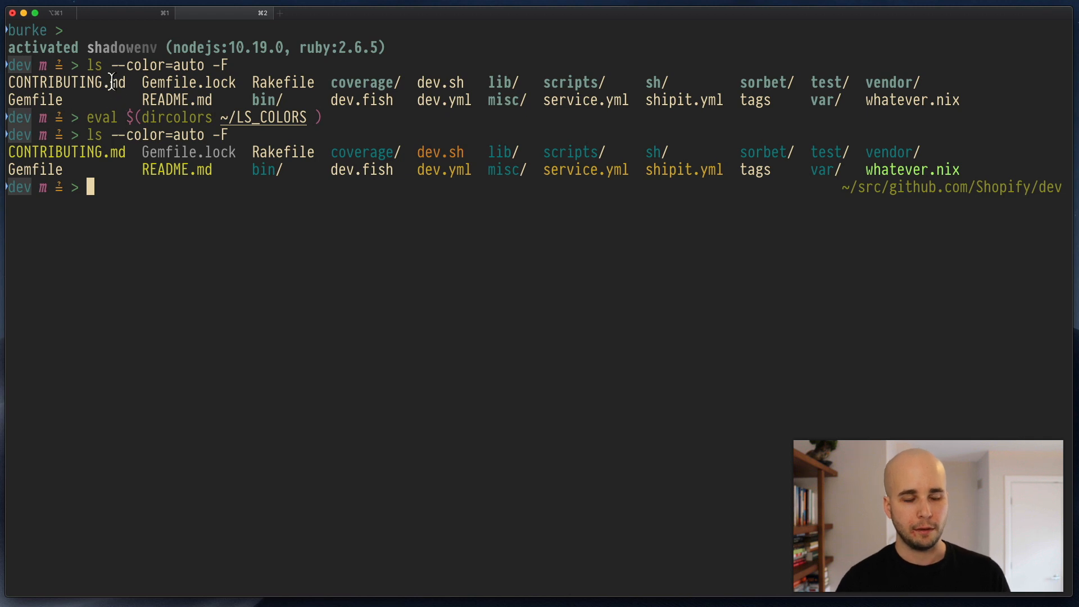
text(vim ~/.zshrc)
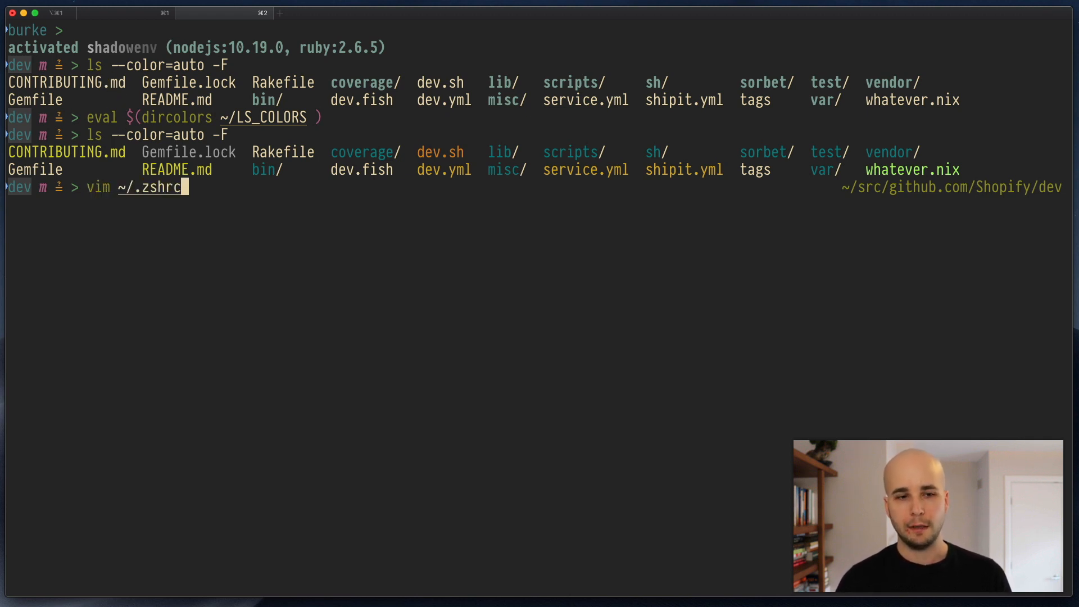
In ~/.zshrc, add the line eval $(dircolors ~/LS_COLORS).
key(Return)
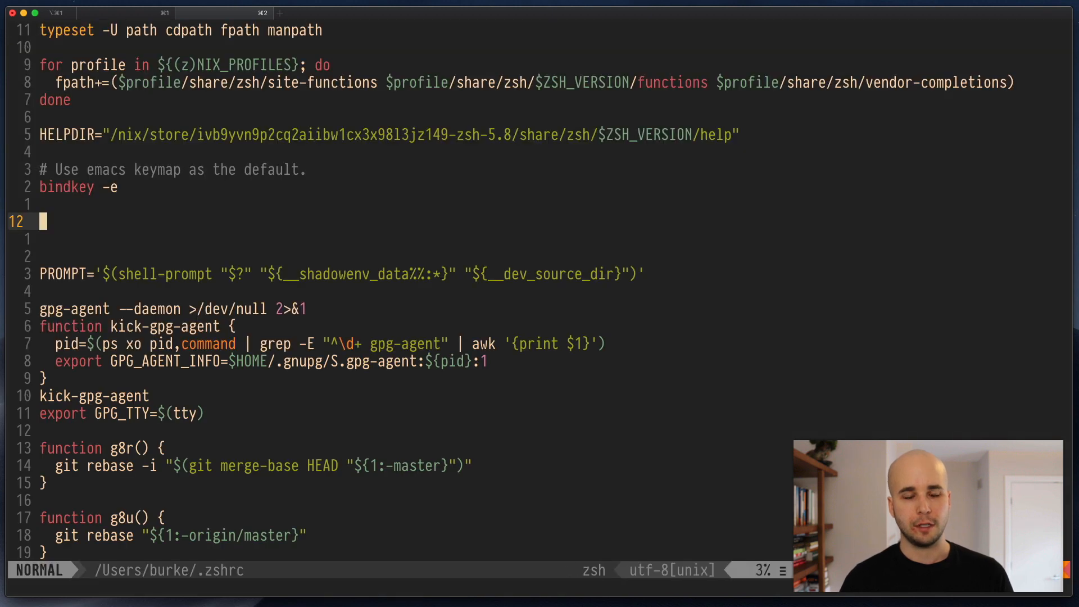
text(eval $)
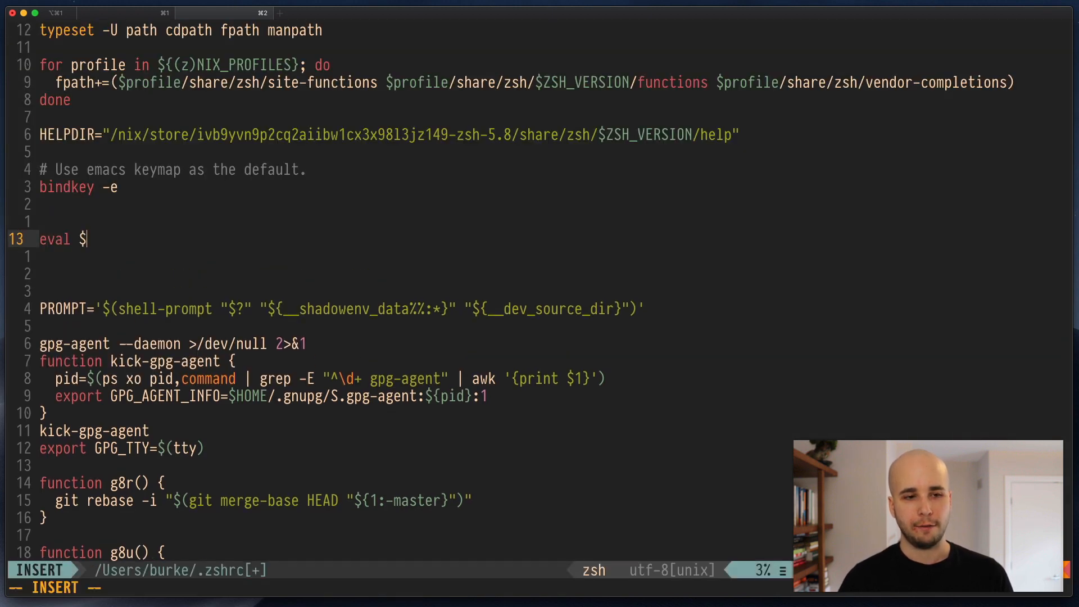
text((dircolors)
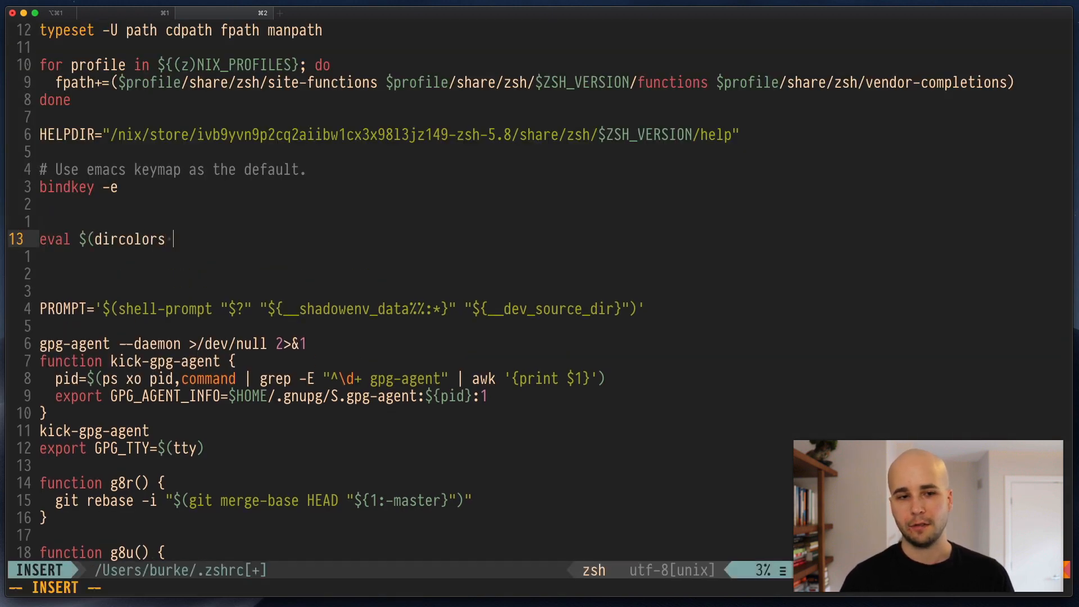
text(~/LS_COLORS)
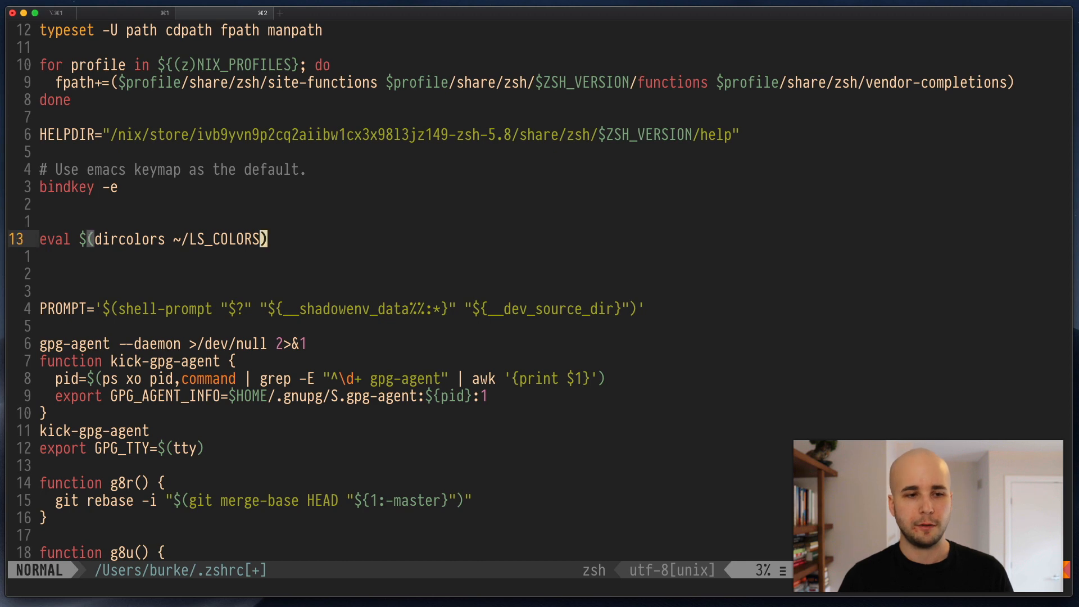
Add alias ls="ls --color=auto -F" to .zshrc and switch to a fresh Terminal tab.
text(alias)
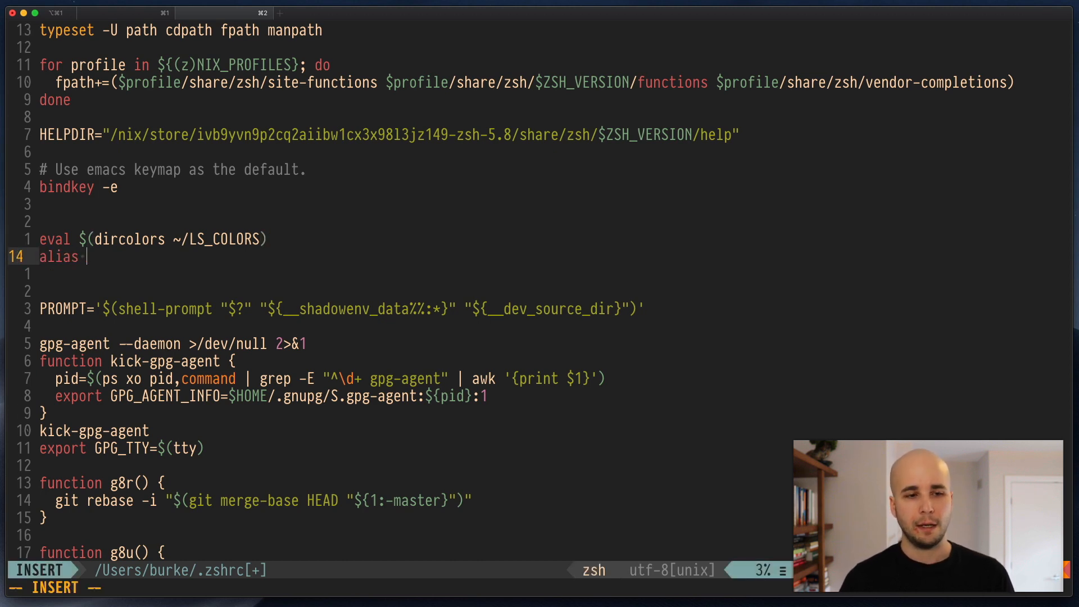
text(ls="l)
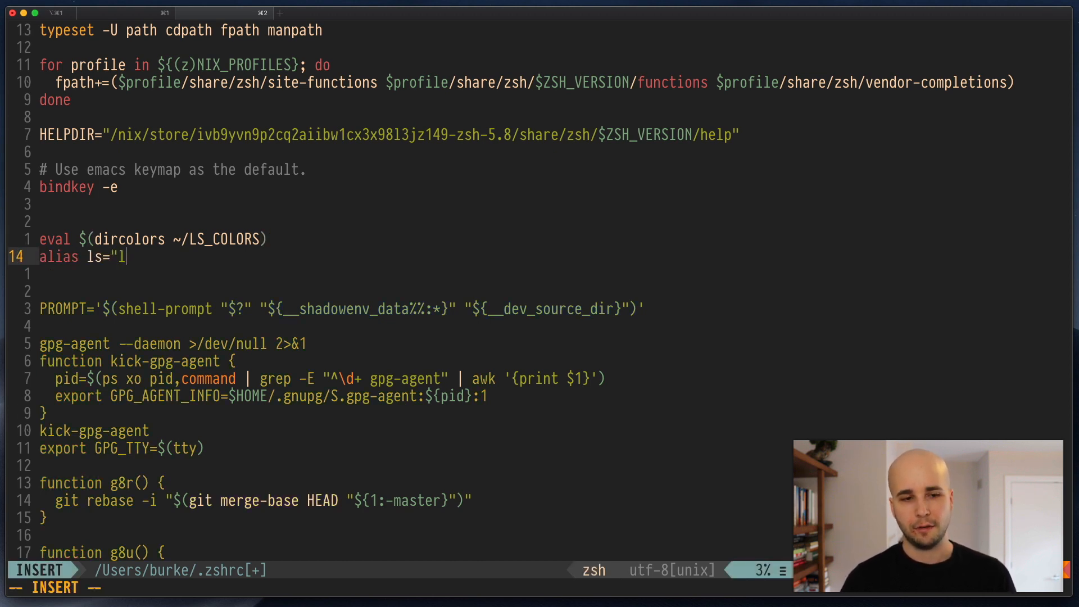
text(s --color=auto -F)
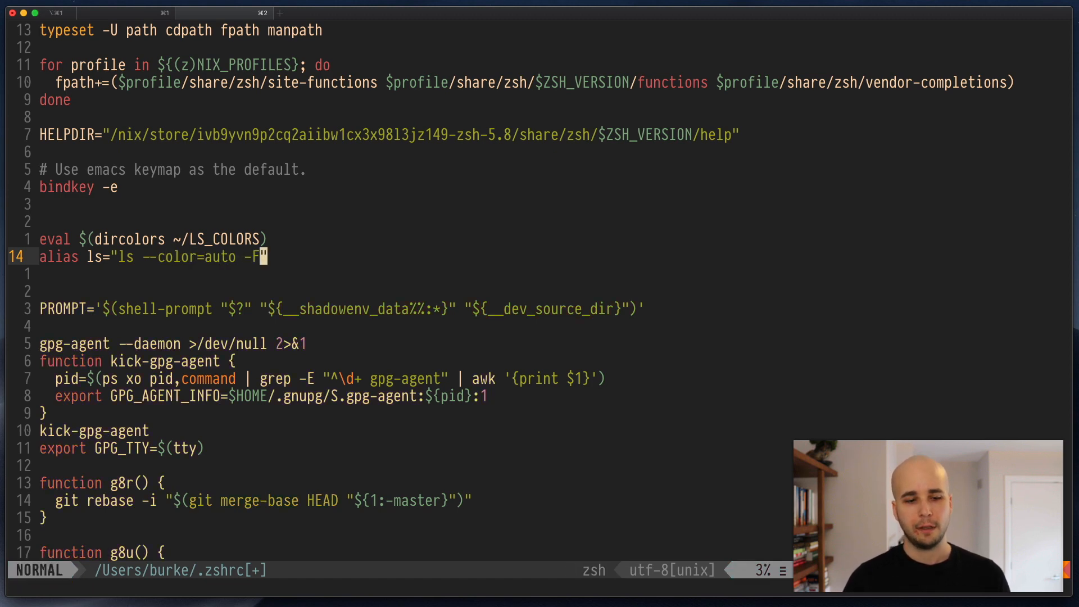
click(280, 13)
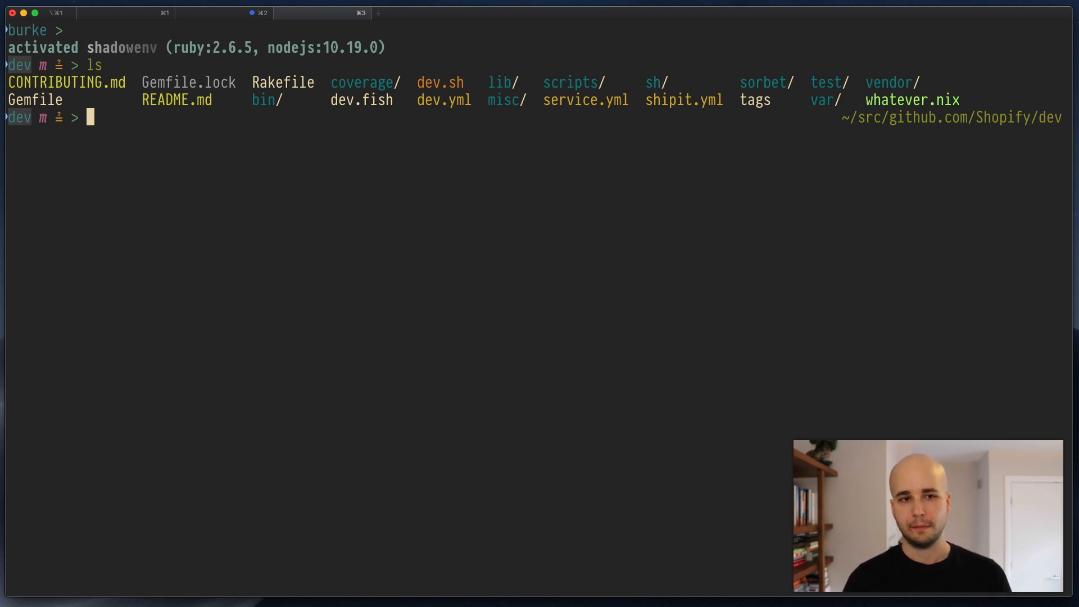
Run nix-env --query --installed to confirm ls-colors is in the profile.
text(nix-env)
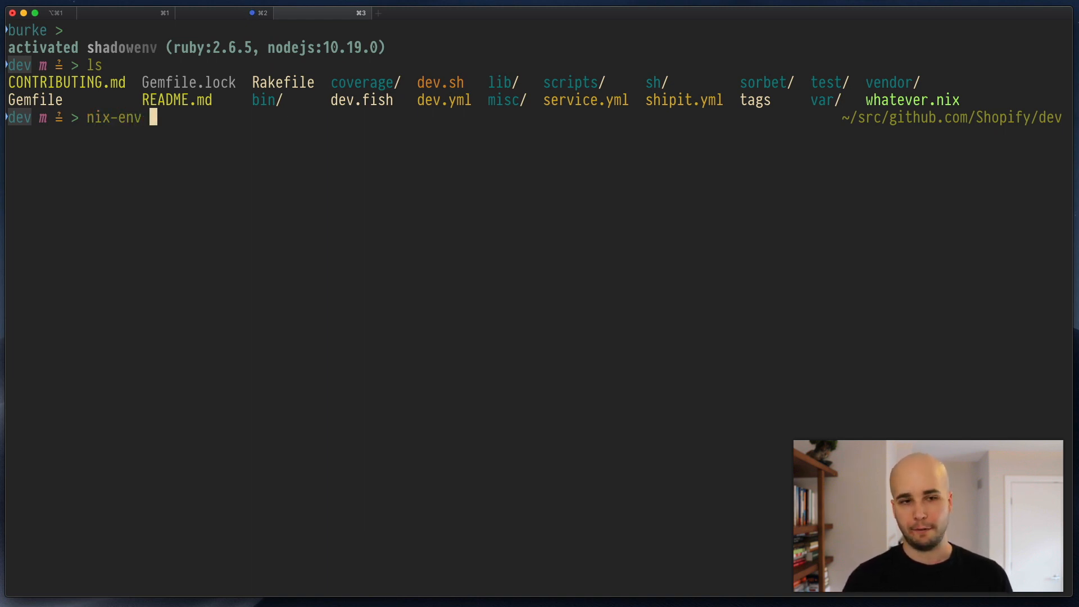
text(--query --)
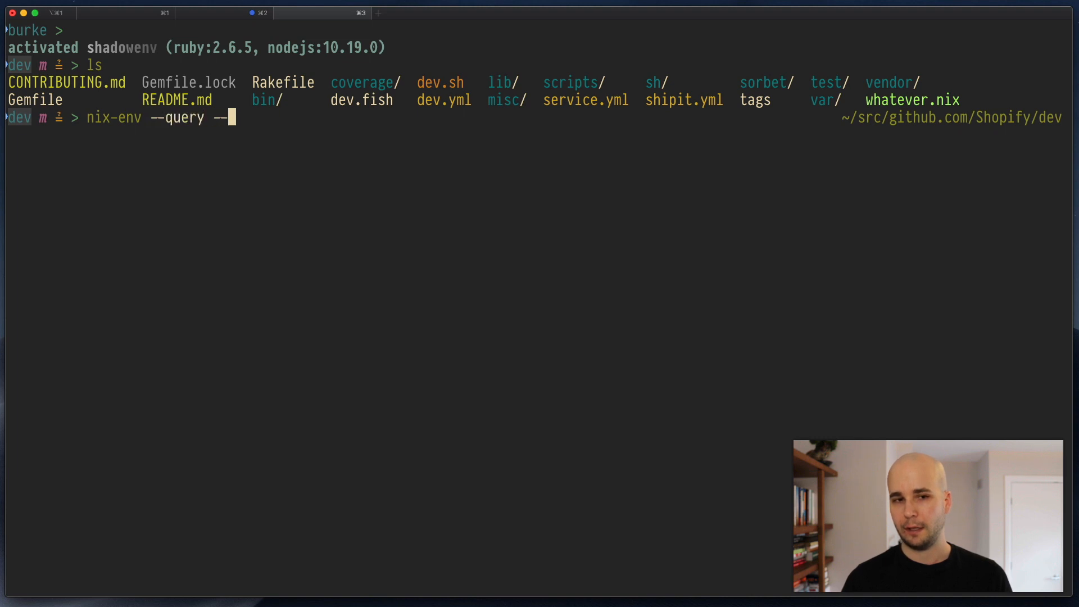
key(Return)
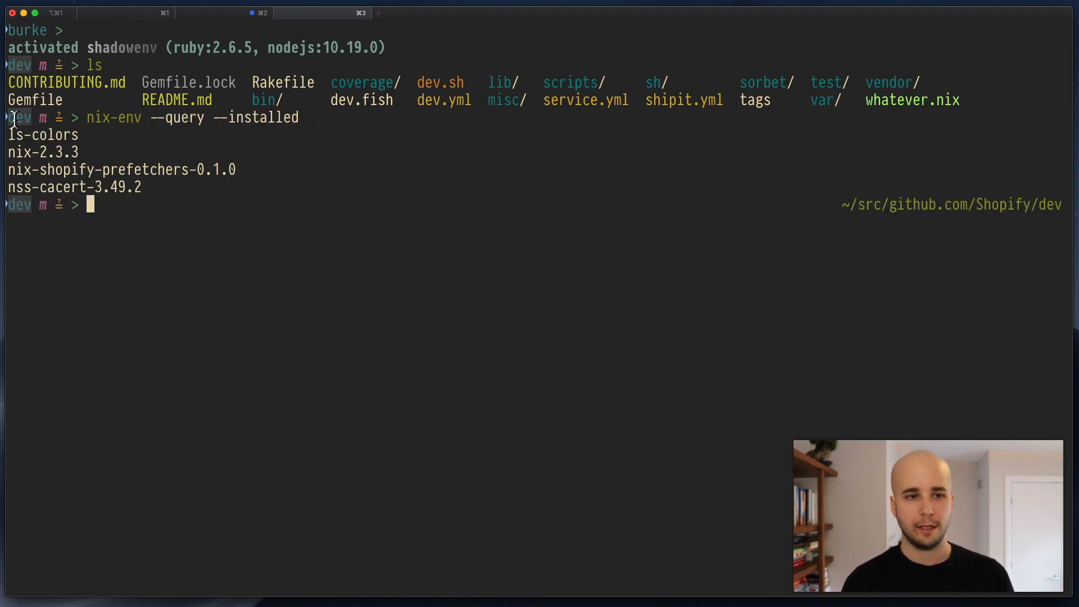
mouse_move(372, 165)
text(ls)
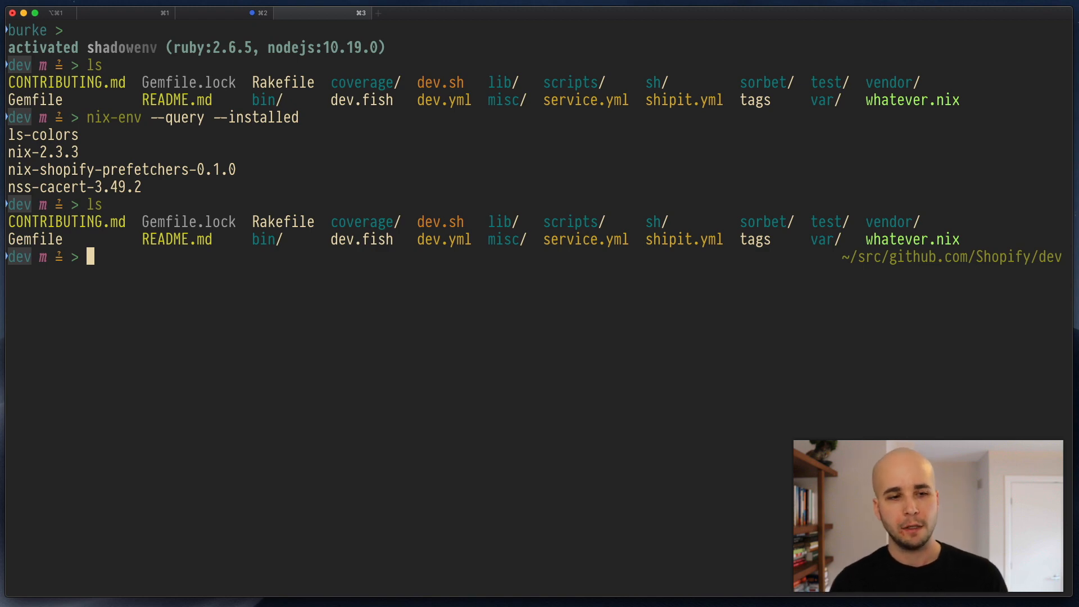
Move ~/LS_COLORS into the current dev project directory with mv.
text(mv ~)
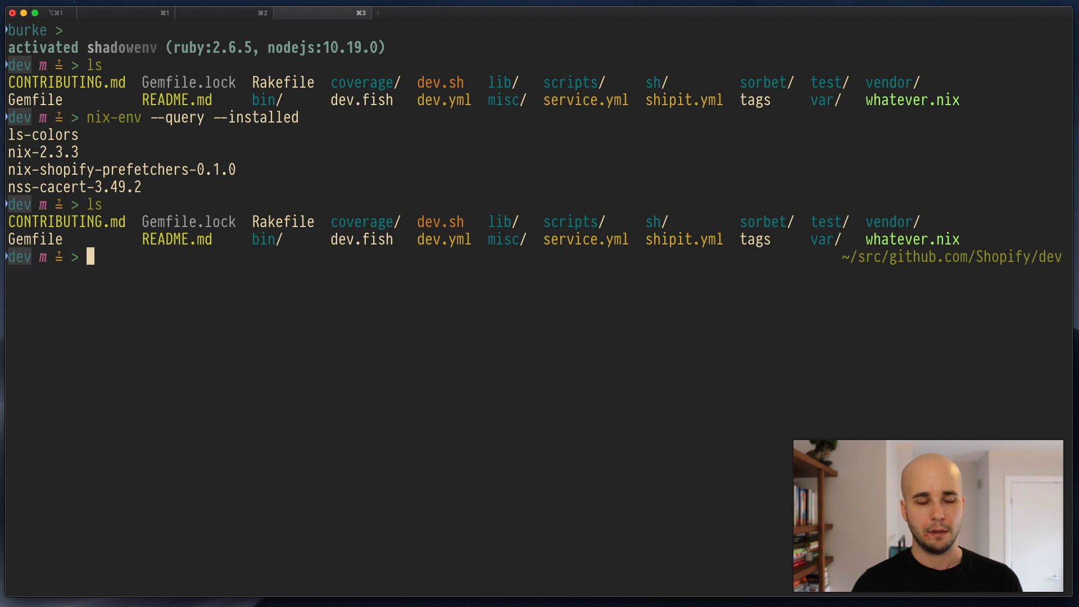
text(mv ~/LS)
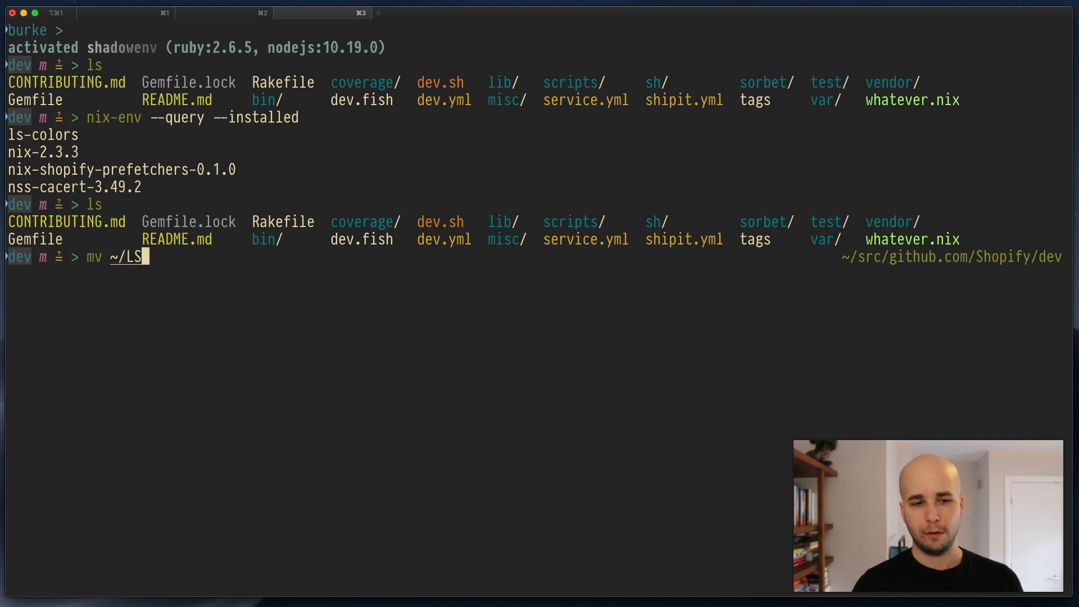
text(_COLORS .)
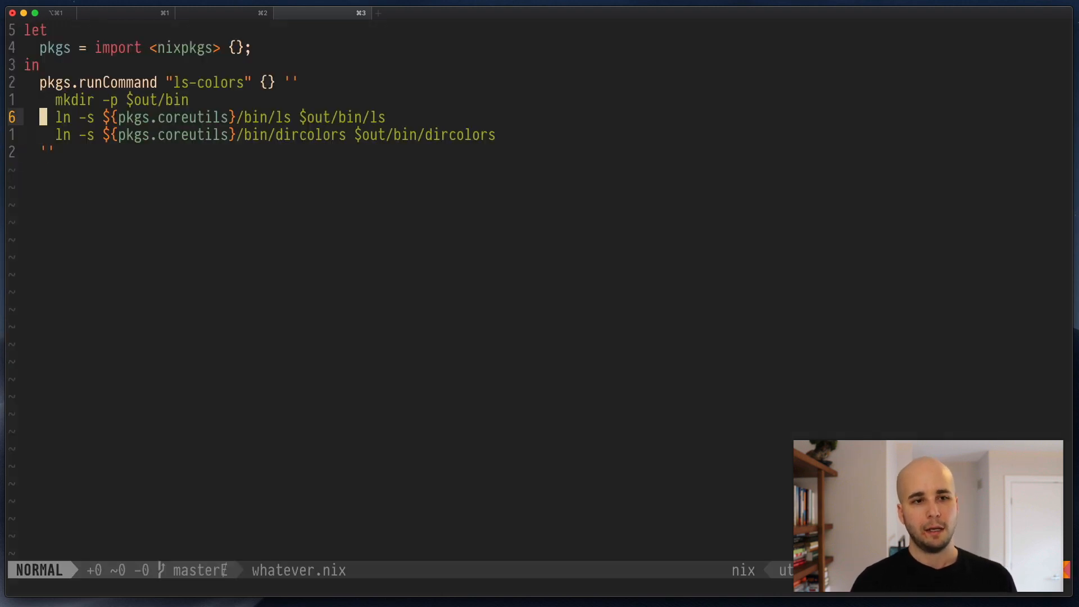
Below the dircolors line, start a new command referencing a nix path interpolation.
key(j)
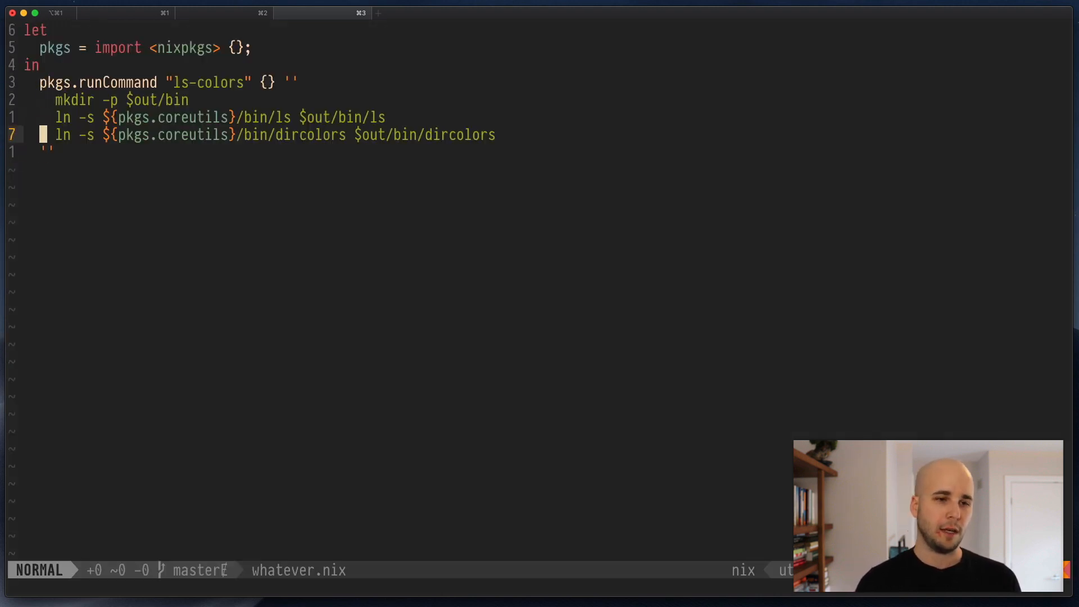
text(ln -s)
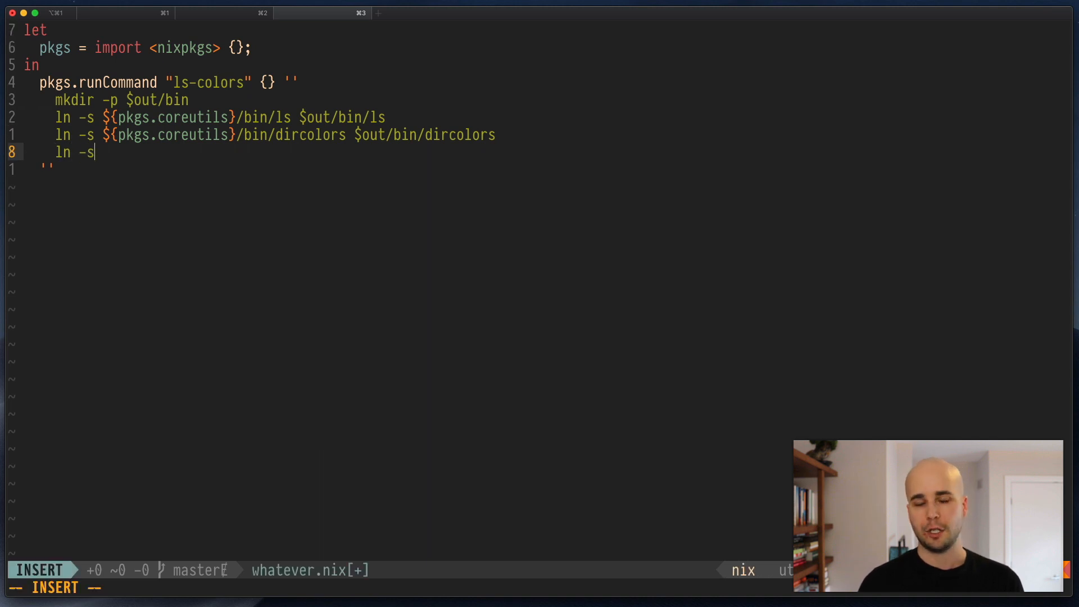
text($)
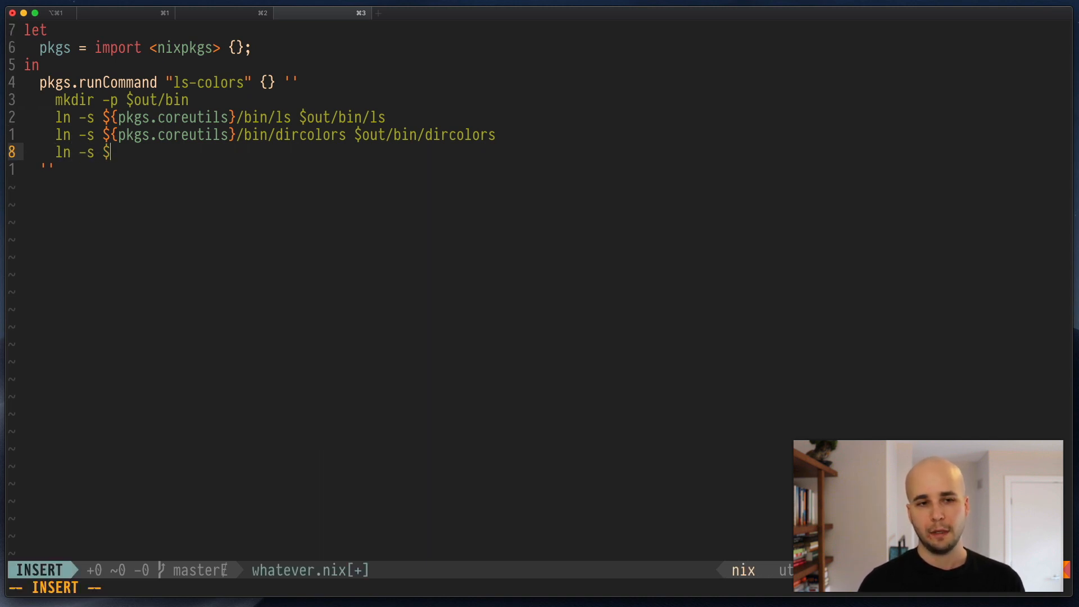
text({)
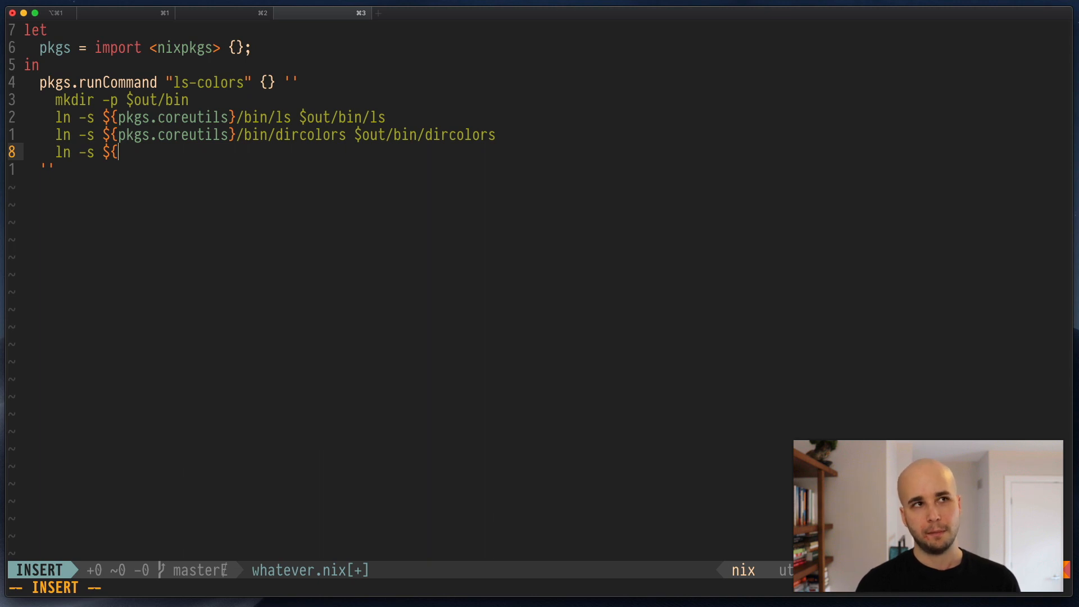
text(()
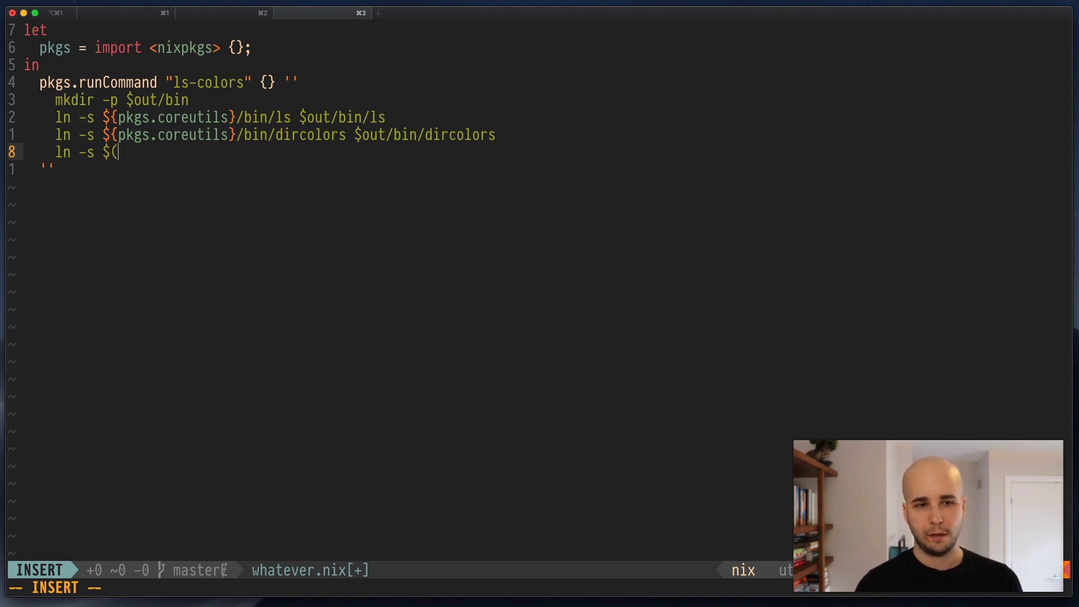
text({)
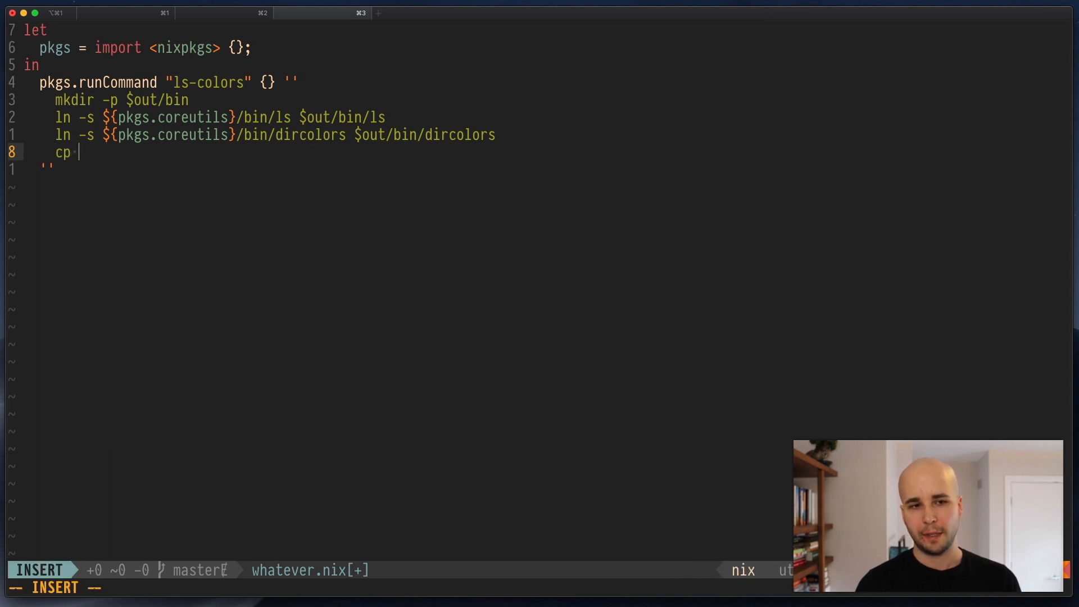
Complete it as 'cp ${./LS_COLORS} $out/share/LS_COLORS' and leave insert mode.
text(${./)
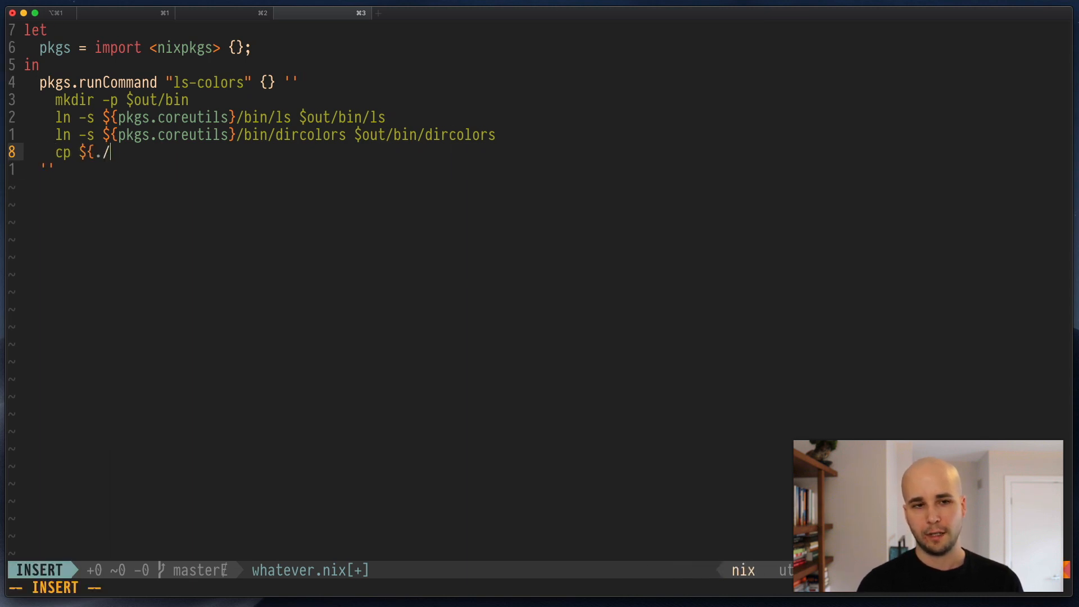
text(LS_COL)
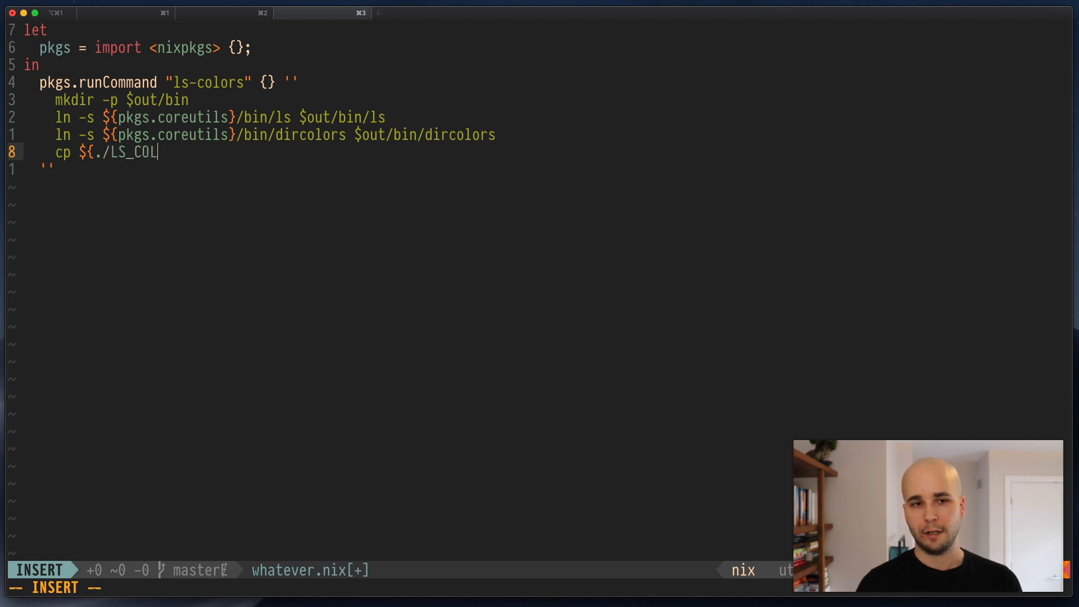
text(ORS} $out/)
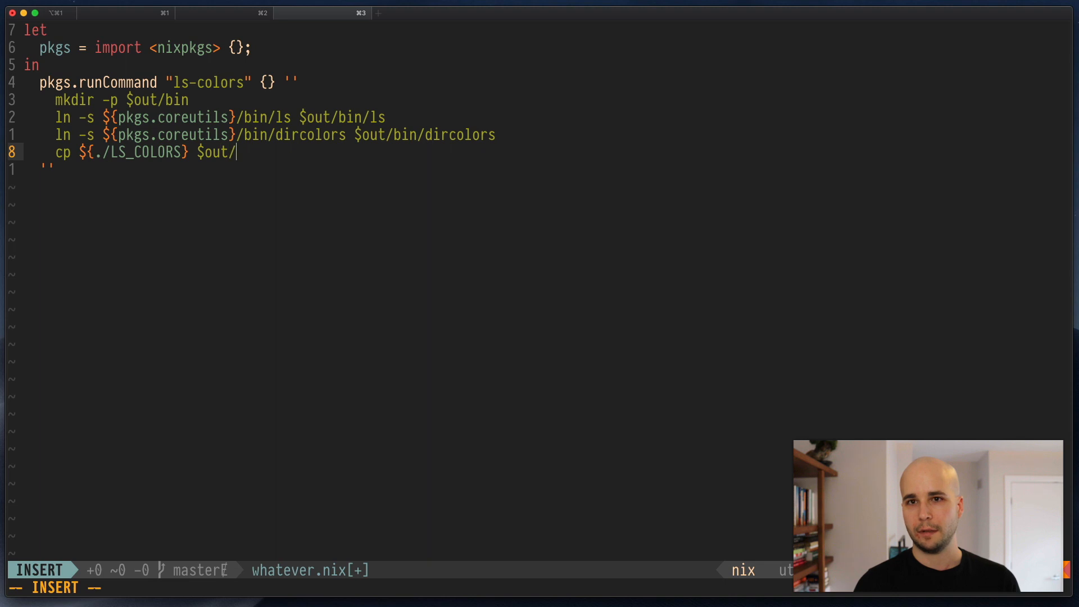
text(share/LS_)
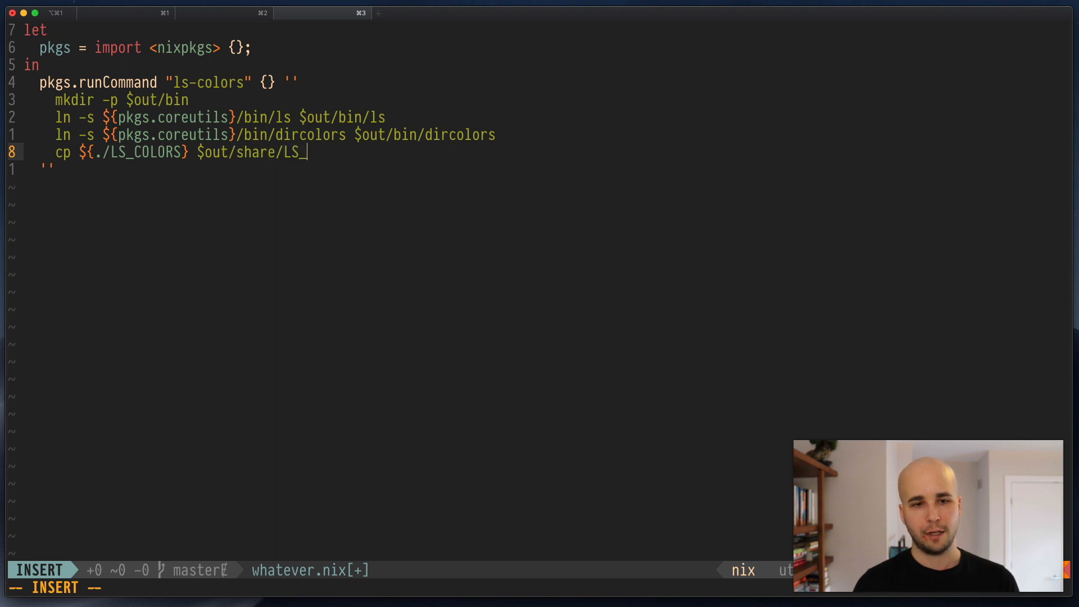
key(Escape)
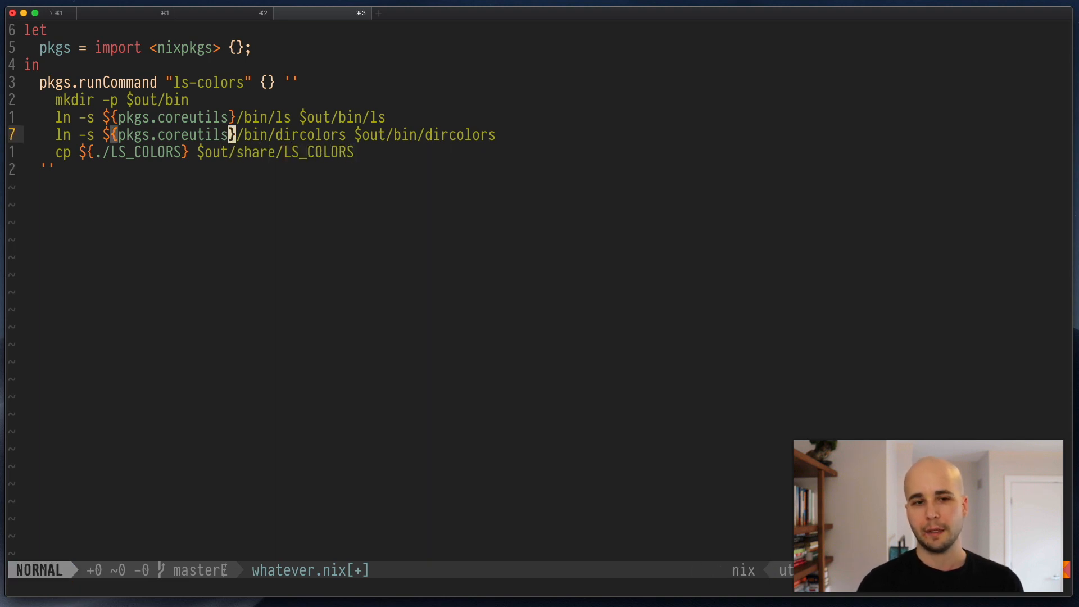
text($out/)
text(nix-env -i -f)
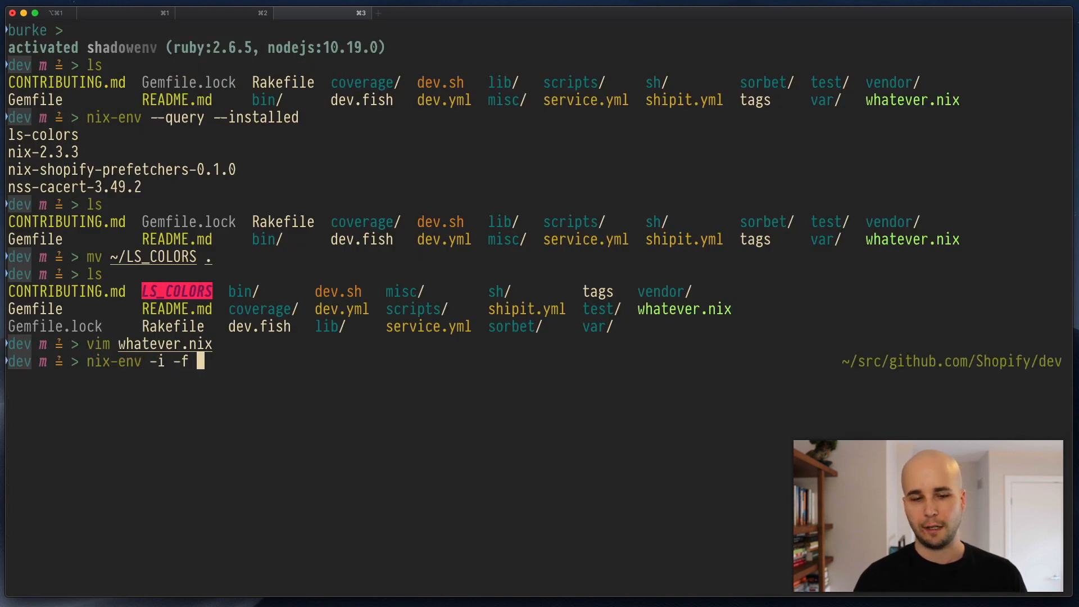
Reinstall ./whatever.nix with nix-env, then start listing ~/.nix-profile/share.
text(./whatever.nix)
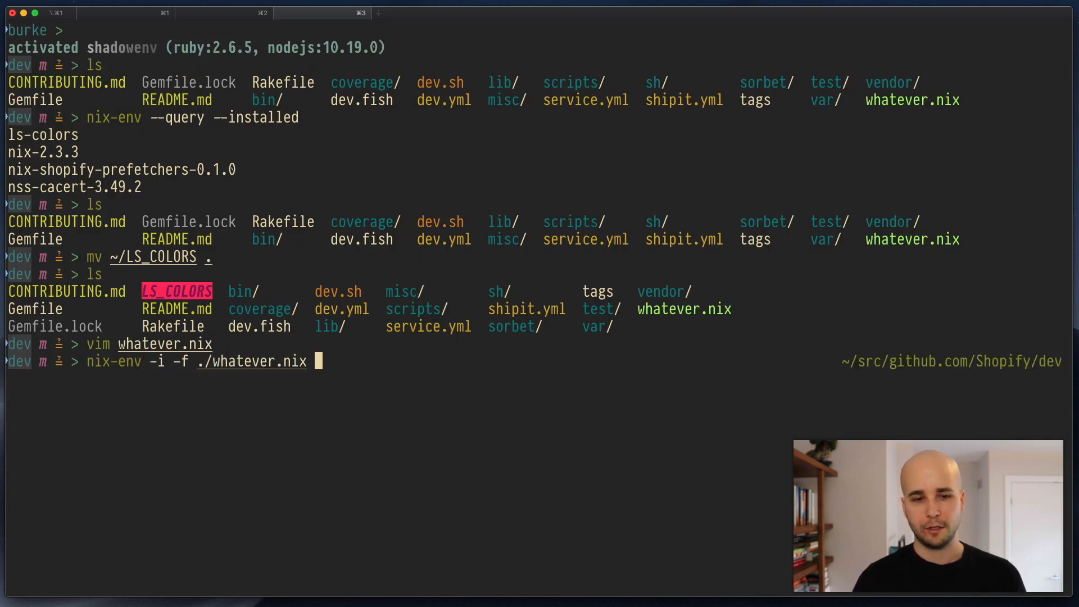
key(Return)
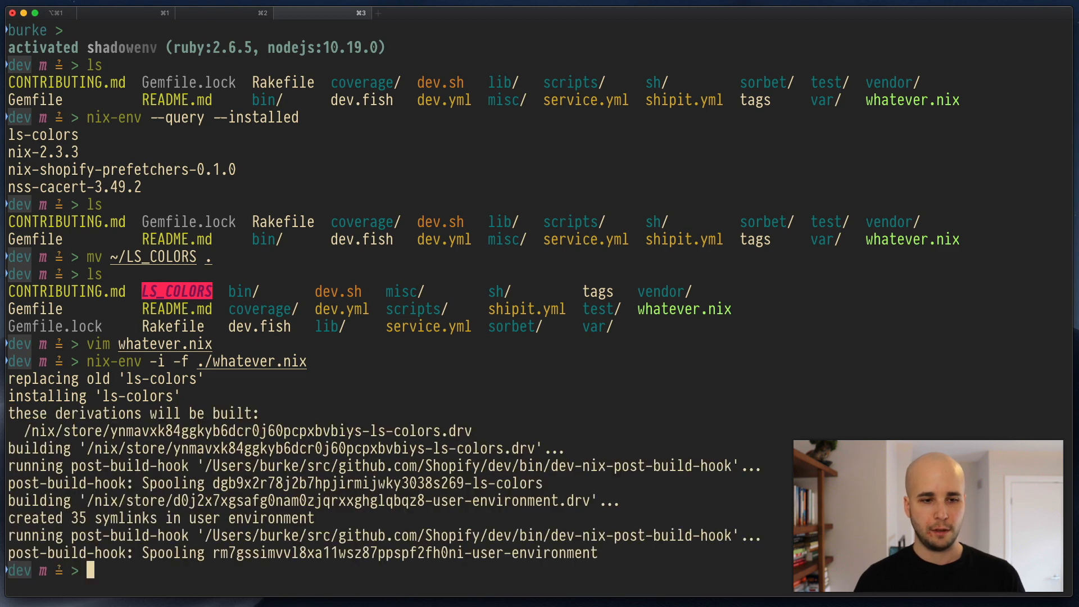
text(ls ~/.)
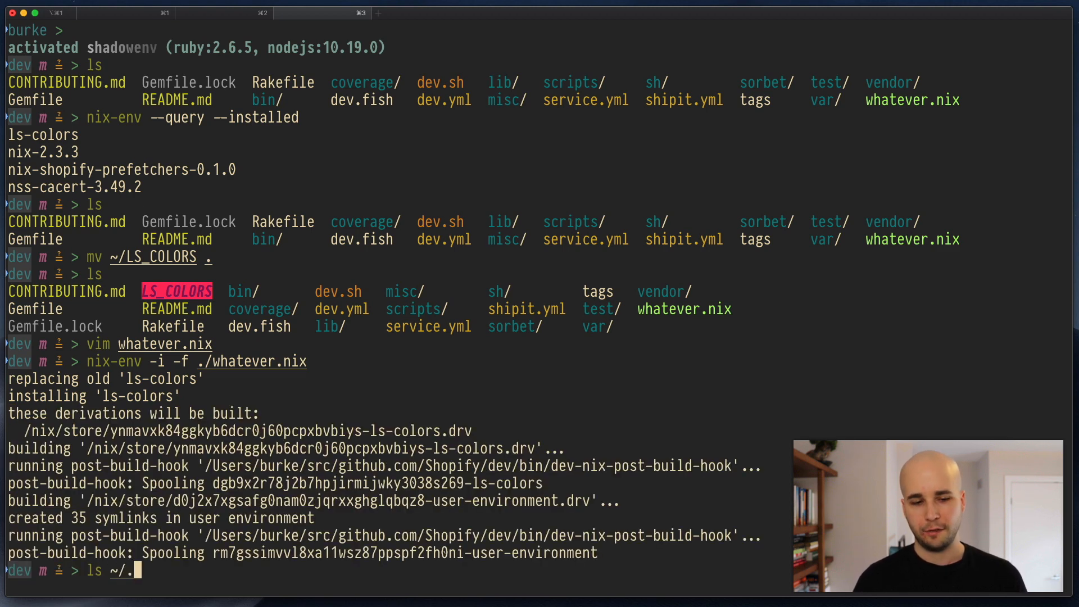
text(nix-profile)
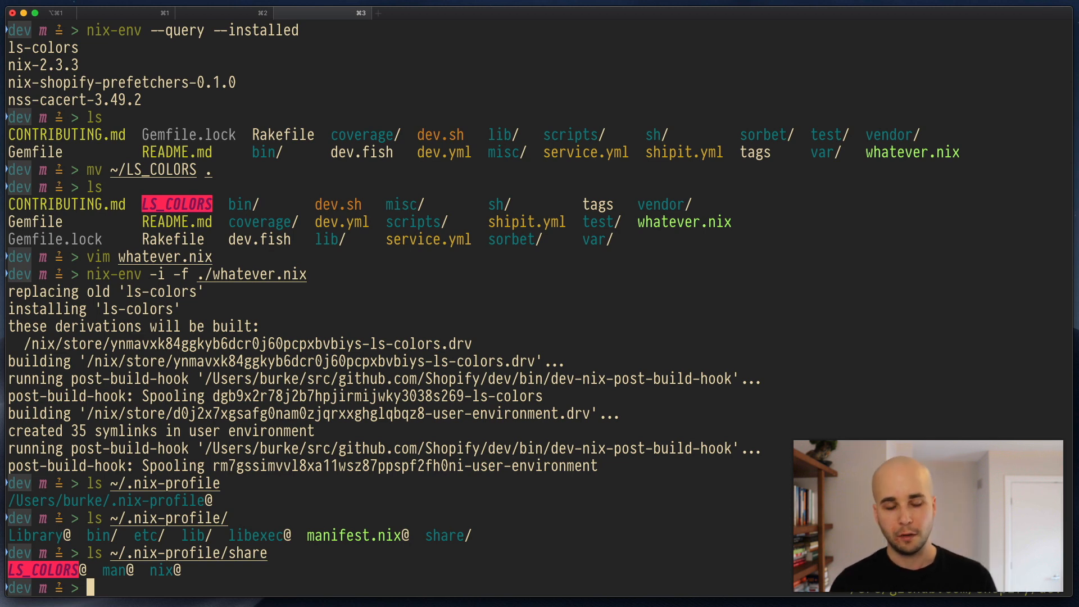
Edit ~/.zshrc in vim so dircolors reads ~/.nix-profile/share/LS_COLORS, then save.
text(vim ~/.zsh)
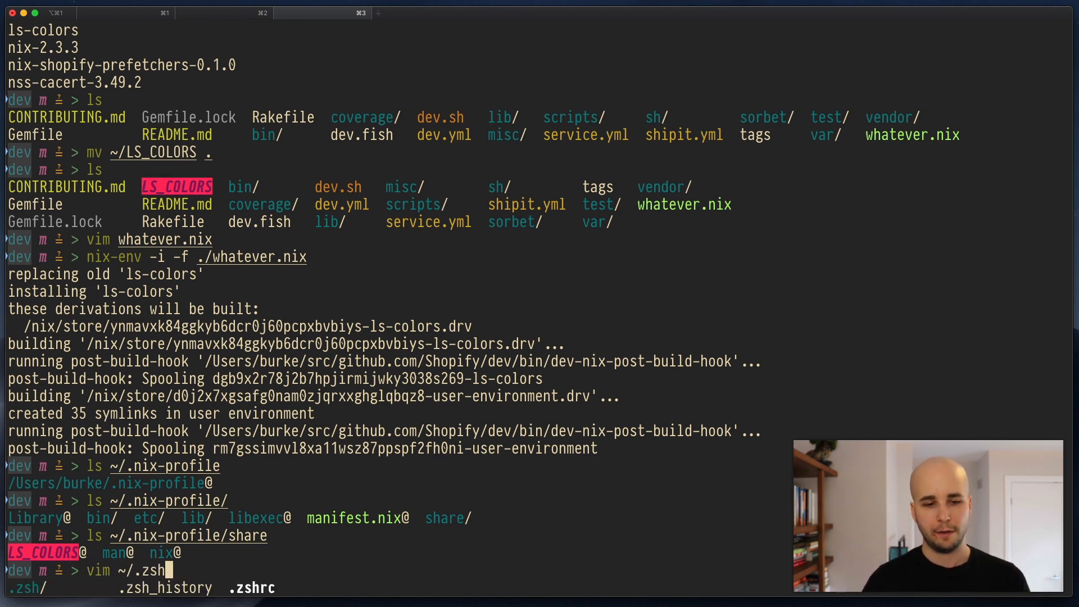
key(Return)
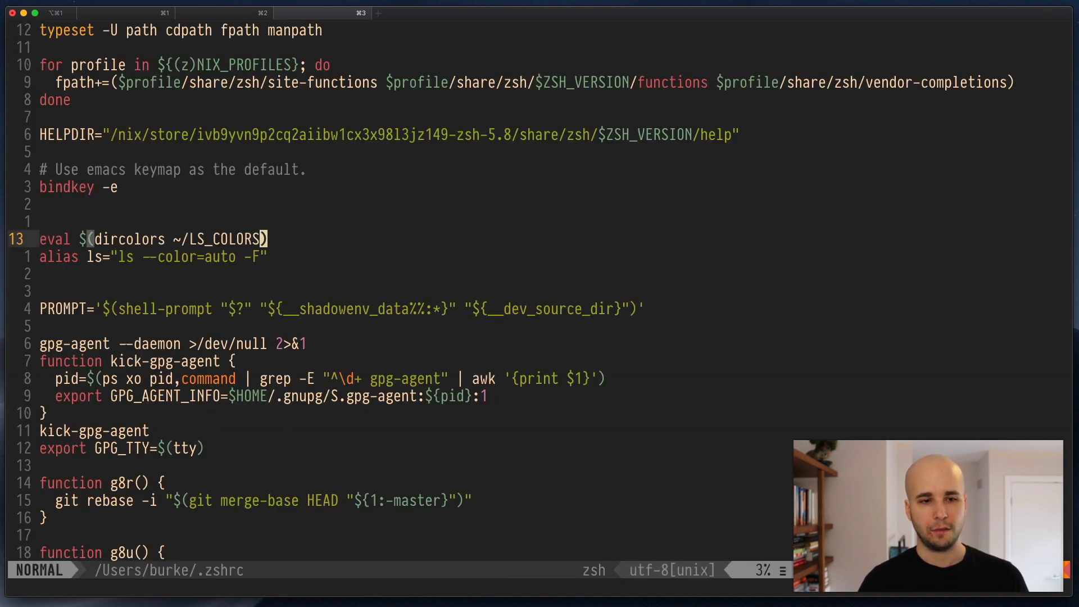
text(.)
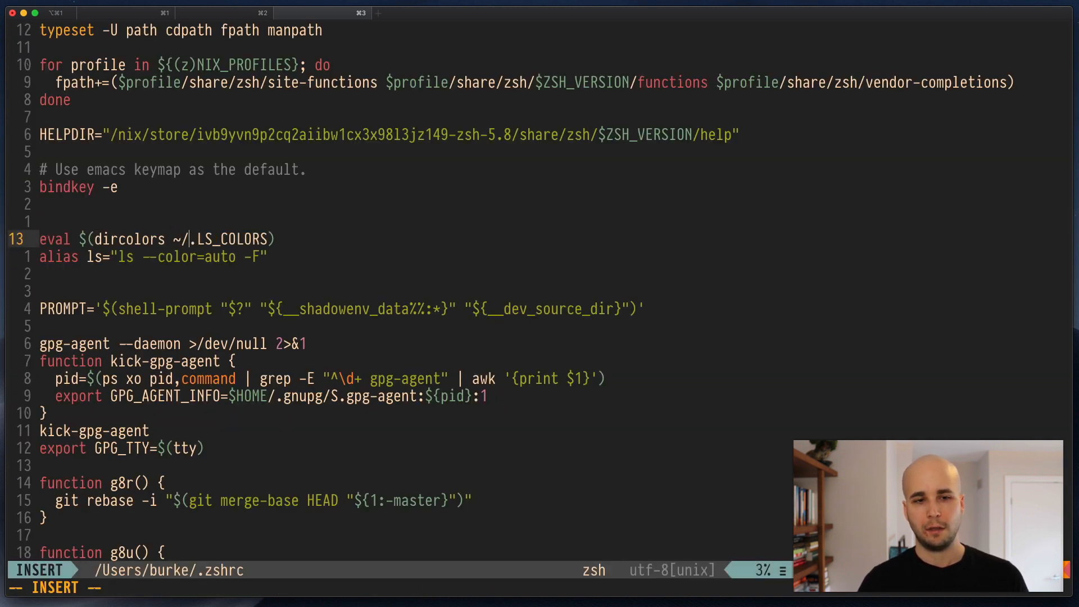
text(nix-profile/sh)
text(ls ~/LS_COLOR)
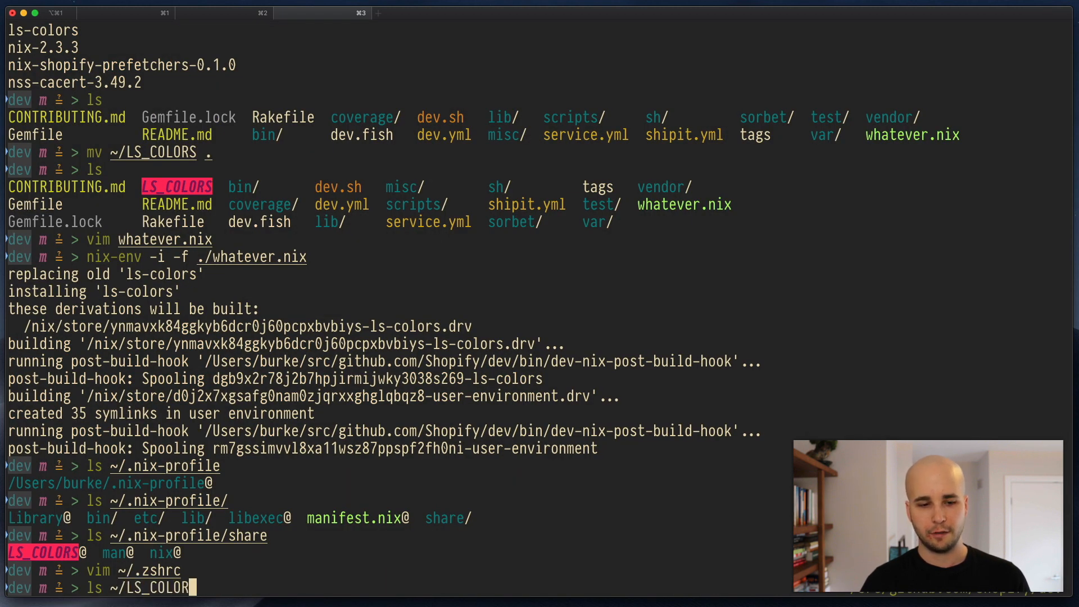
Start a new shell tab, run ls to confirm coloured home listing, clear the screen.
click(474, 12)
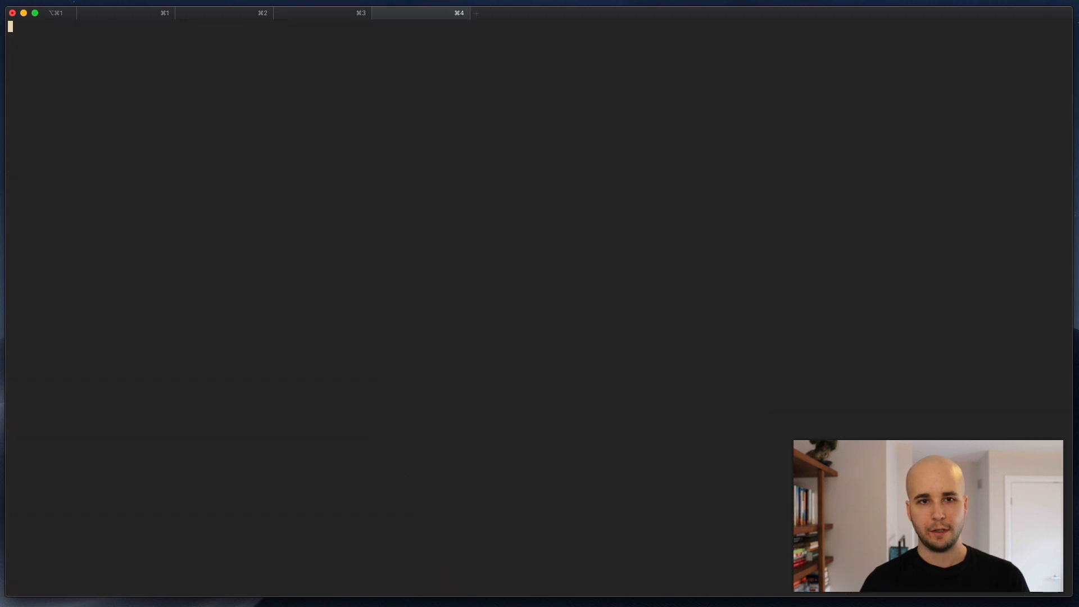
key(Return)
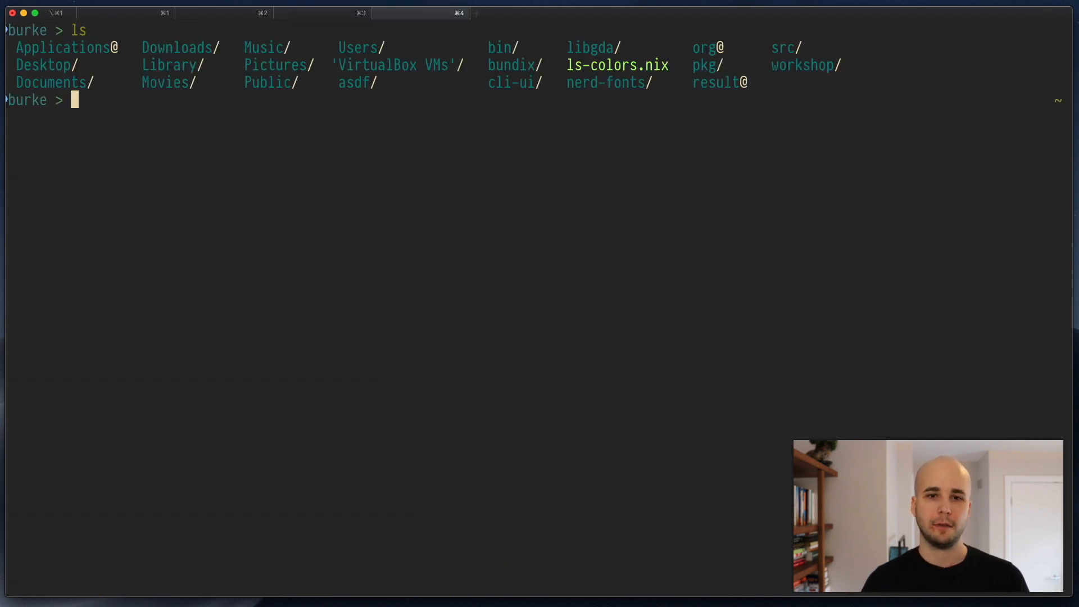
key(ctrl+l)
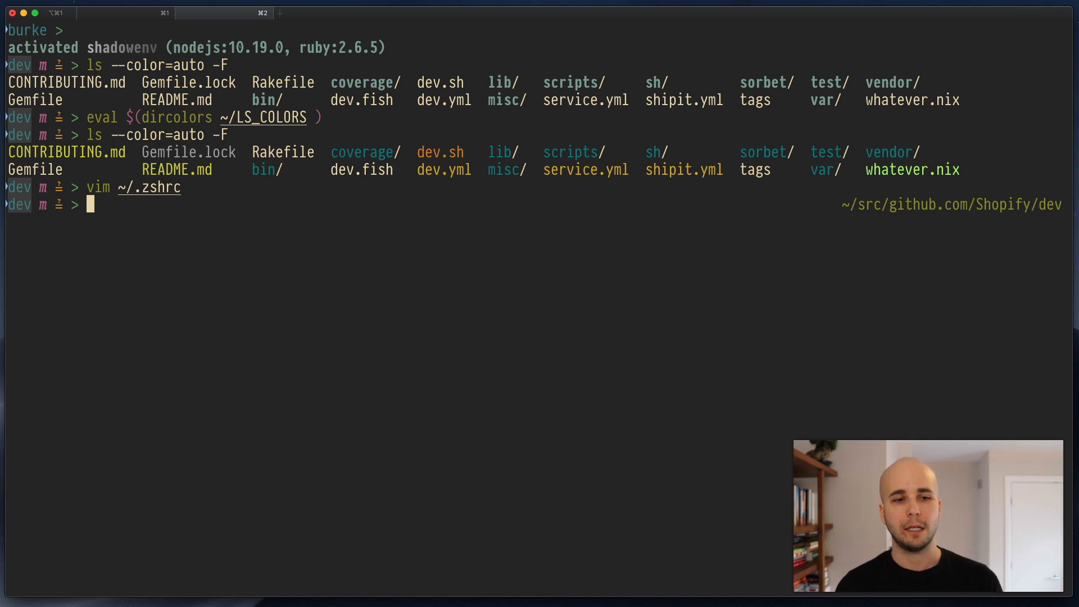
Run ', colorls' to list the dev project with icons and per-entry colours.
text(,)
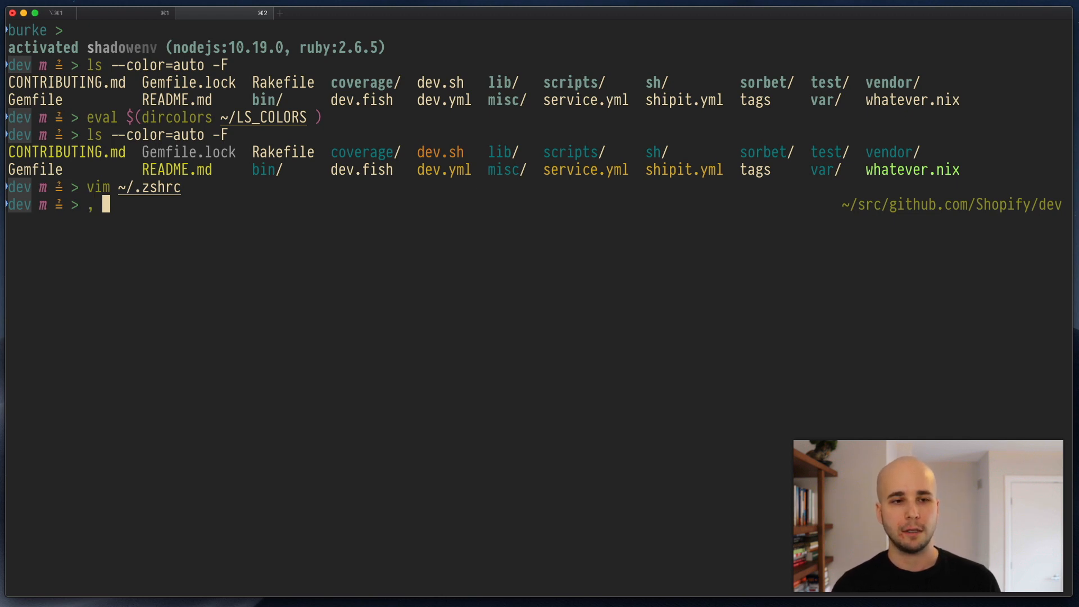
text(colorls)
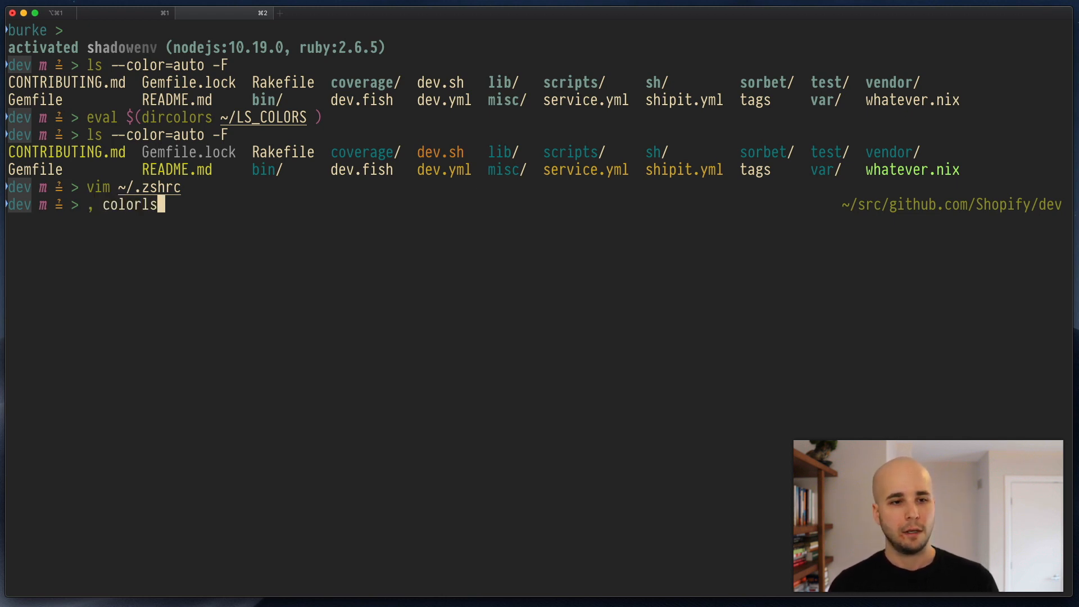
key(Return)
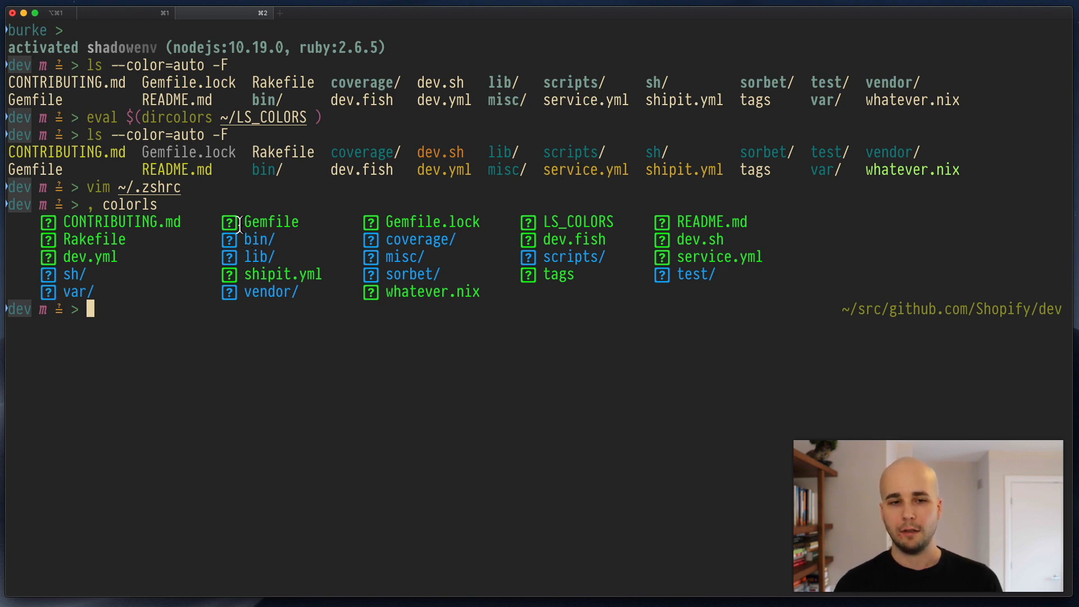
mouse_move(269, 186)
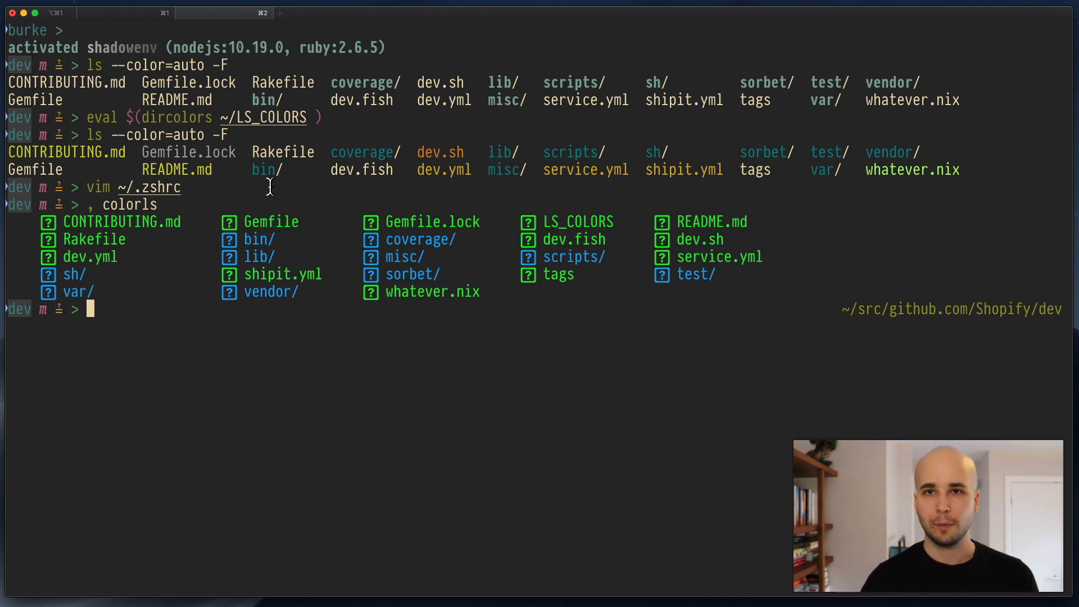
mouse_move(149, 65)
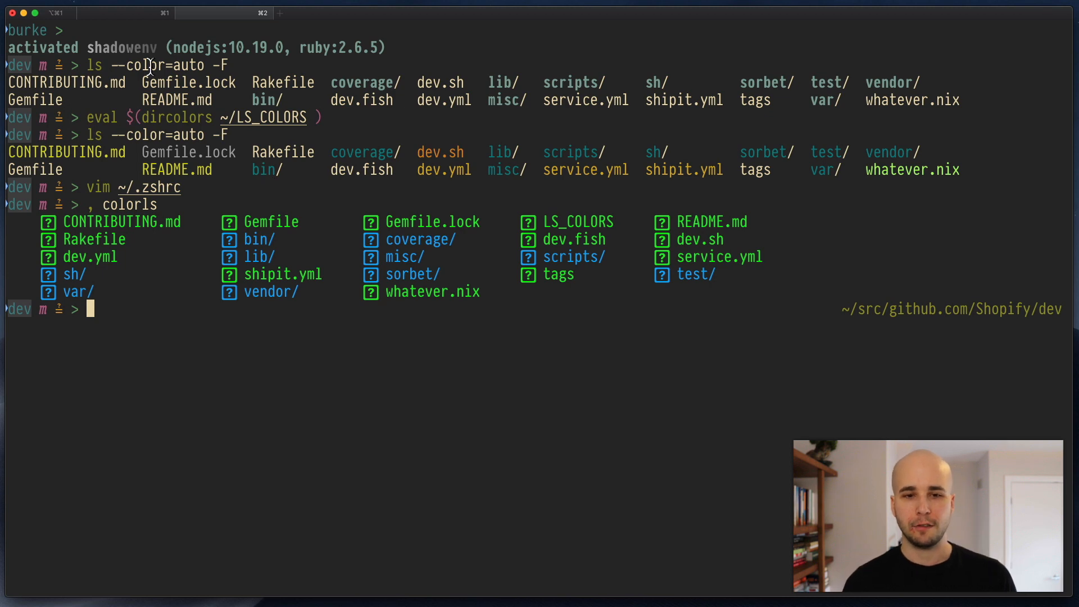